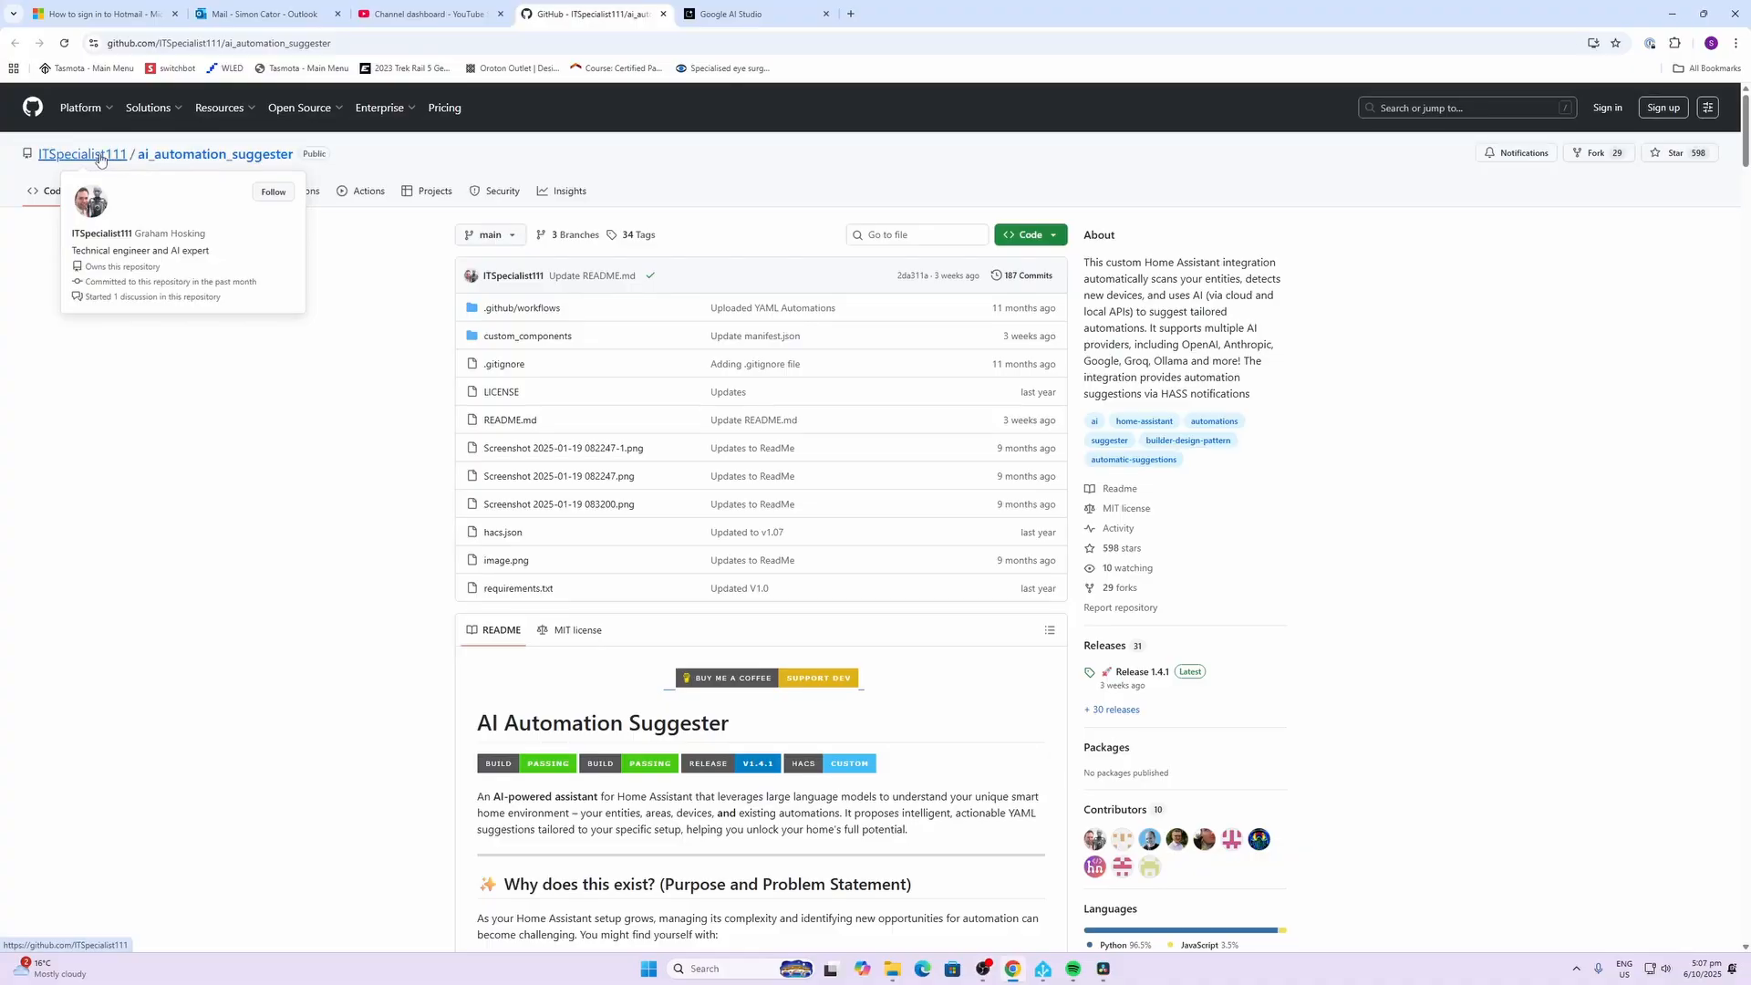
# Scroll through the README past the How It Works table and What to Expect screenshots
pyautogui.scroll(-3)
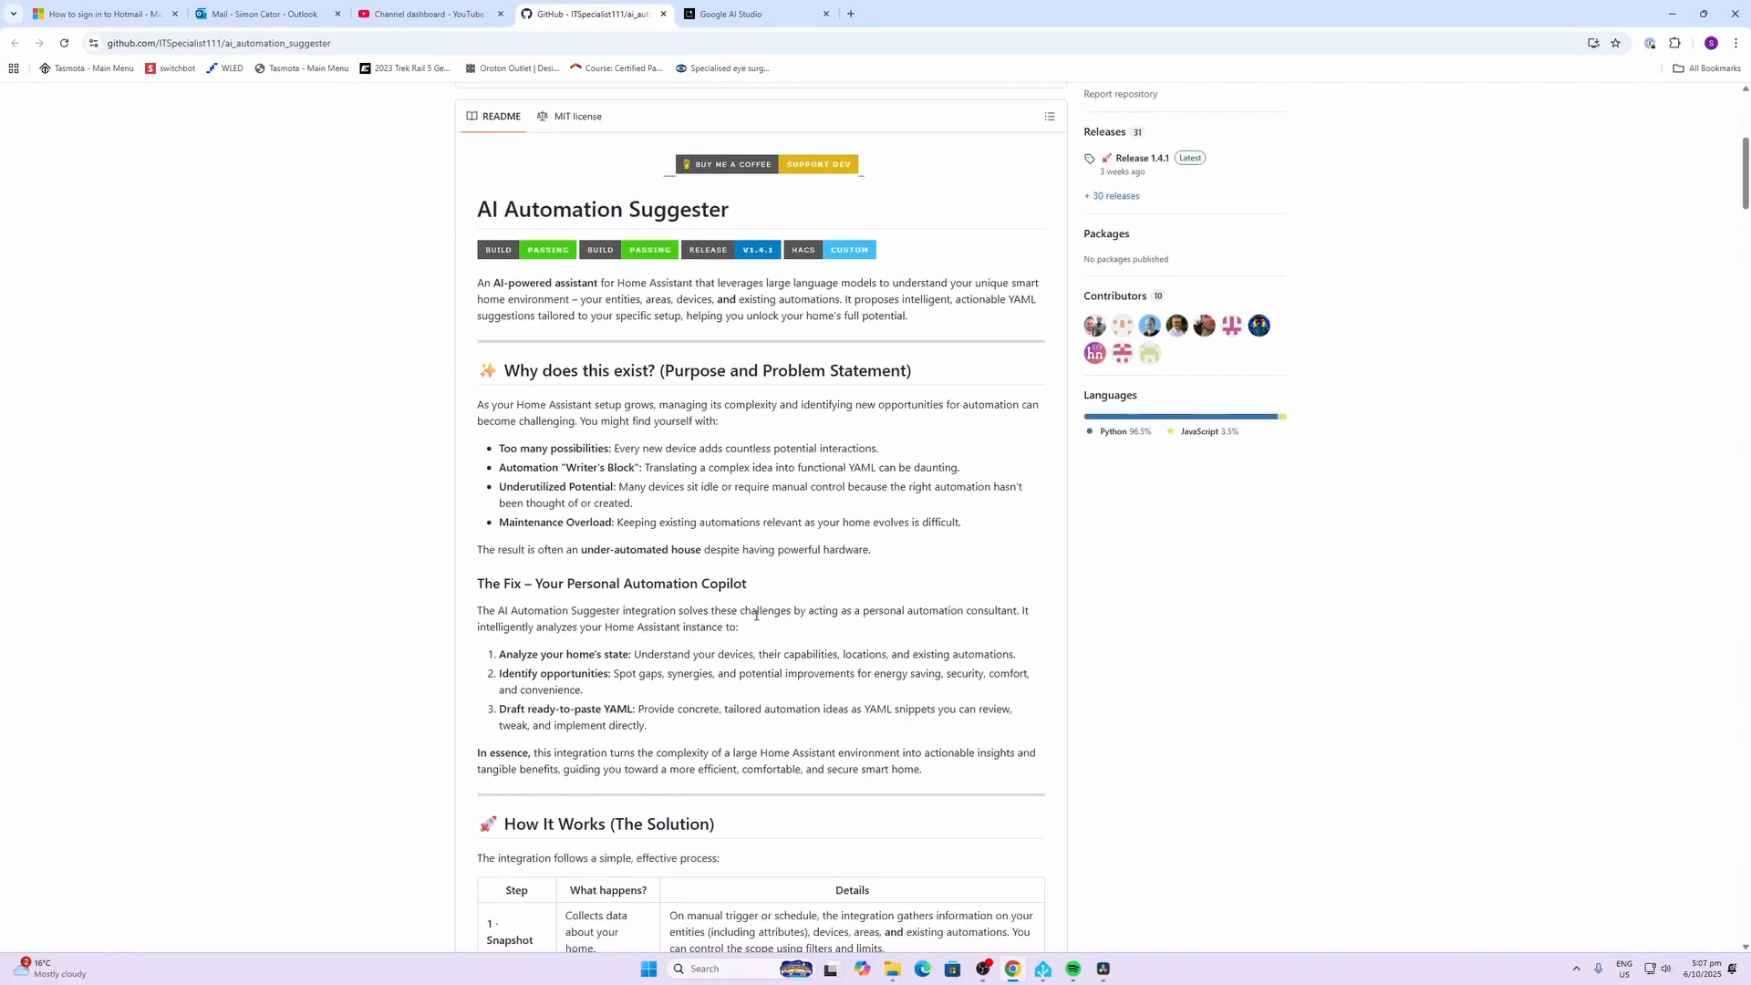
pyautogui.scroll(-3)
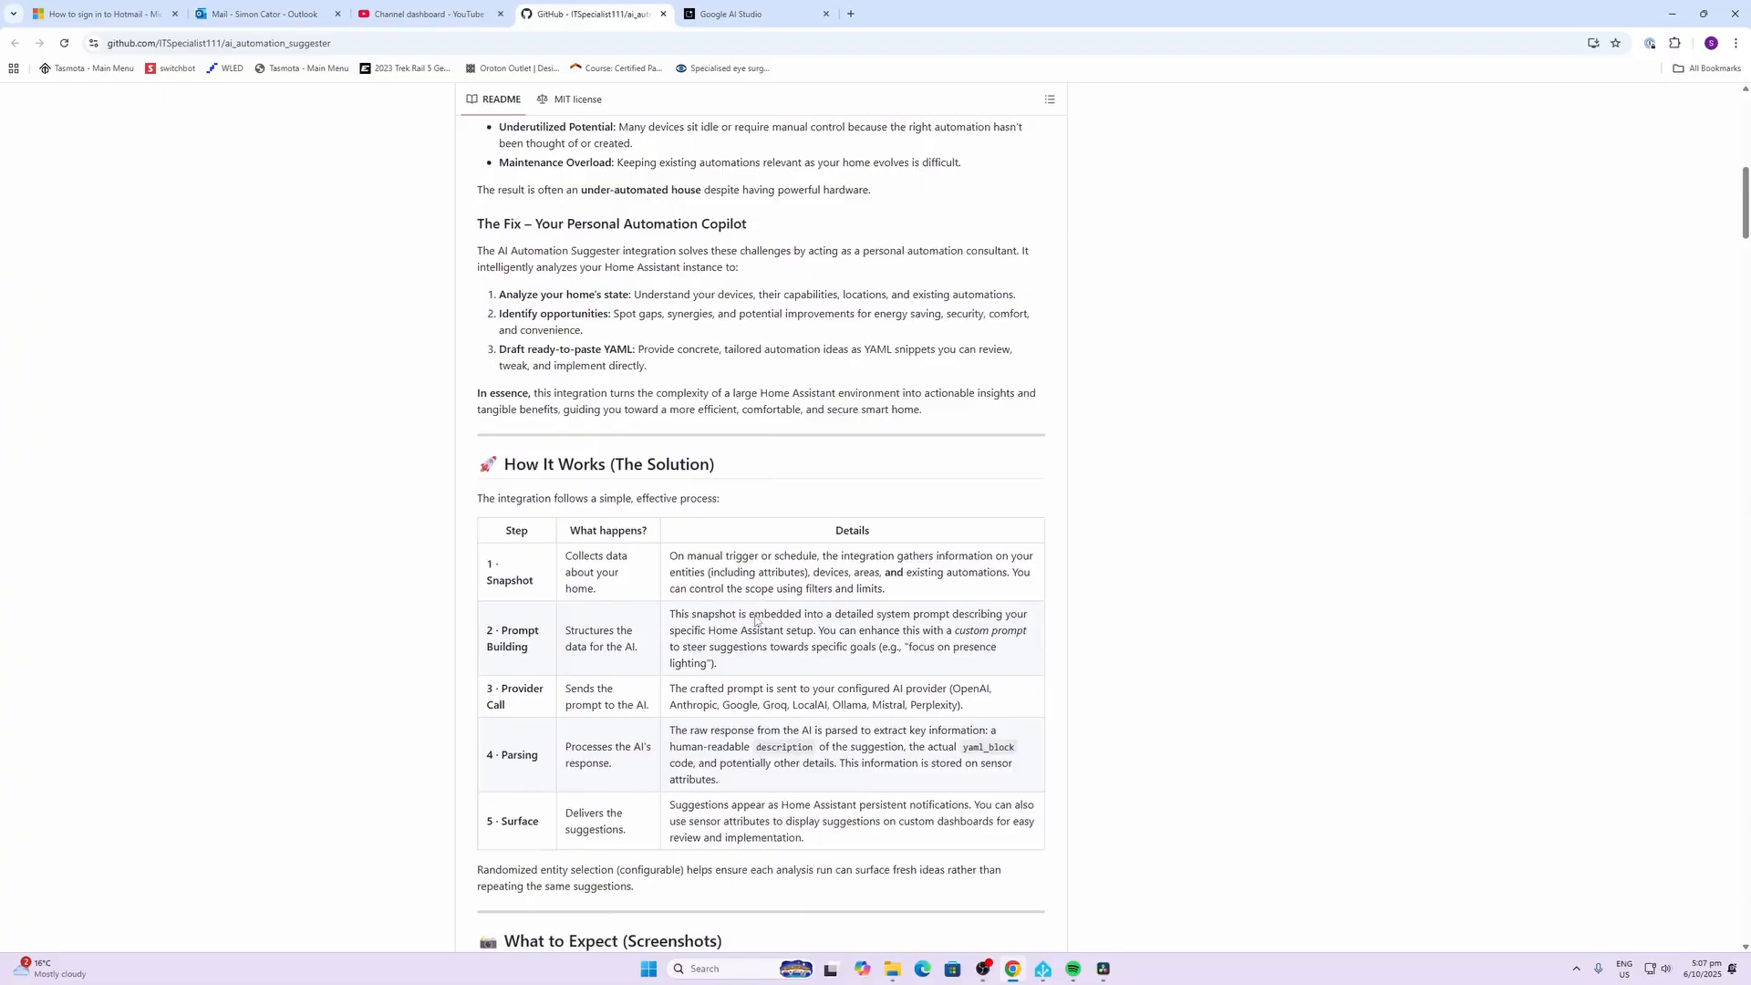
pyautogui.scroll(-3)
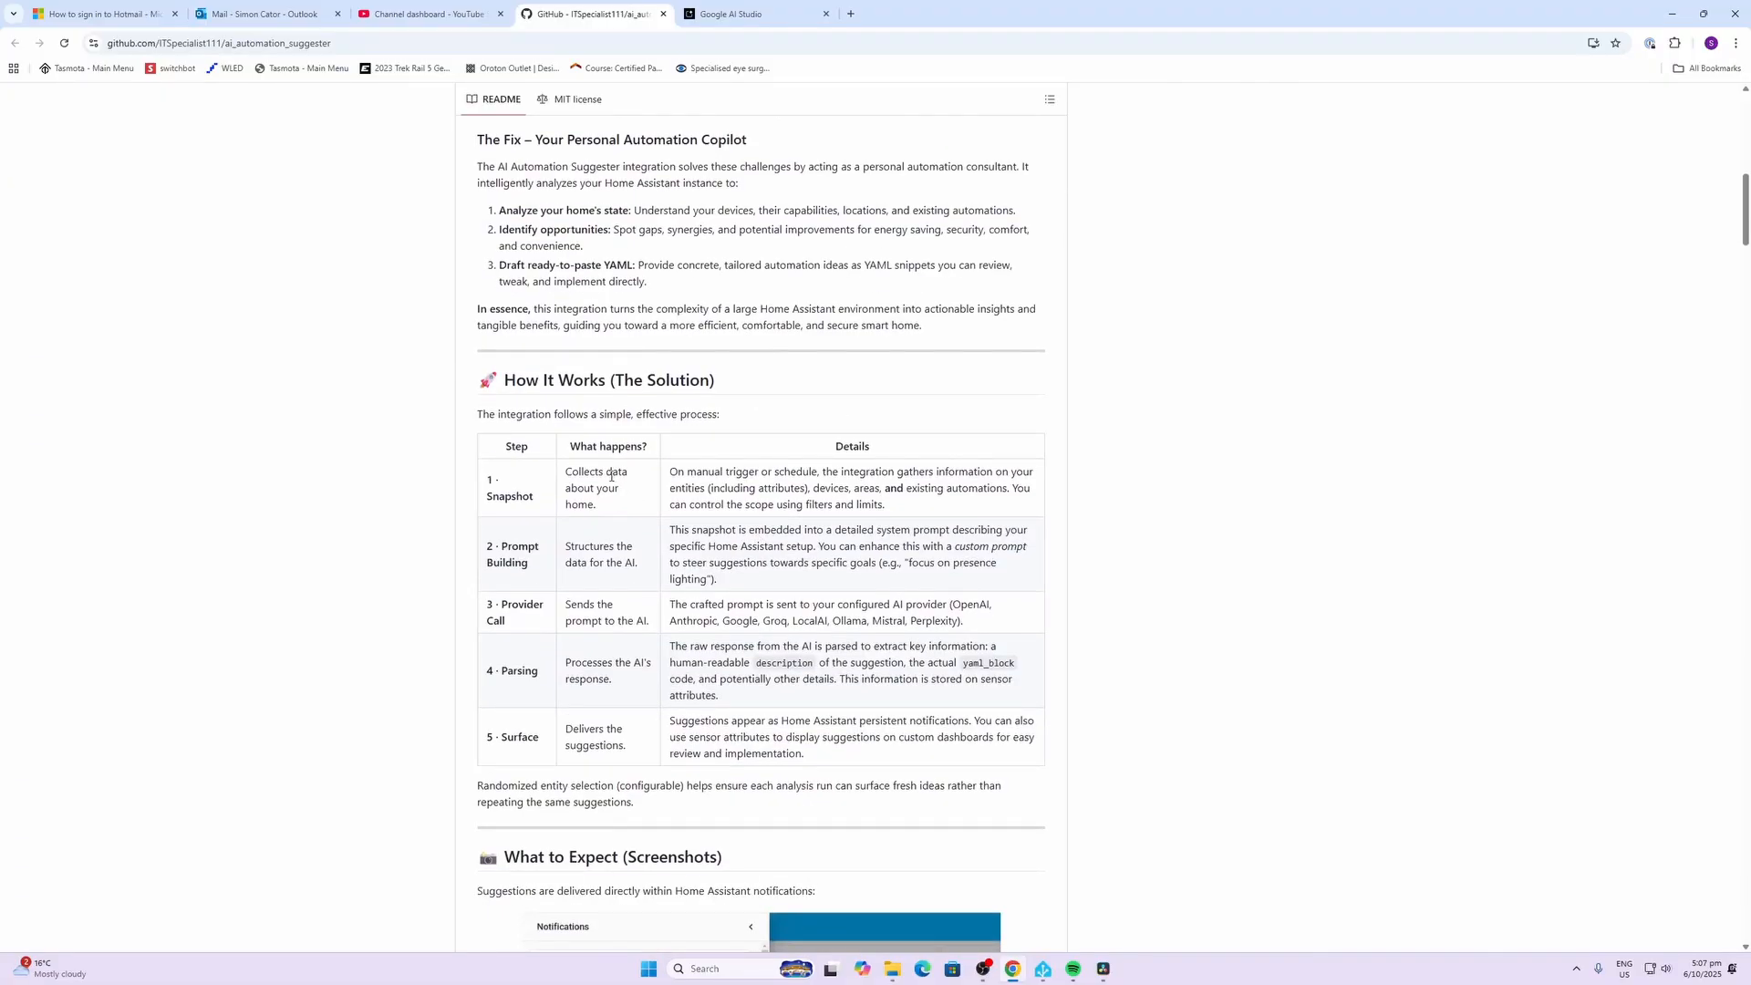
pyautogui.moveTo(916, 492)
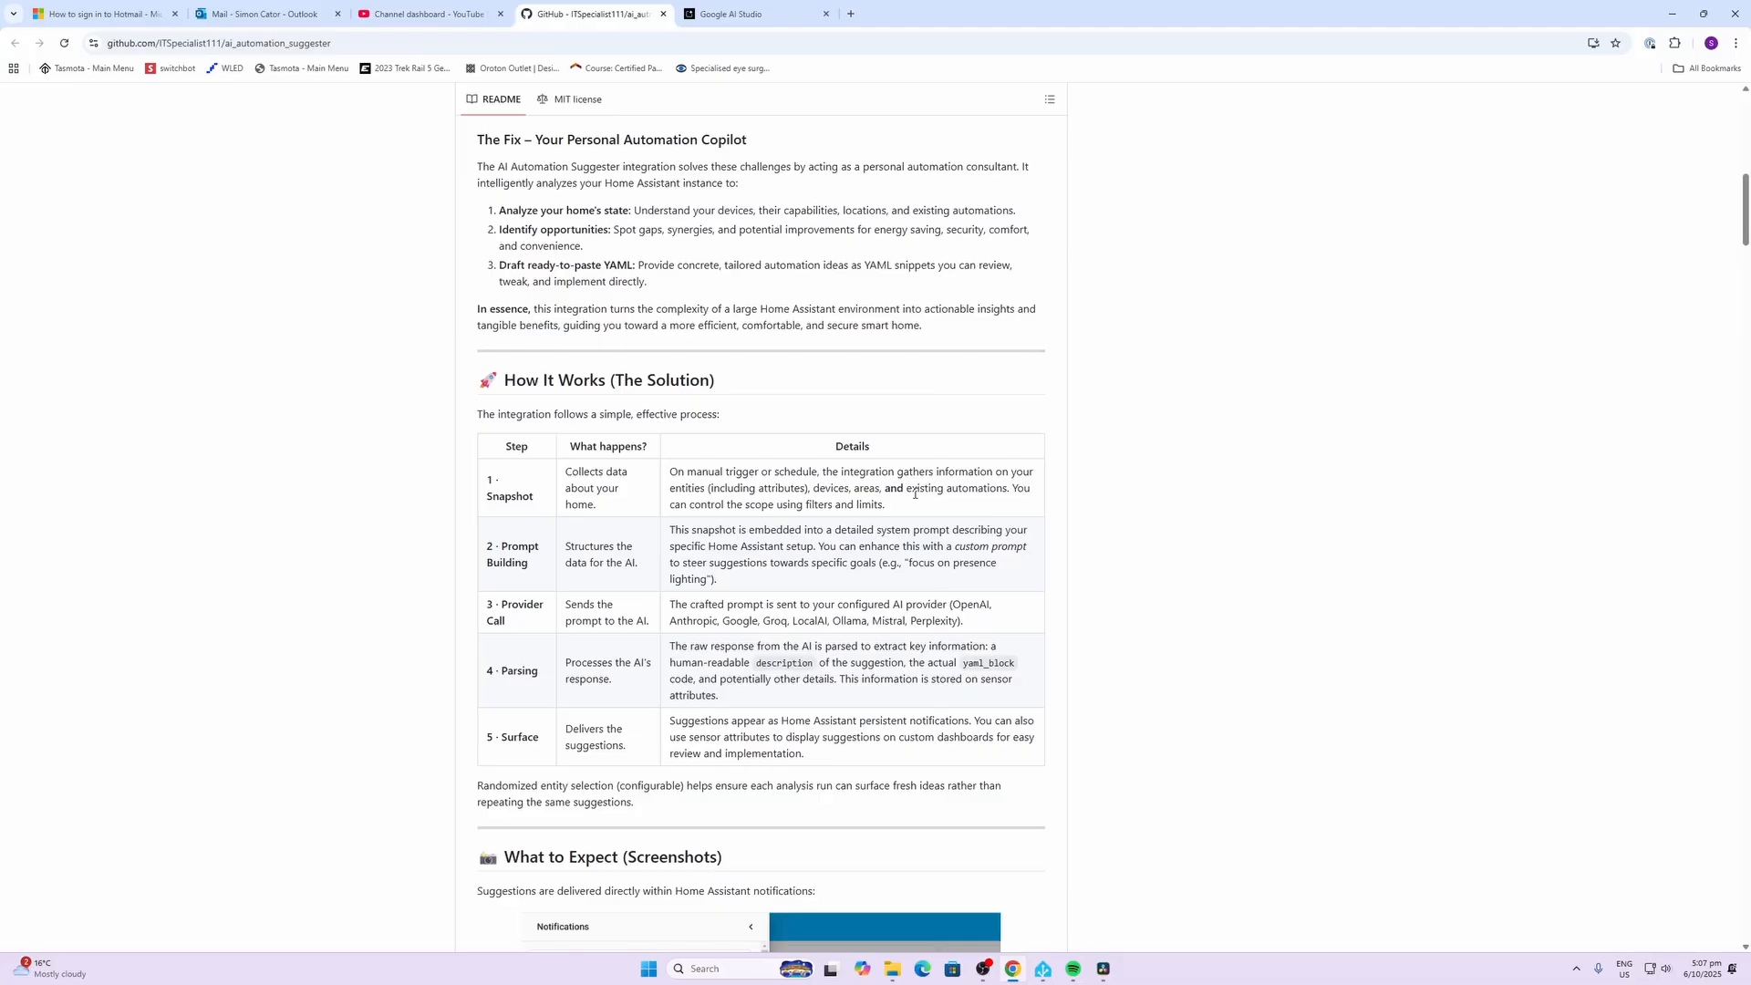
pyautogui.moveTo(872, 560)
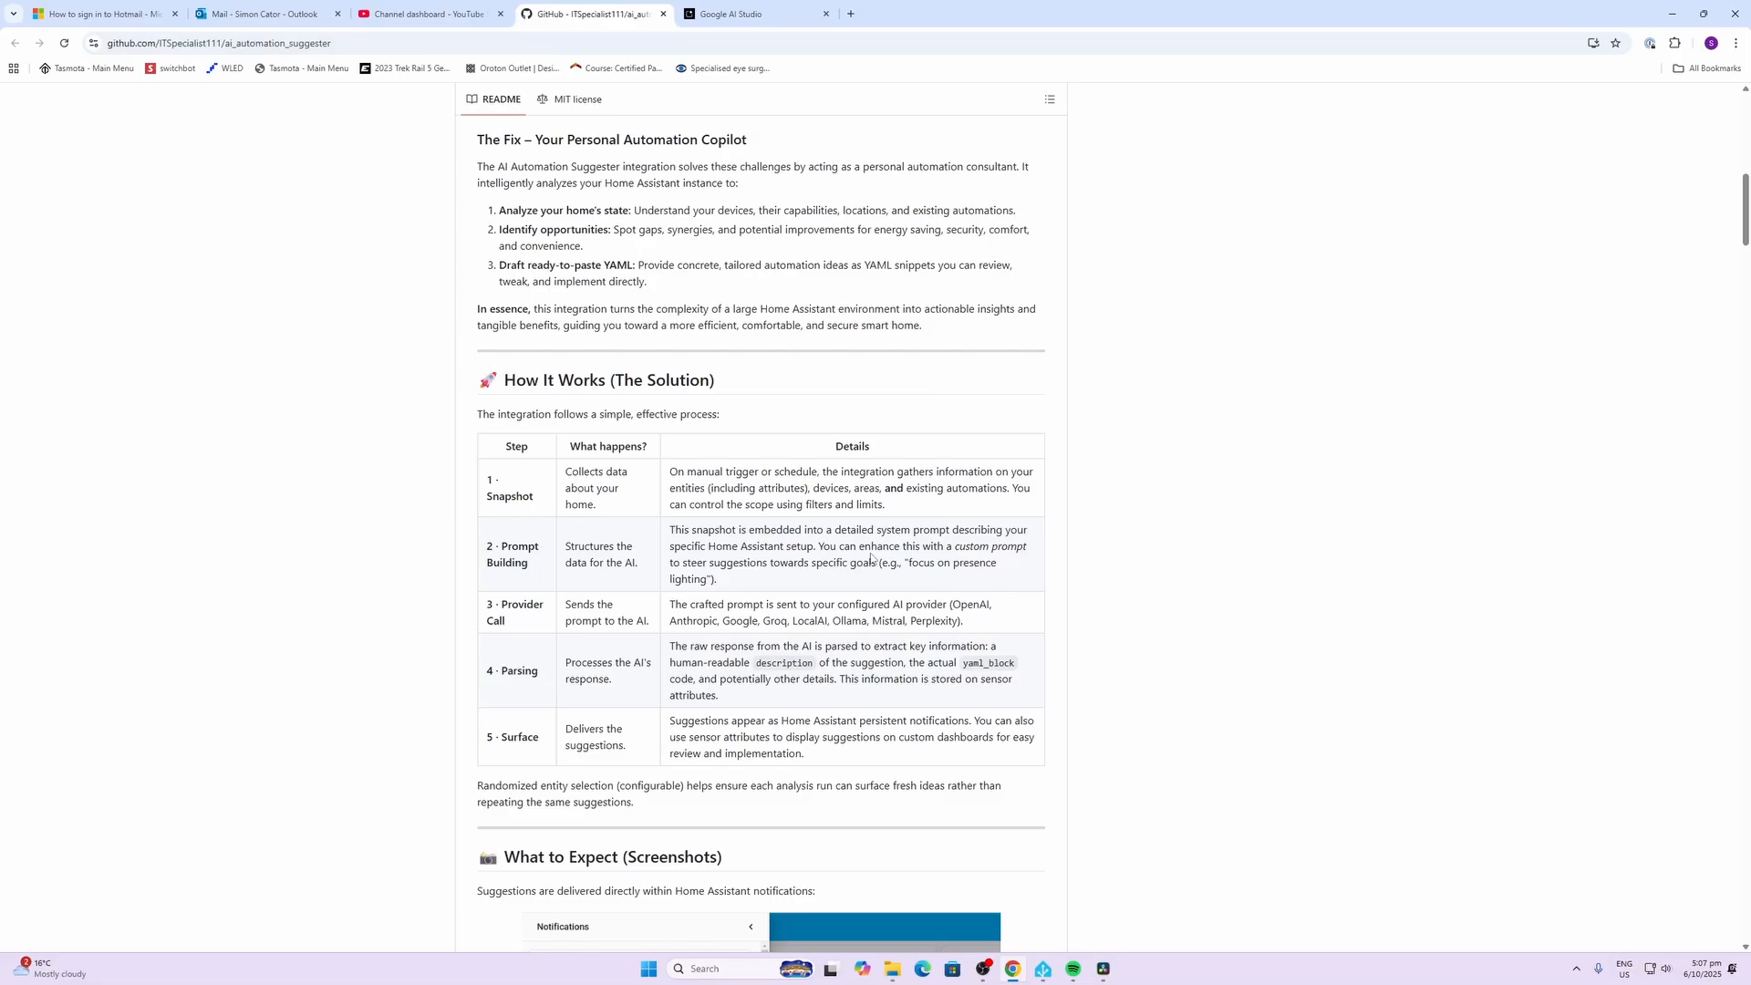
pyautogui.scroll(-3)
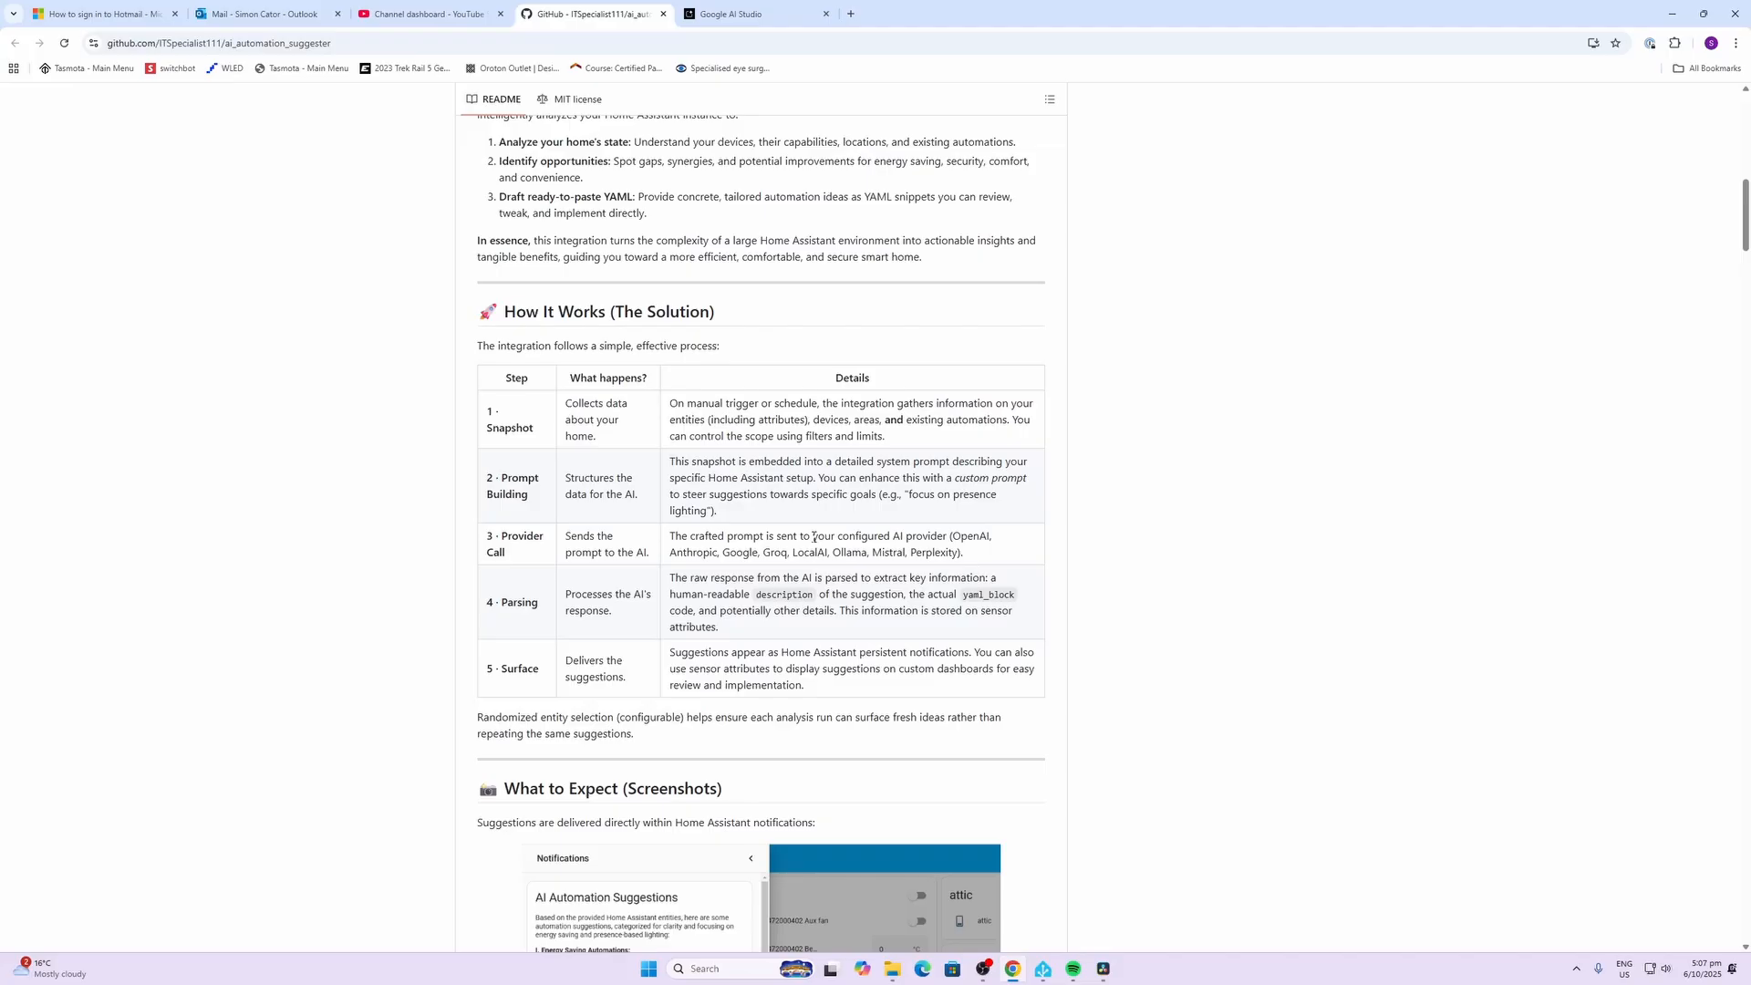
pyautogui.scroll(-3)
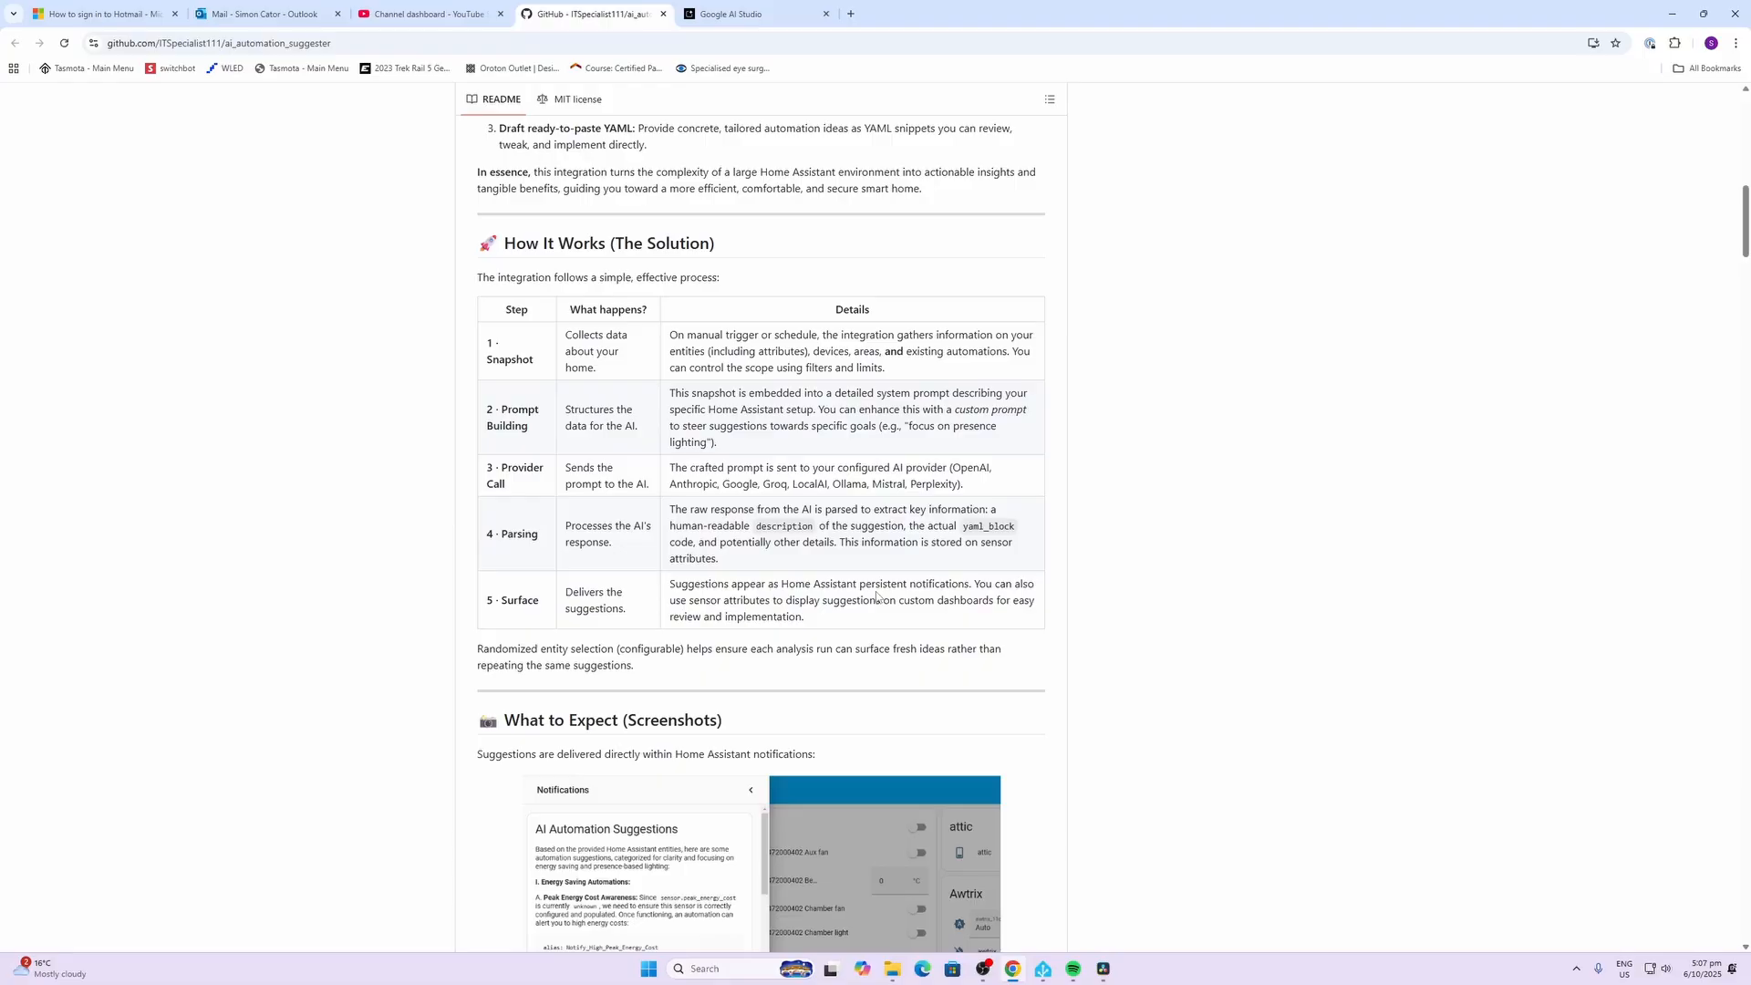
pyautogui.scroll(-3)
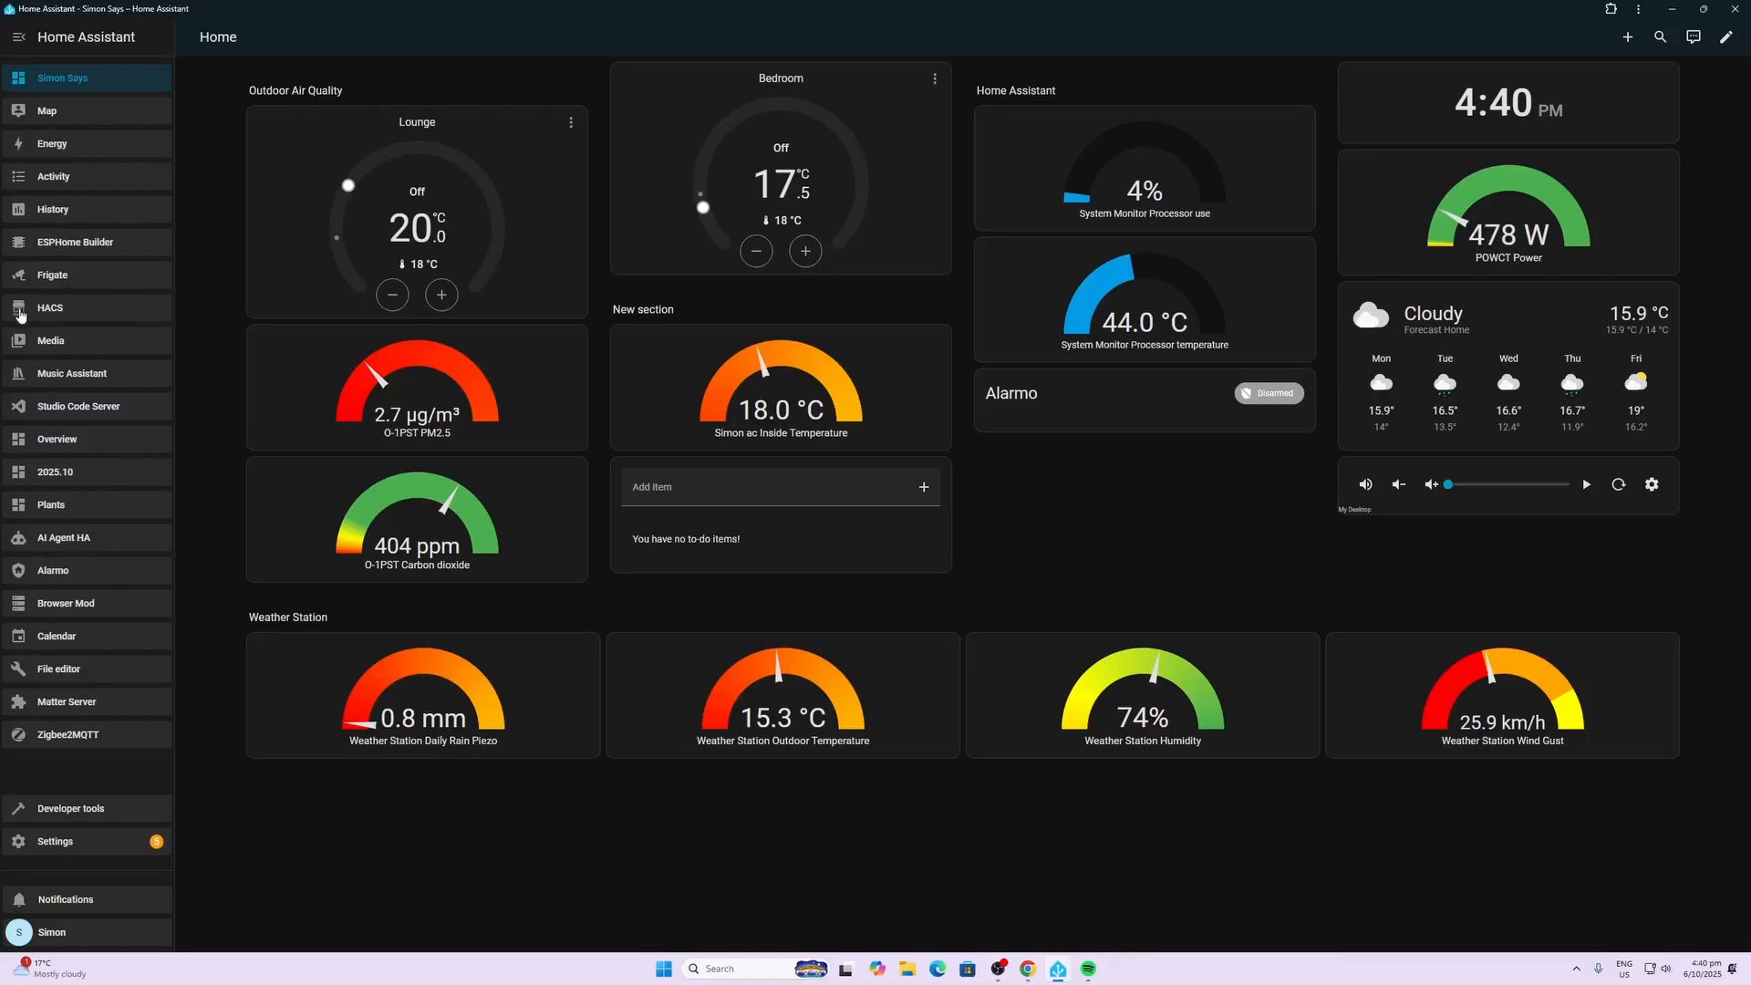
# Find AI Automation Suggester in HACS by searching 'ai aut' and open its page
pyautogui.click(51, 307)
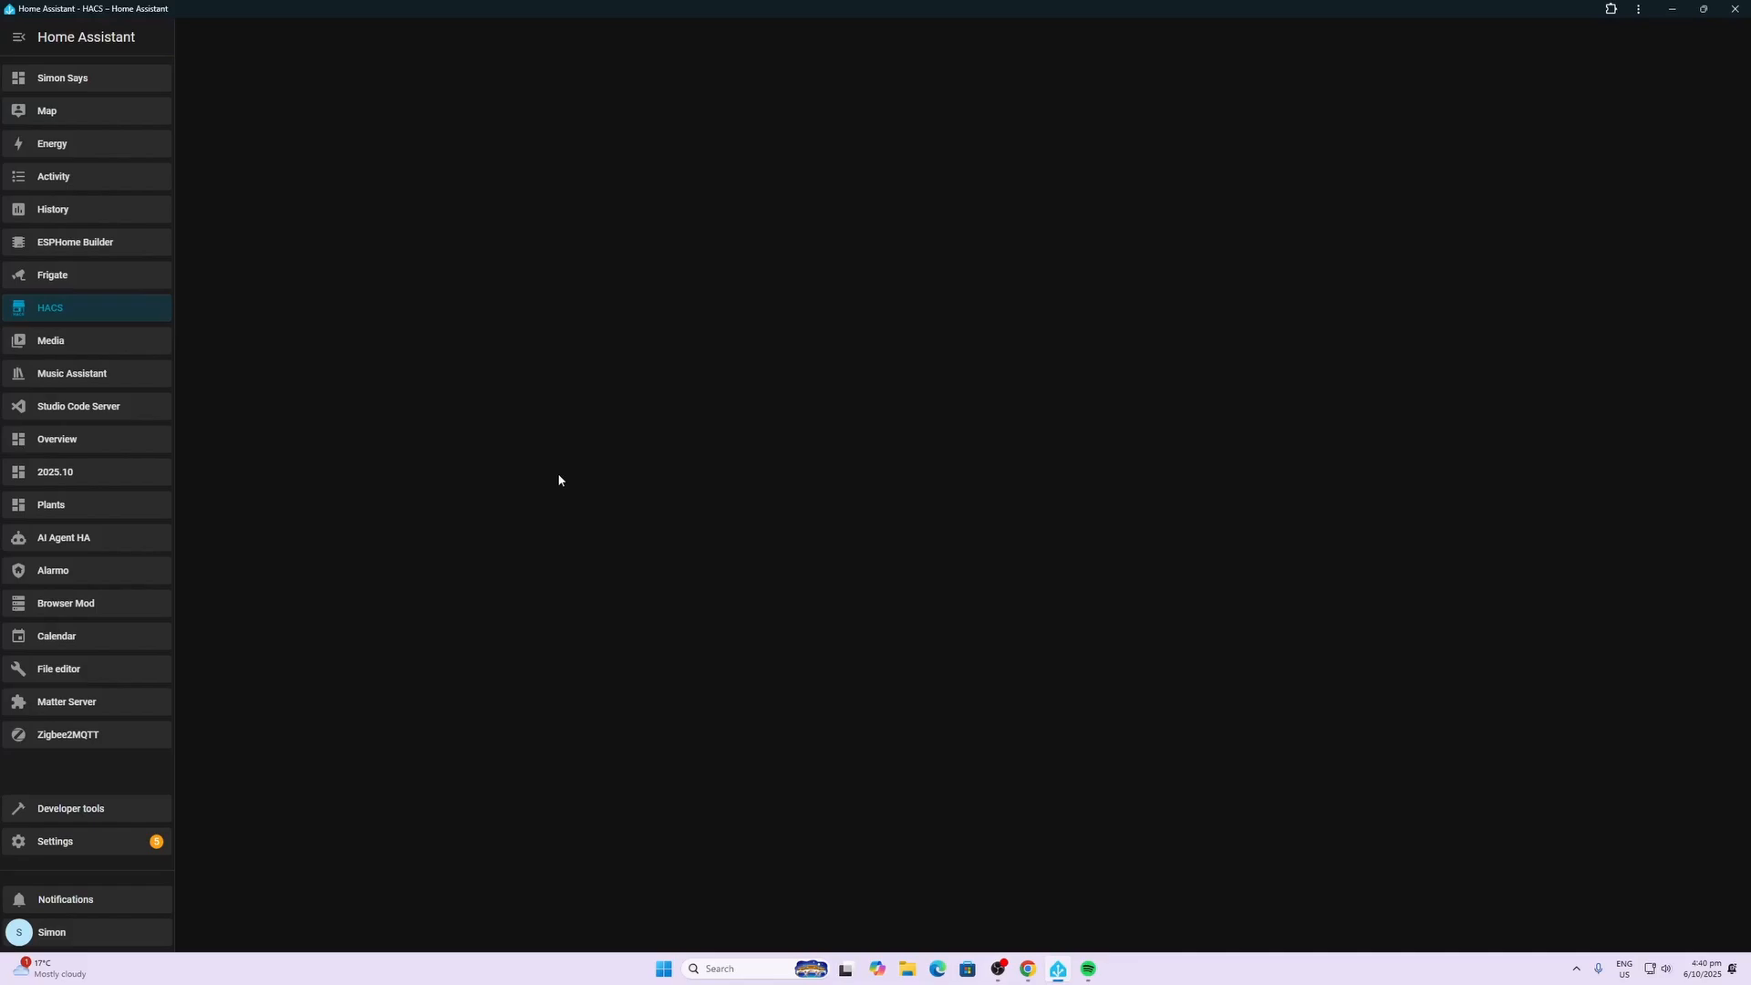
pyautogui.click(51, 307)
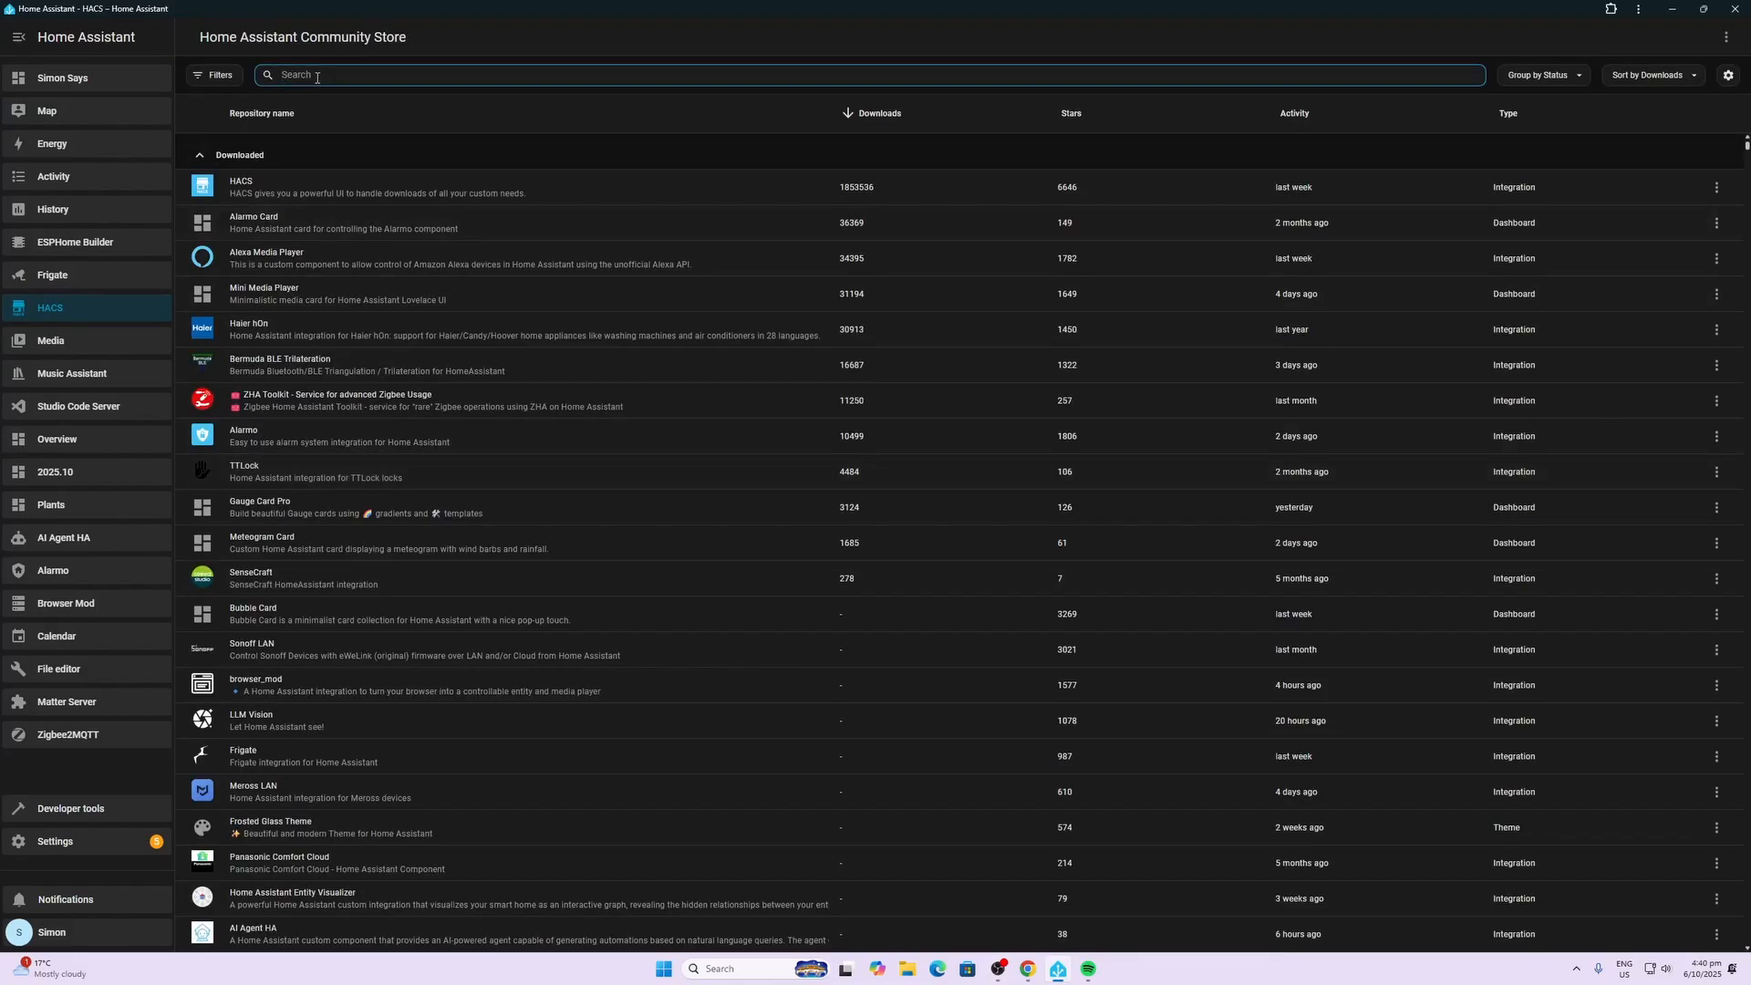
pyautogui.write('ai automa')
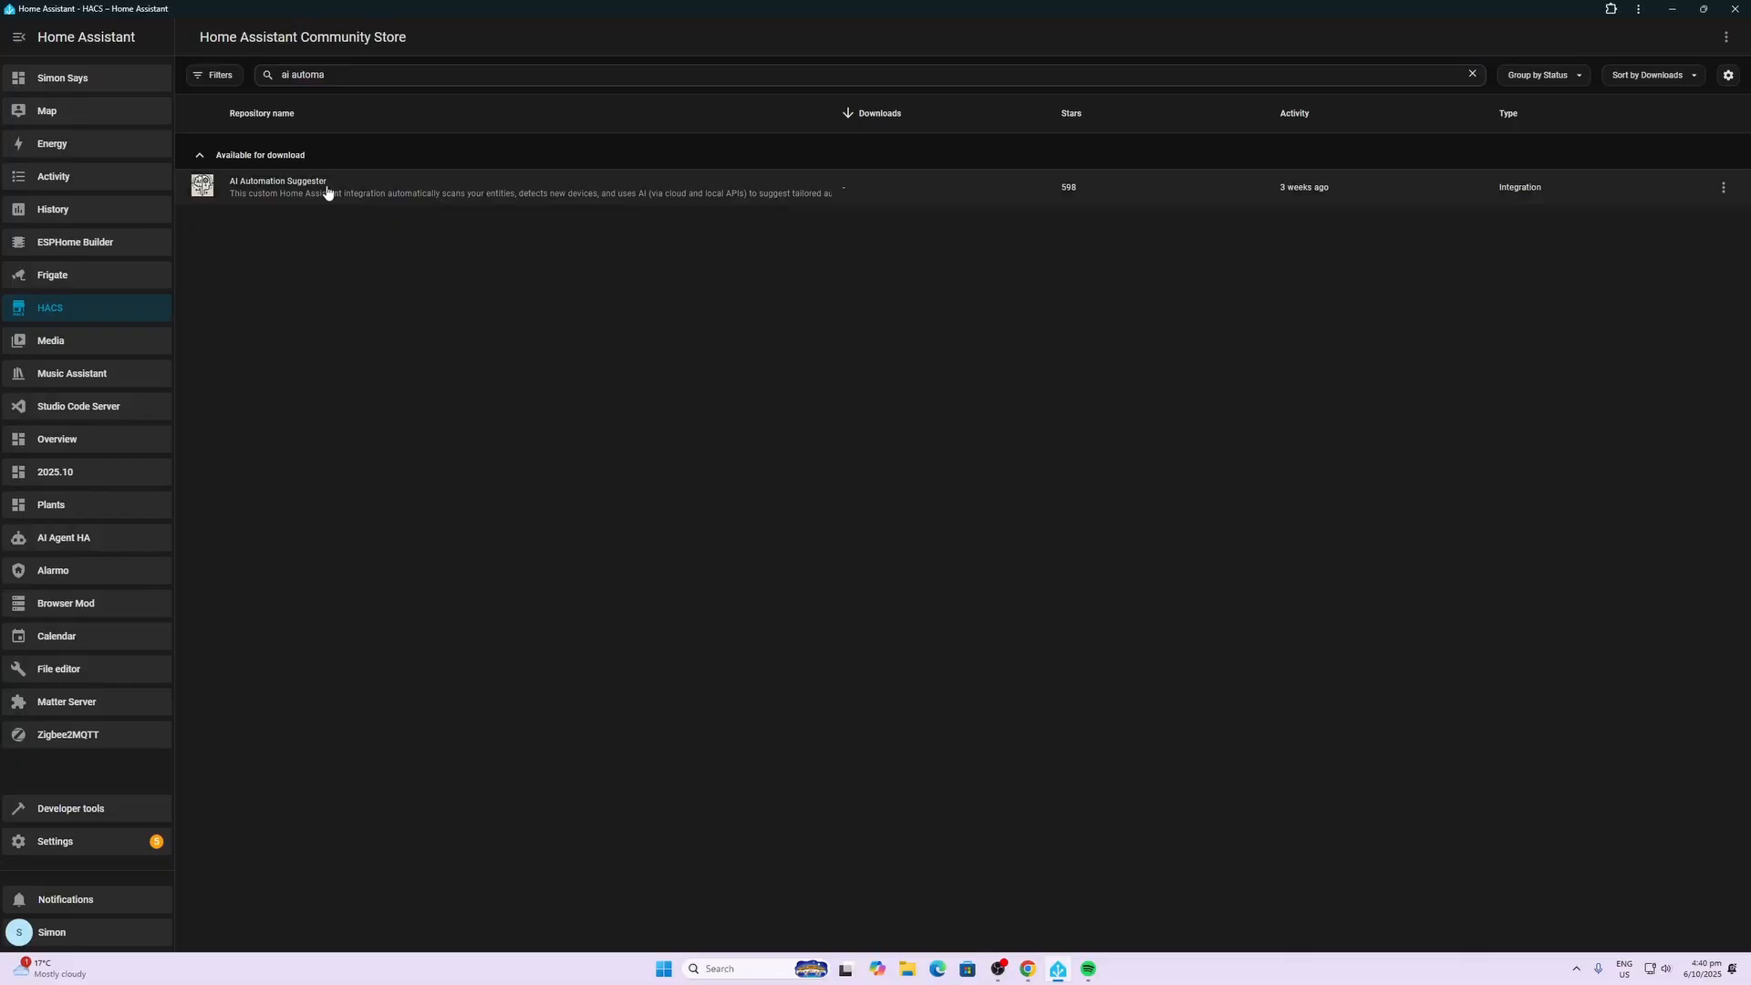
pyautogui.click(277, 187)
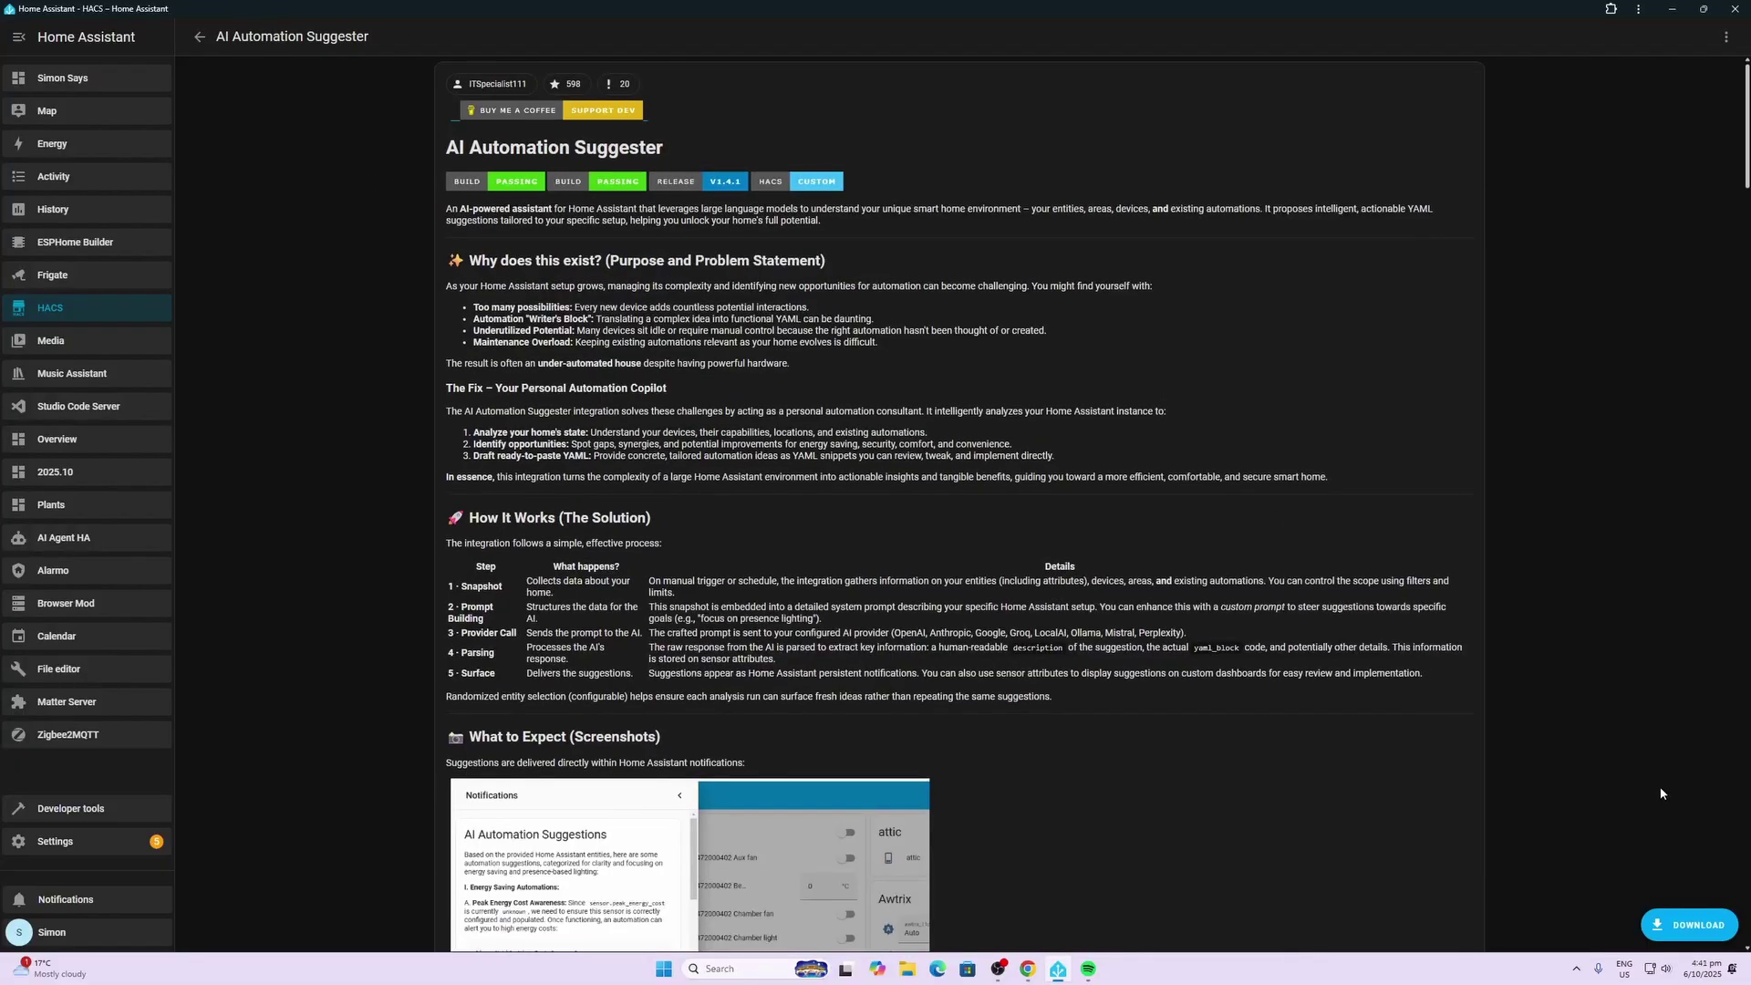
# Download AI Automation Suggester version 1.4.1 and go to Home Assistant settings
pyautogui.click(1687, 924)
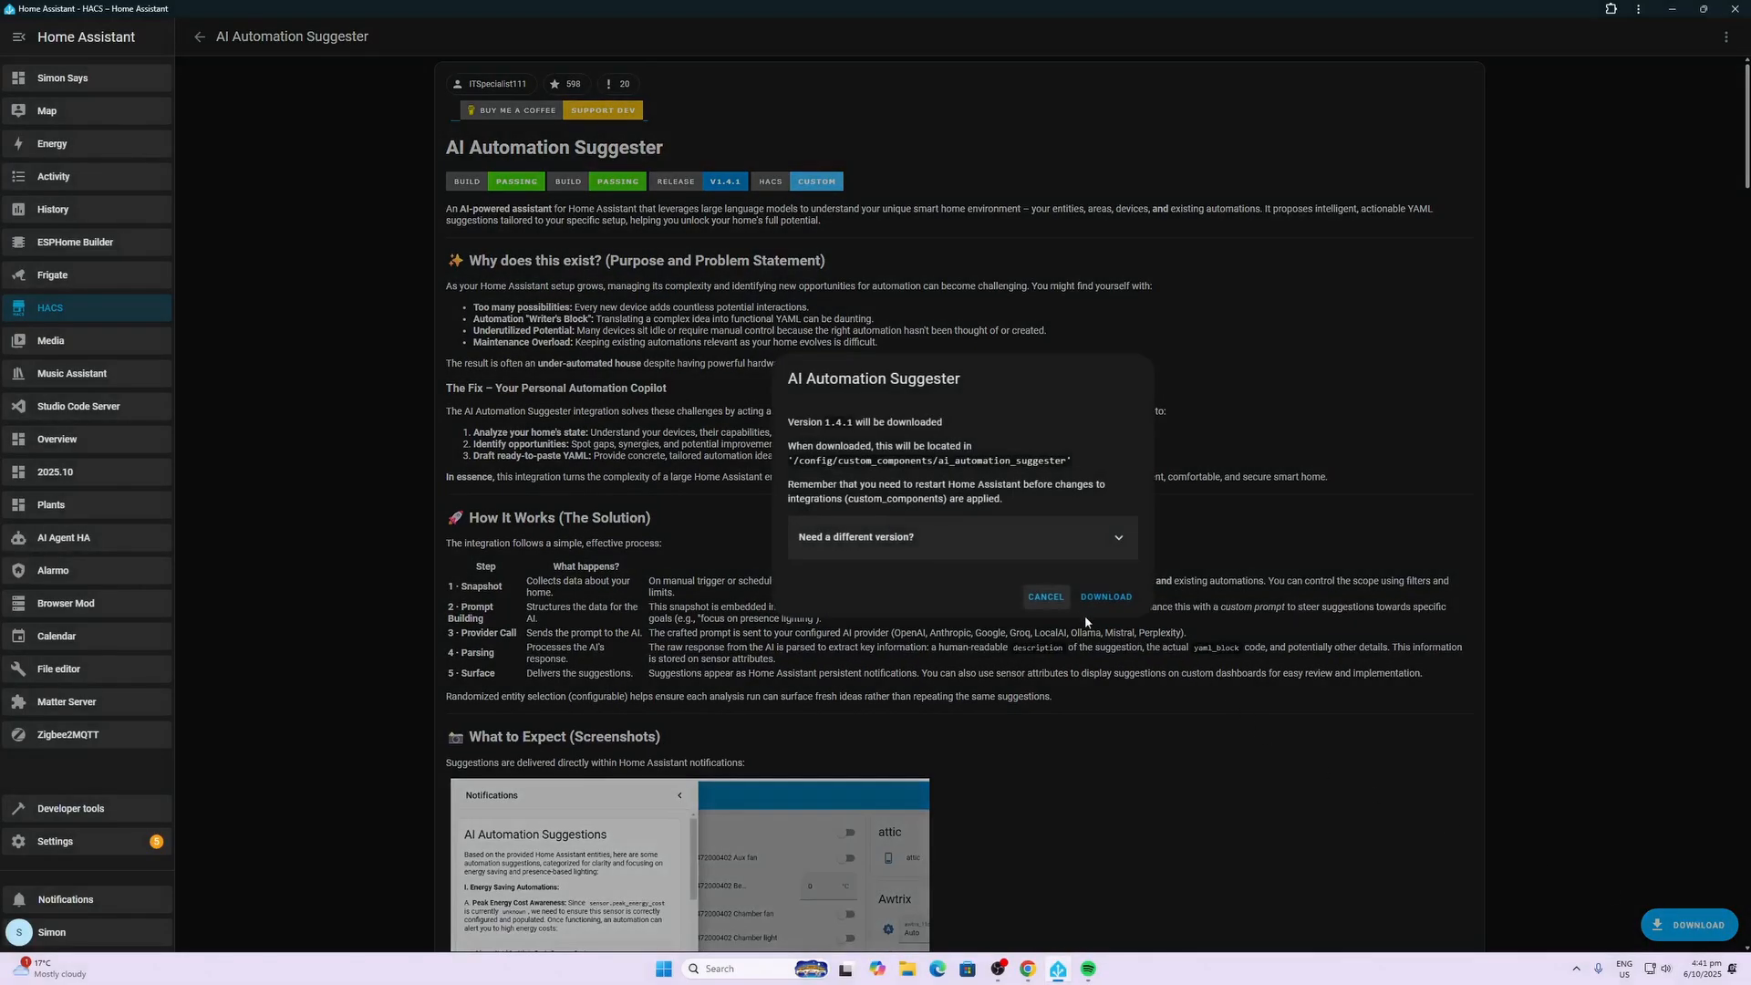
pyautogui.click(1105, 597)
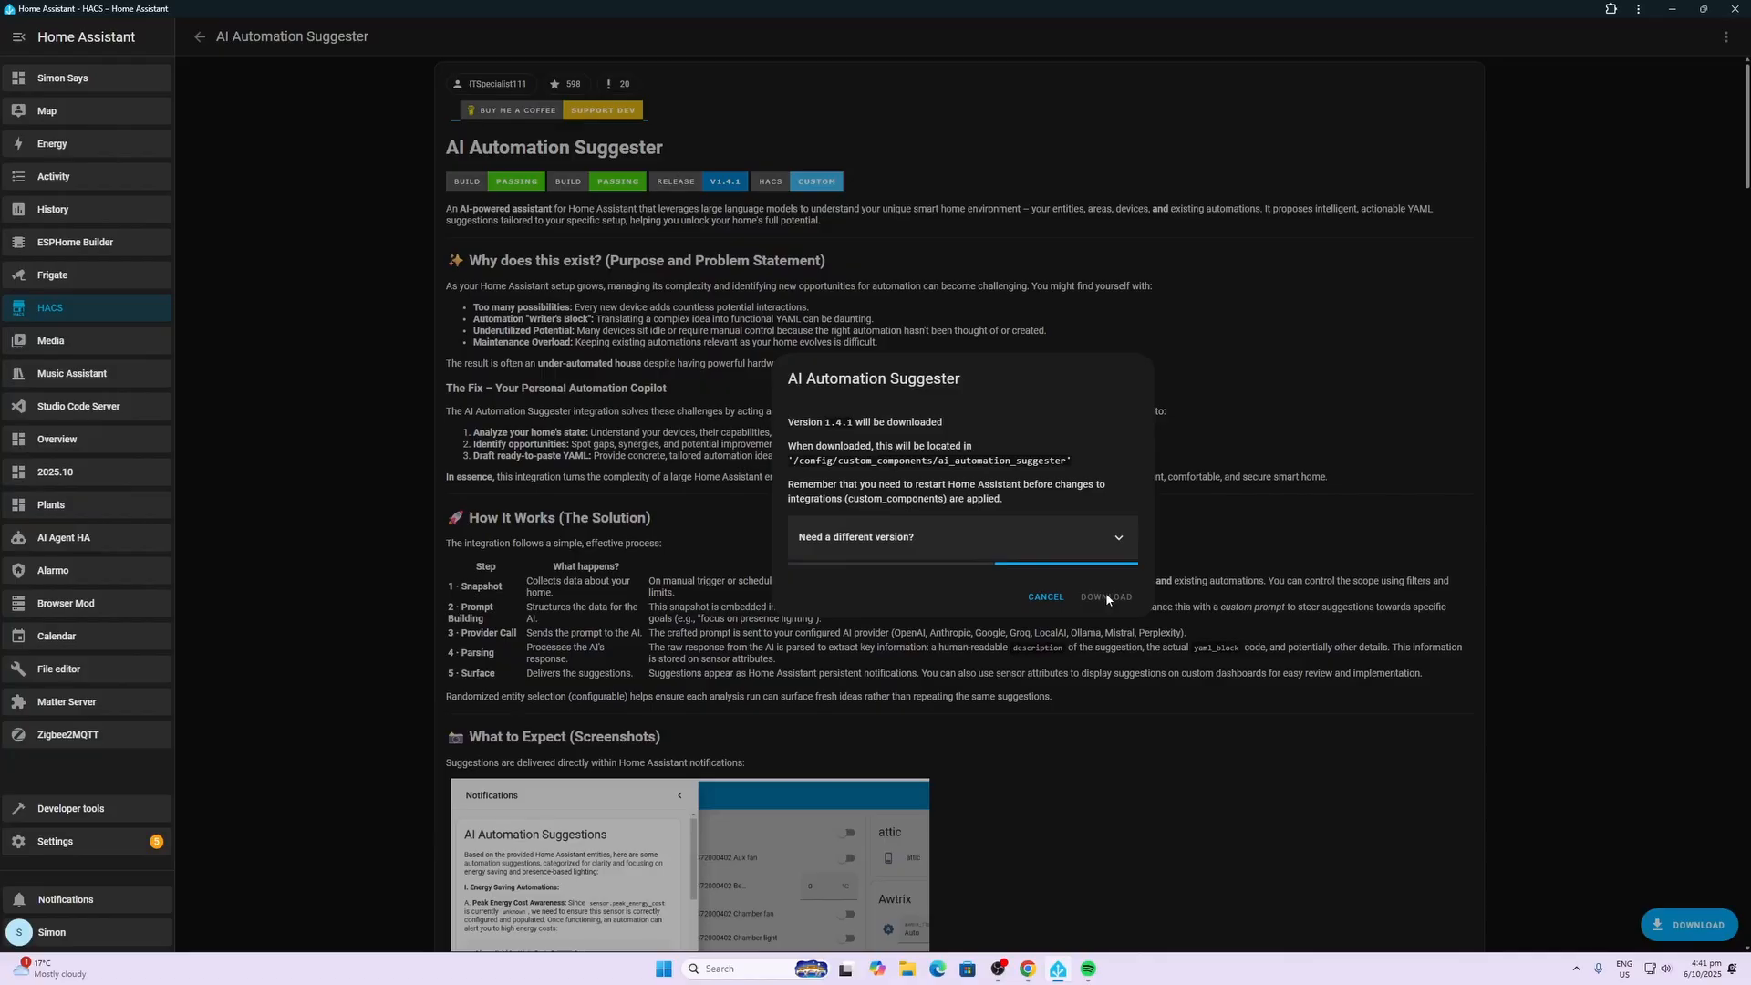
pyautogui.click(1045, 597)
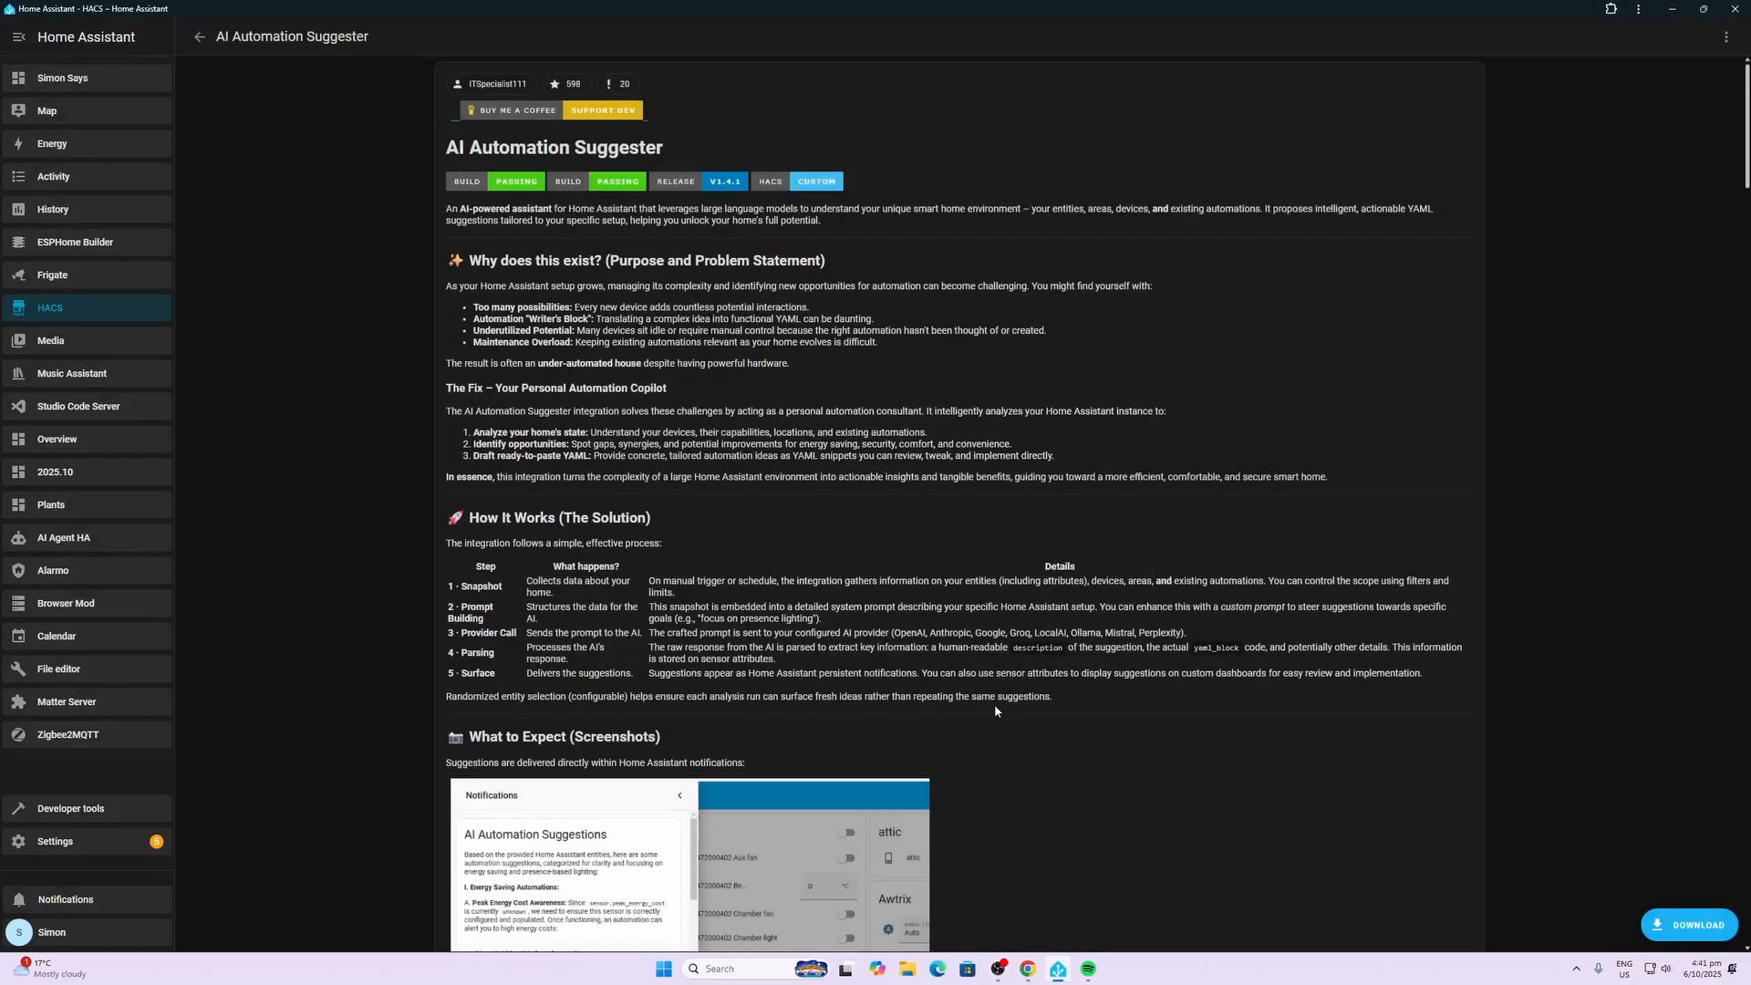
pyautogui.click(55, 841)
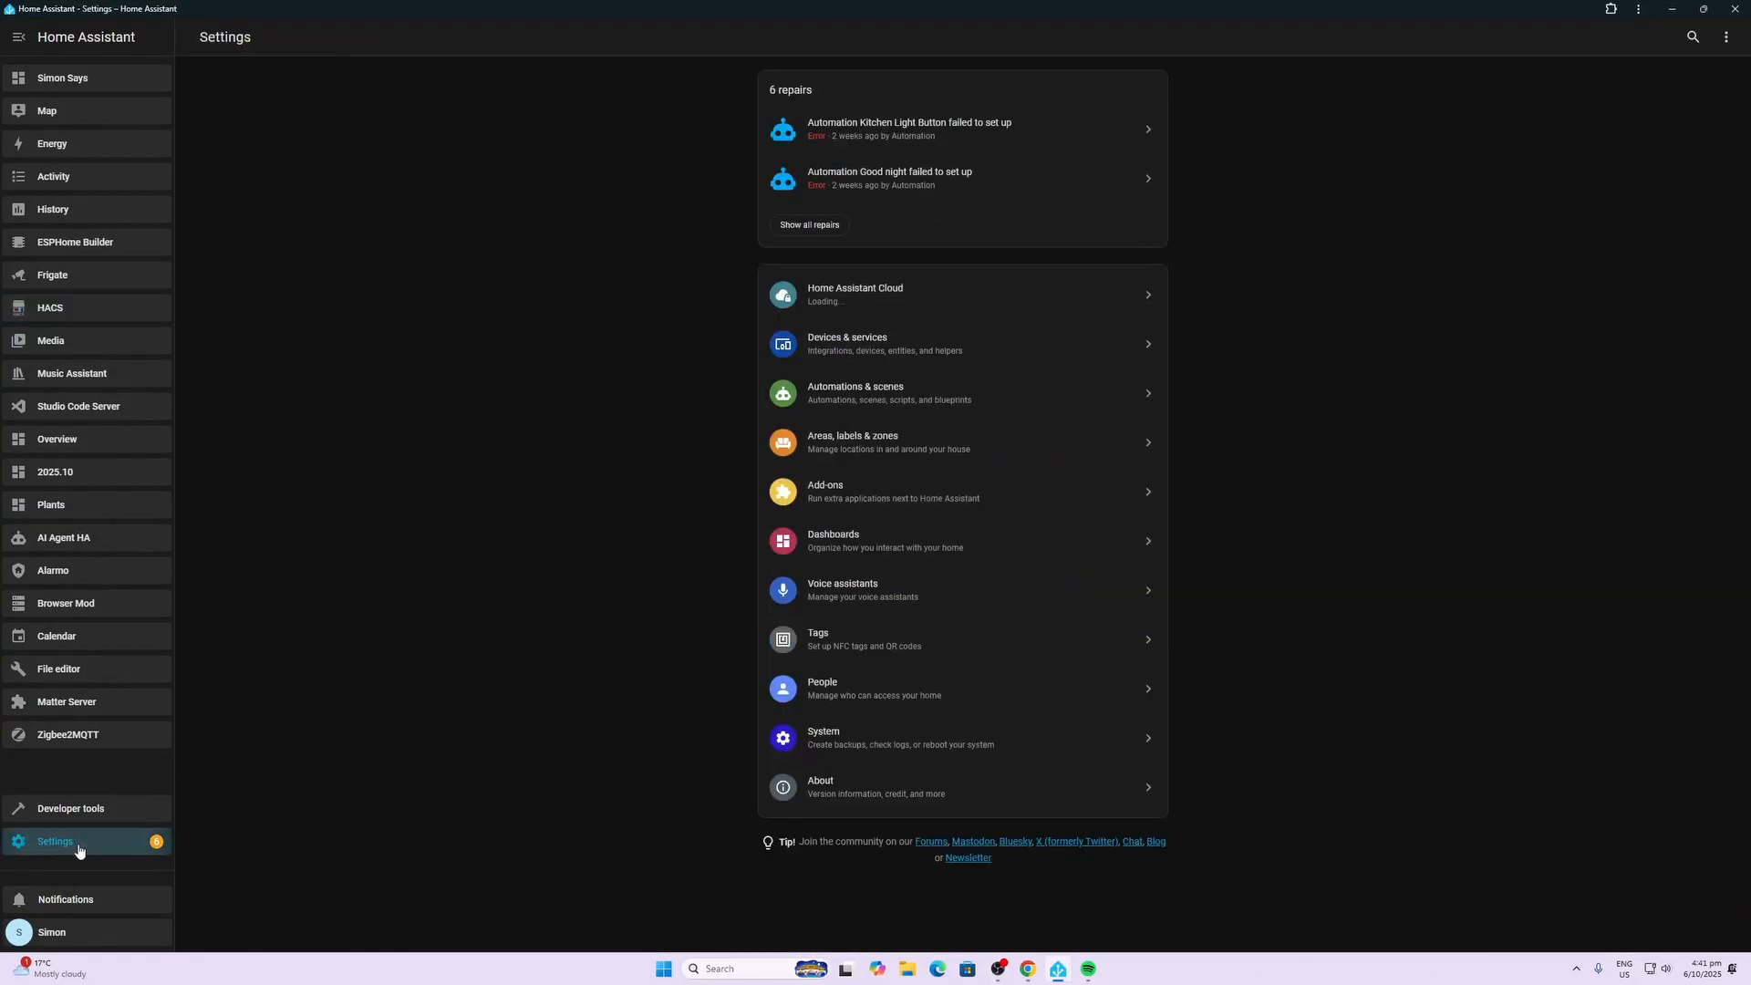
# Open the Devices & services entry from the settings overview
pyautogui.click(809, 224)
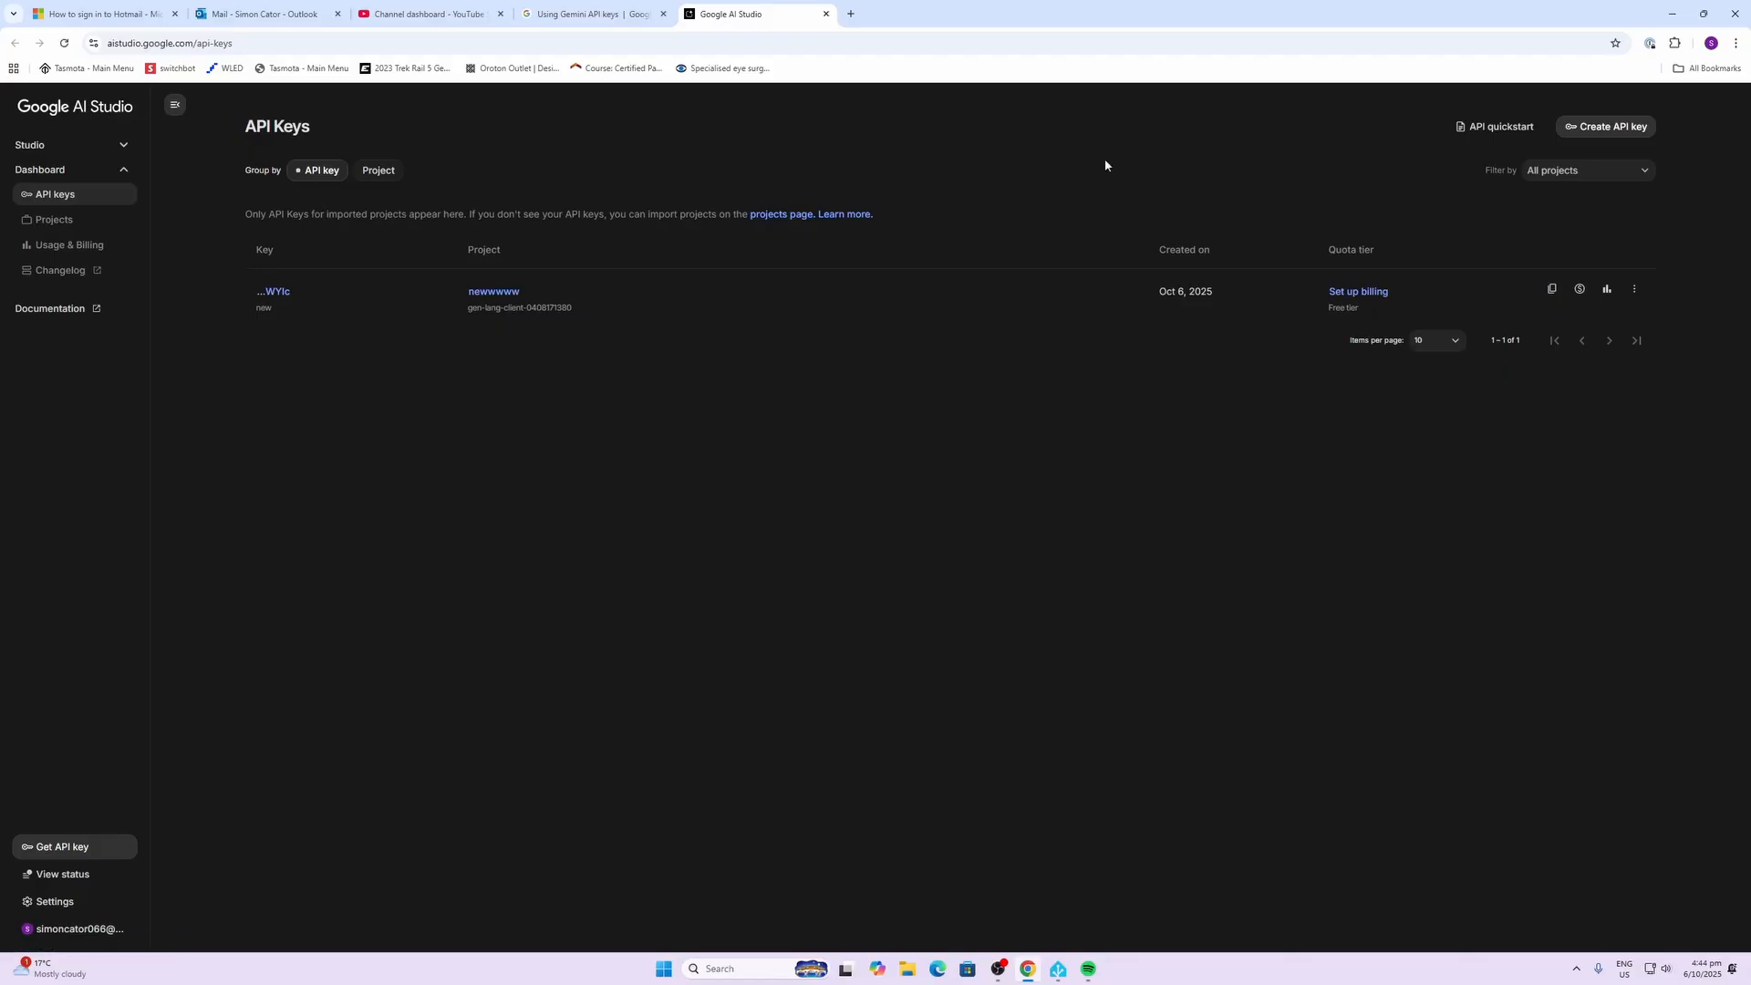
# Create an API key named 'ha test' inside a new cloud project named 'test'
pyautogui.click(1605, 126)
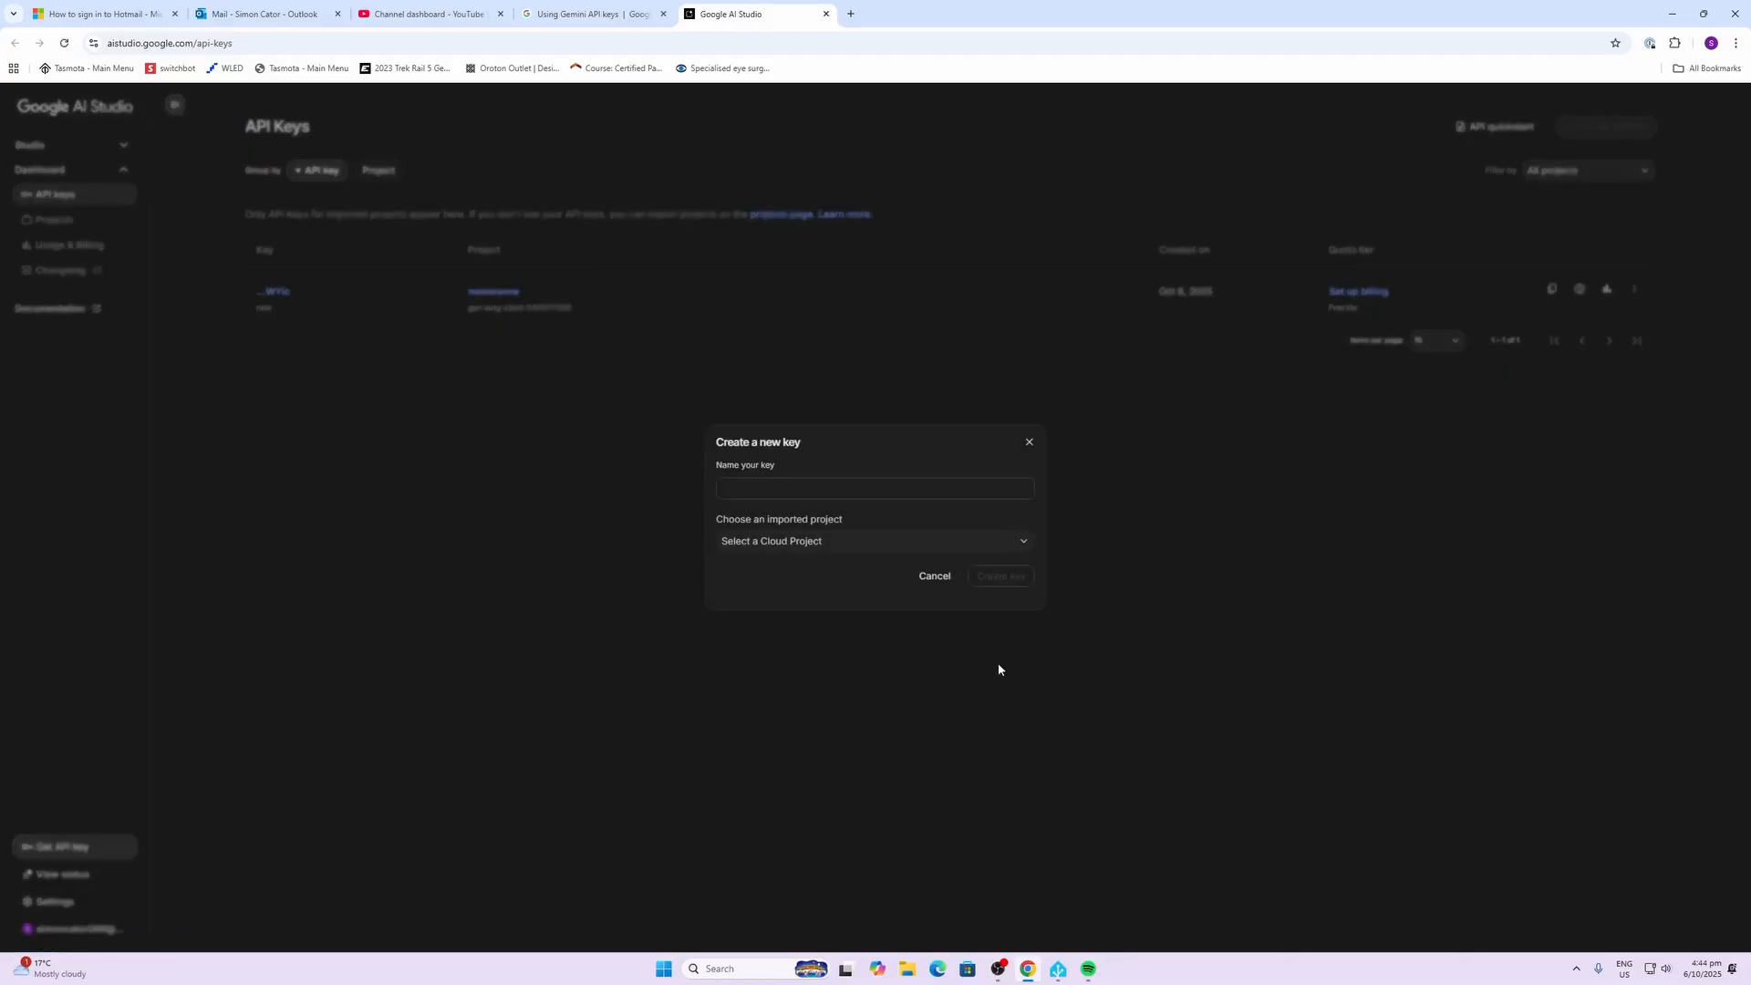
pyautogui.click(875, 489)
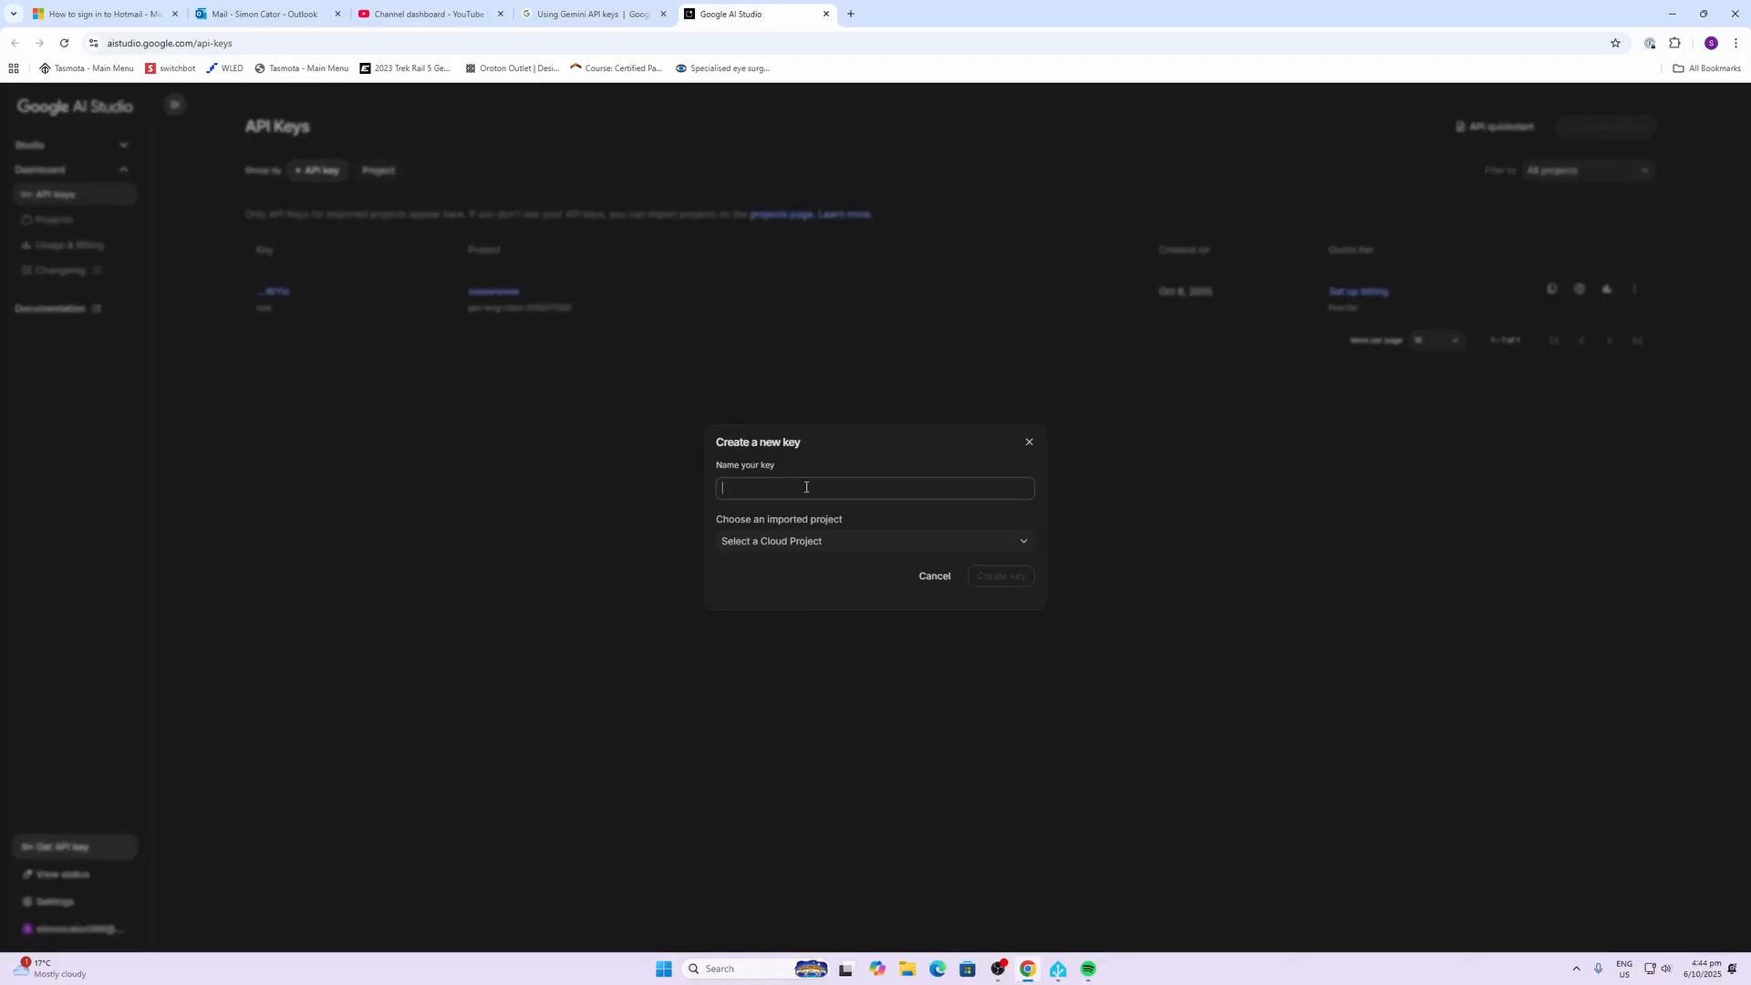
pyautogui.write('ha test')
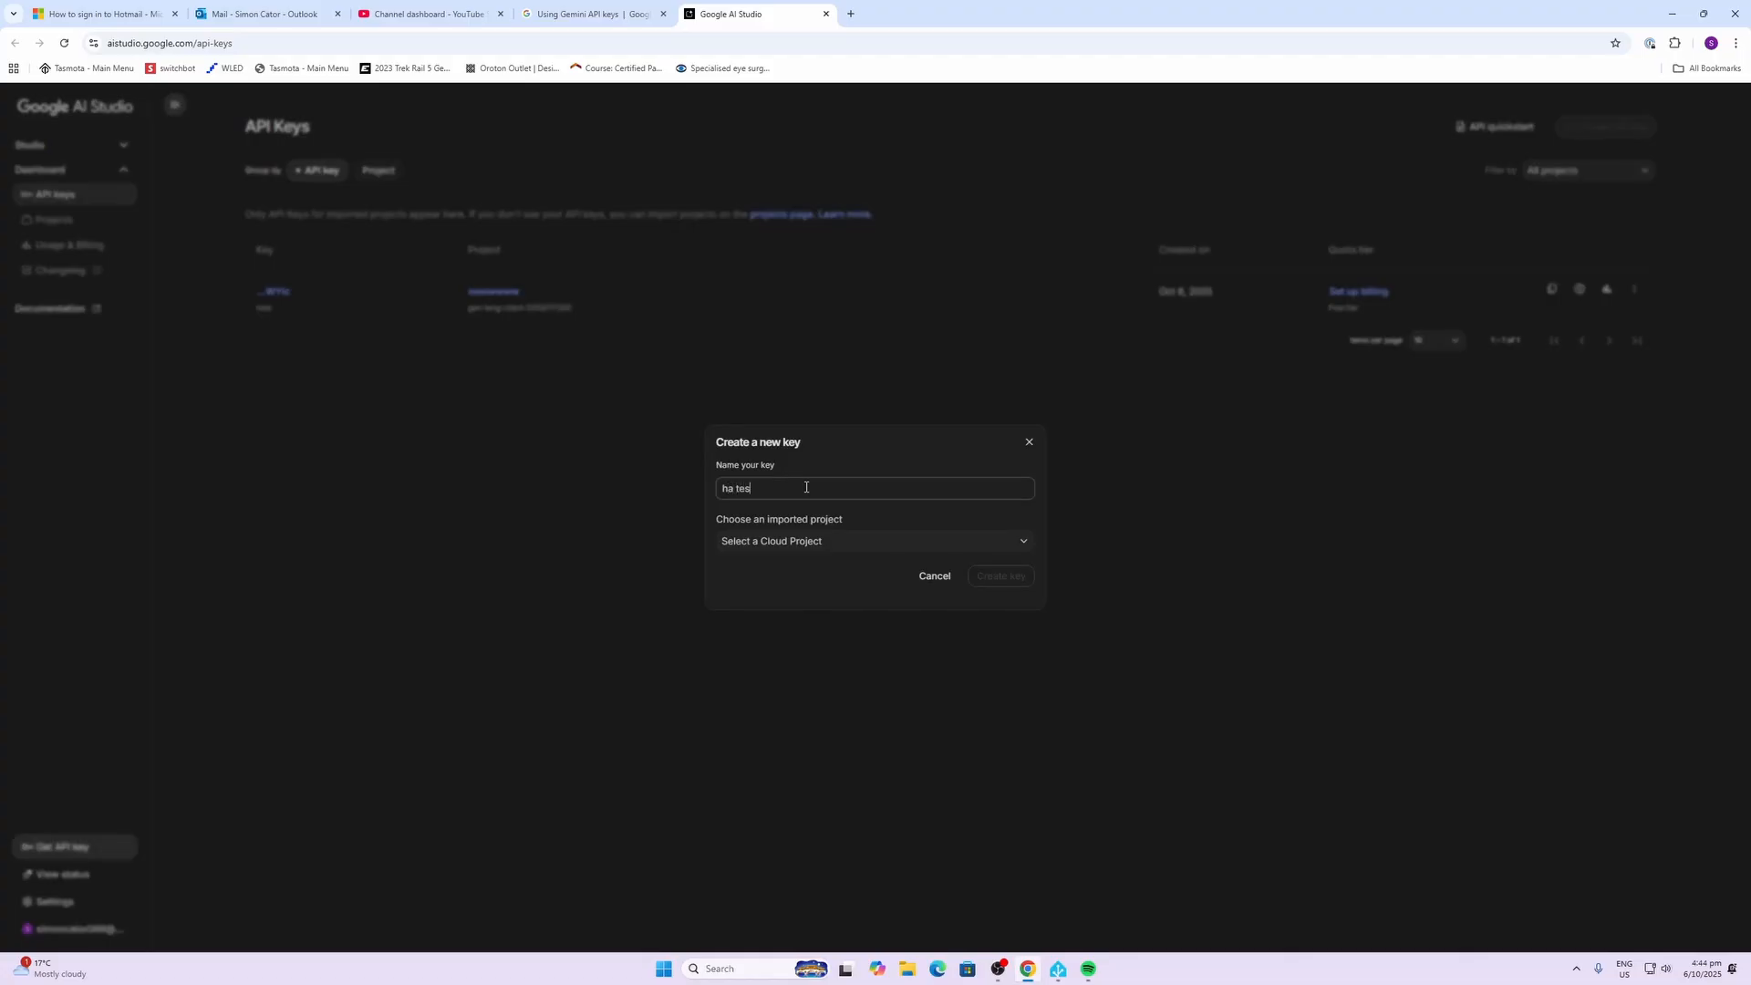
pyautogui.click(874, 540)
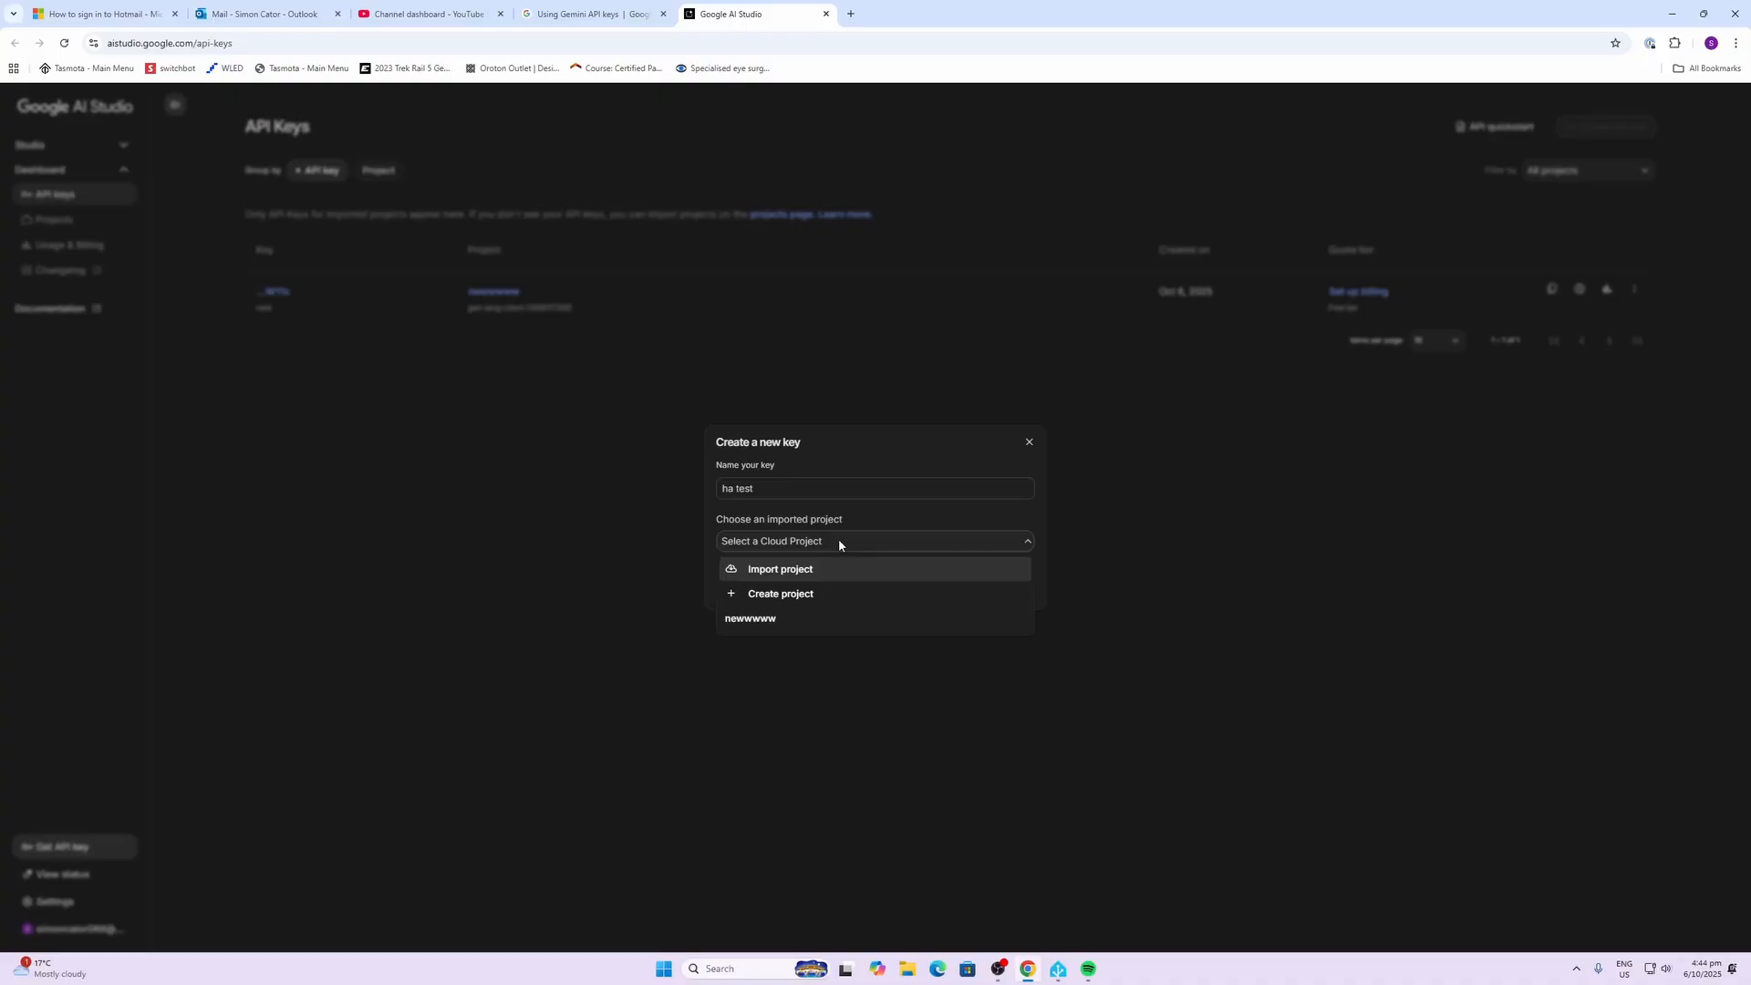
pyautogui.moveTo(772, 598)
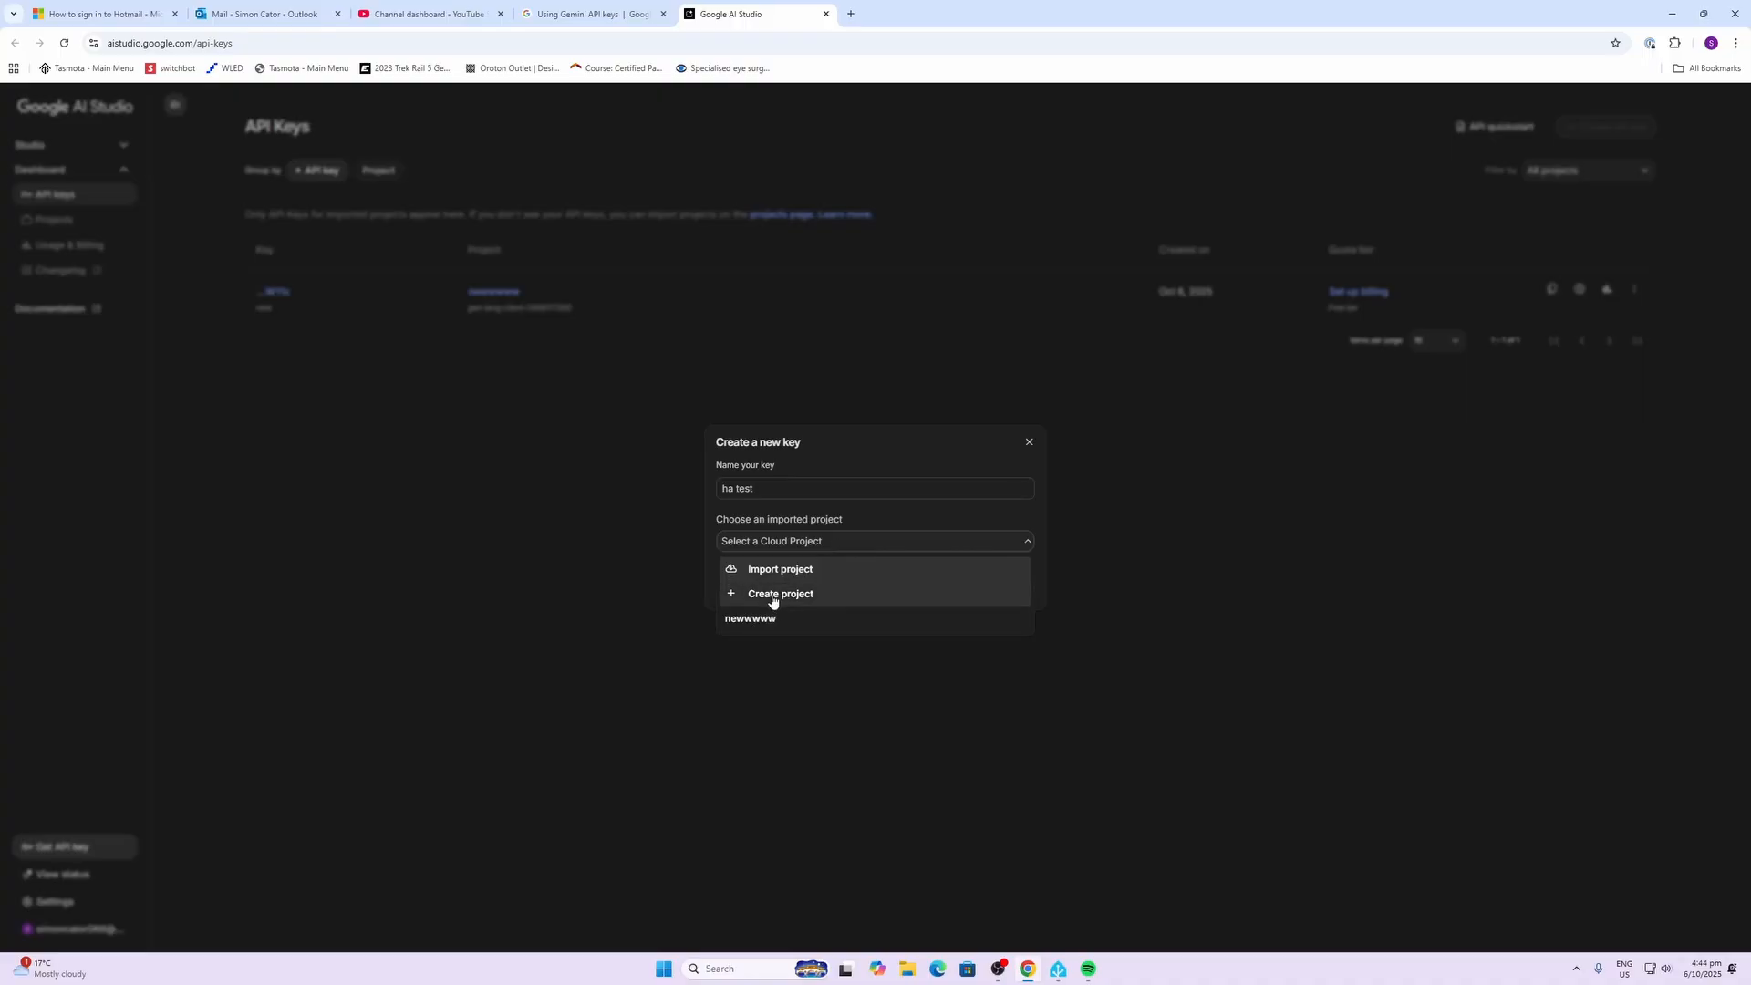
pyautogui.click(772, 592)
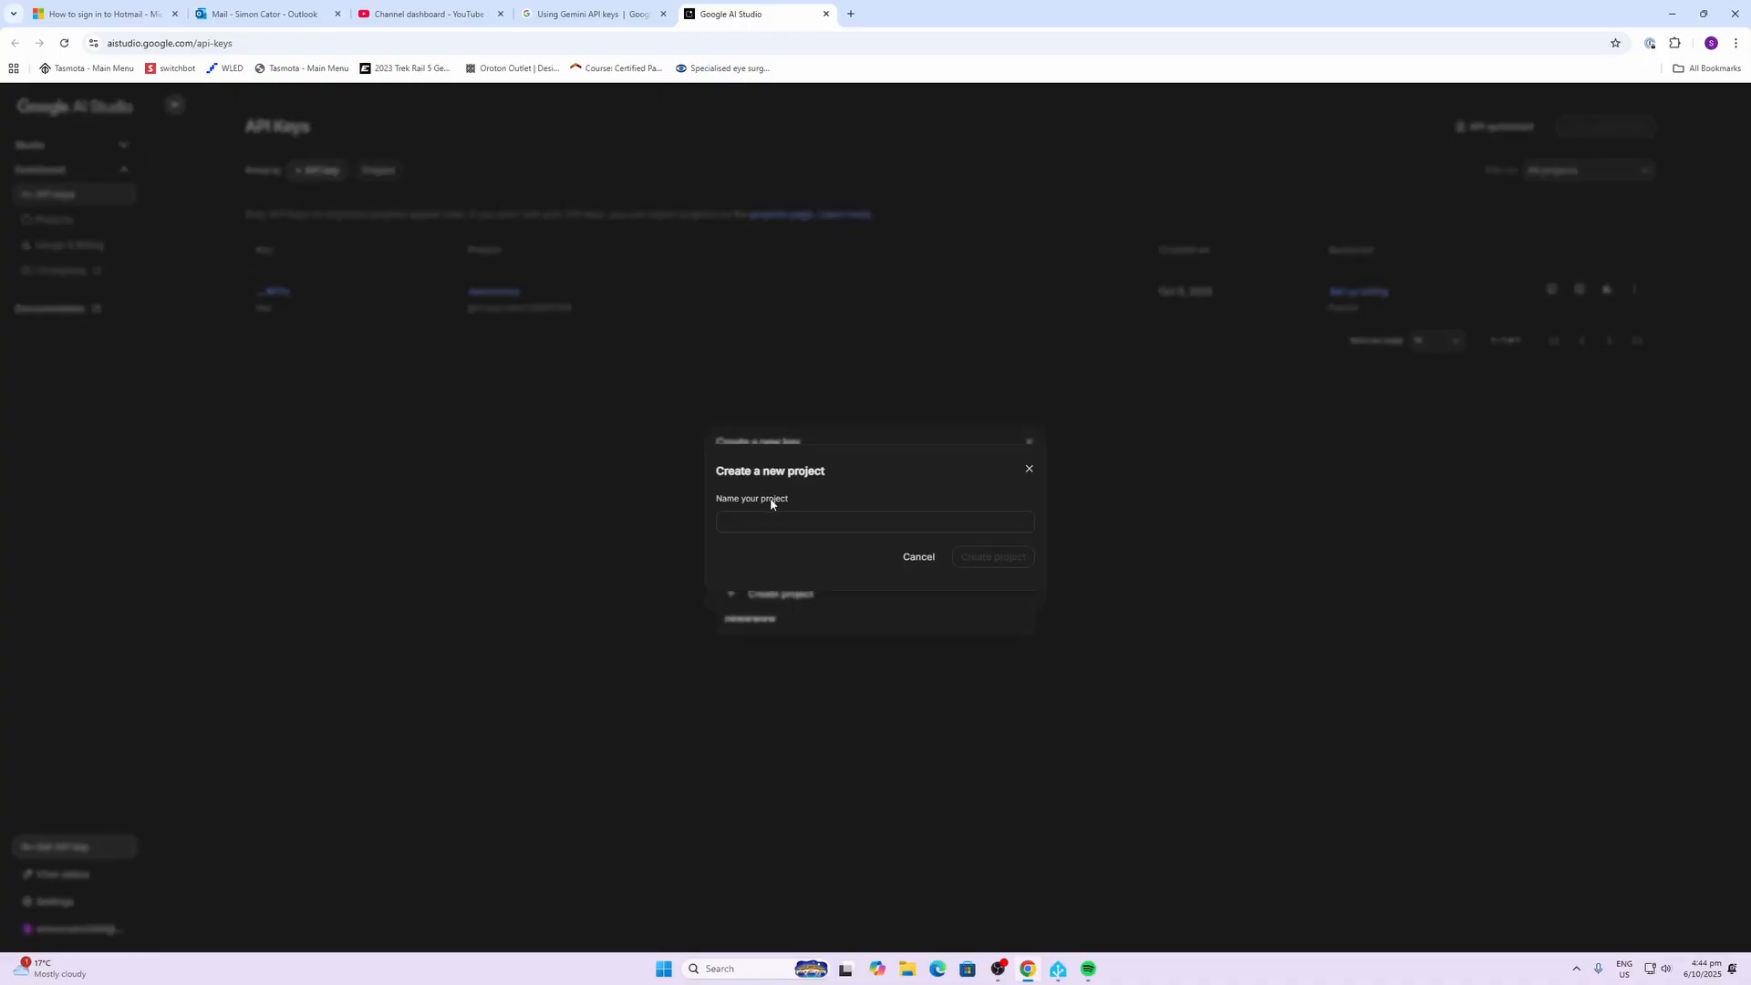
pyautogui.write('test')
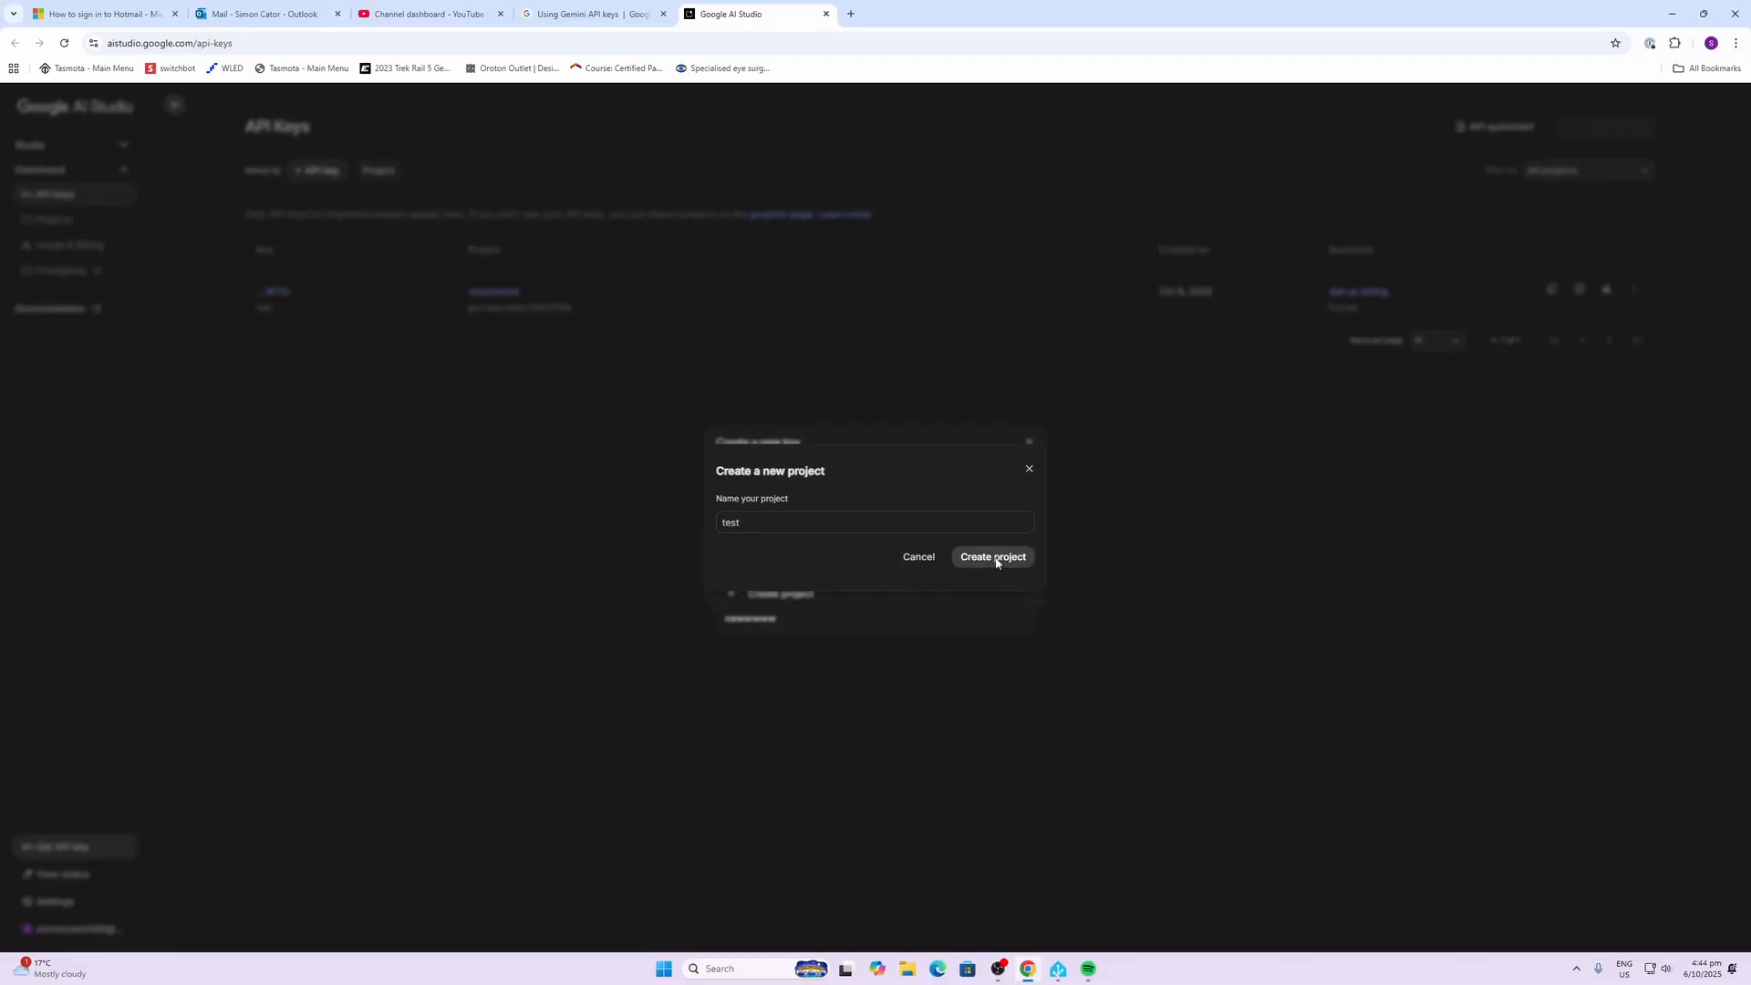
pyautogui.click(992, 556)
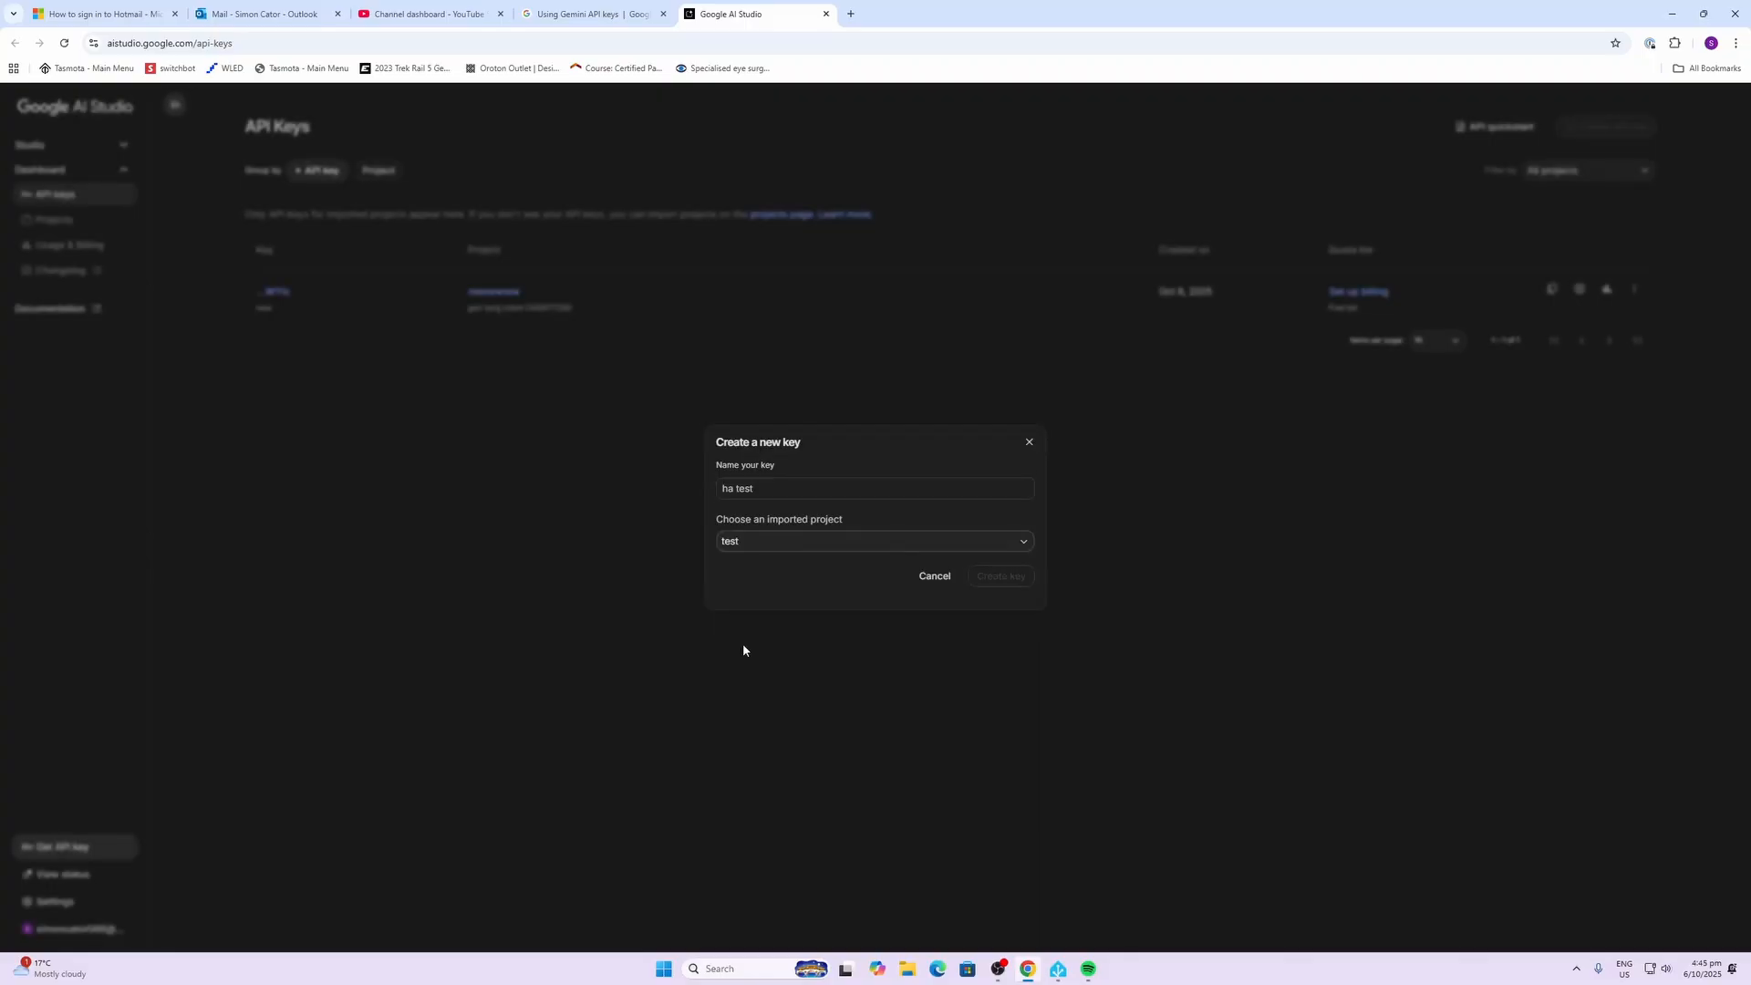
# Generate the 'ha test' key and copy it to the clipboard
pyautogui.click(999, 575)
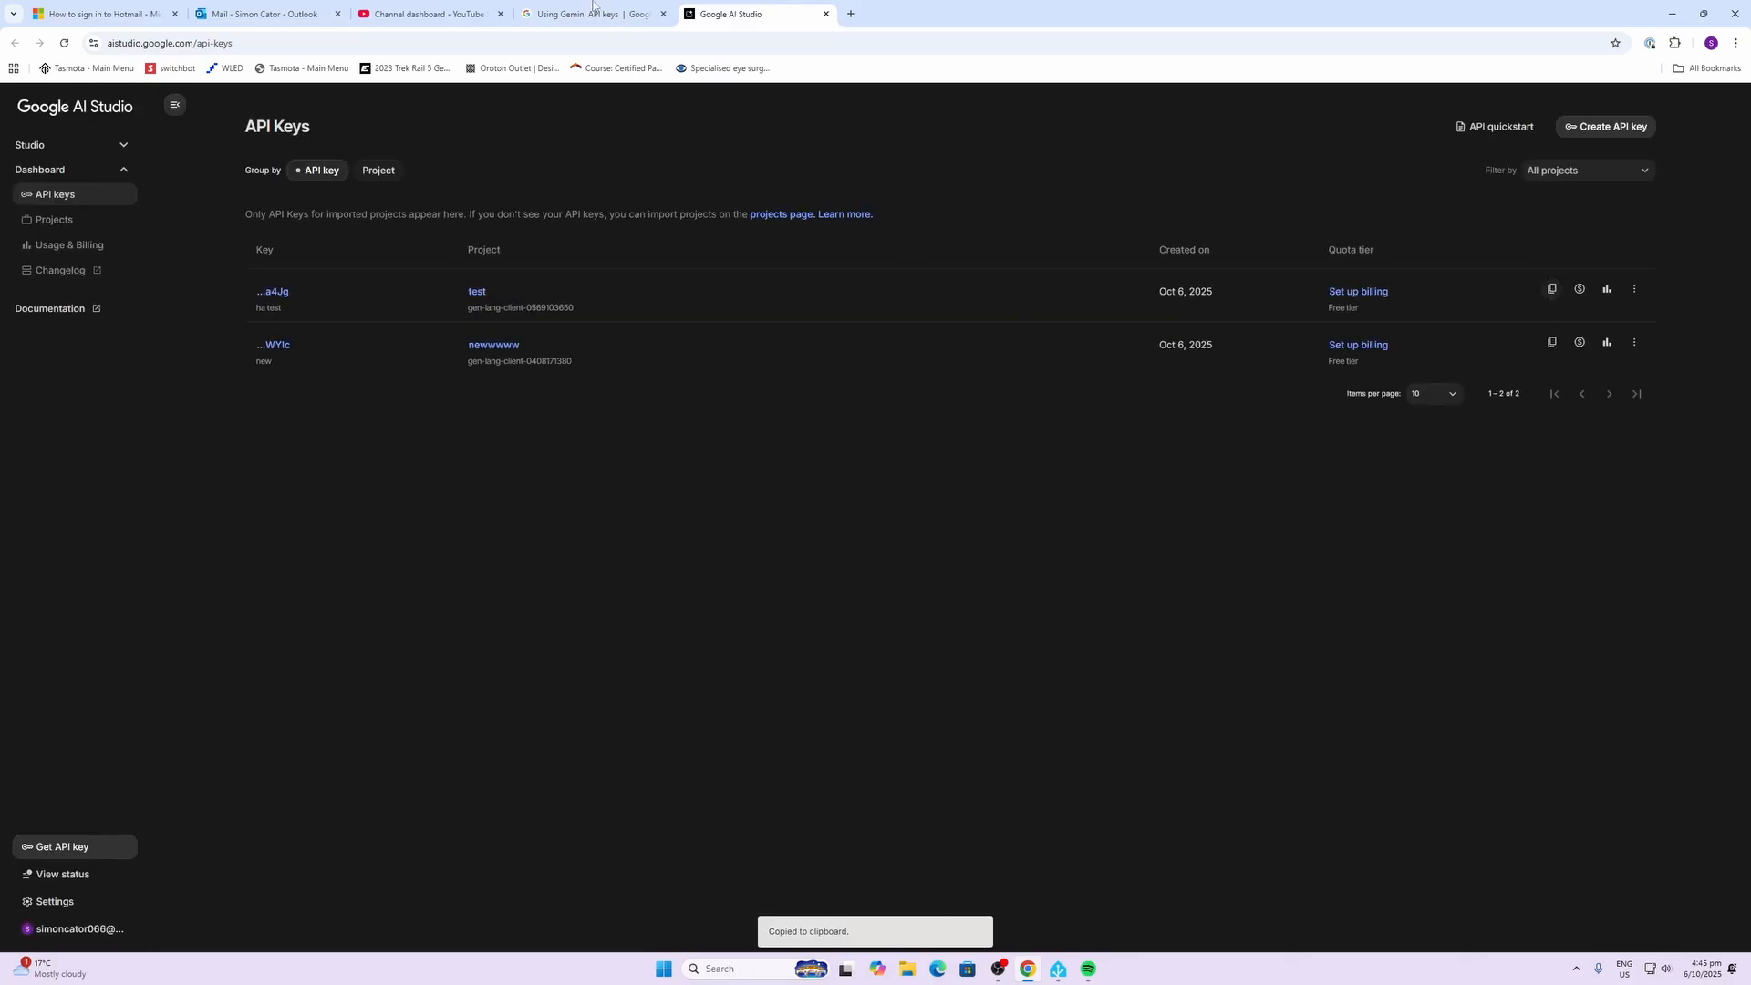
pyautogui.click(1058, 970)
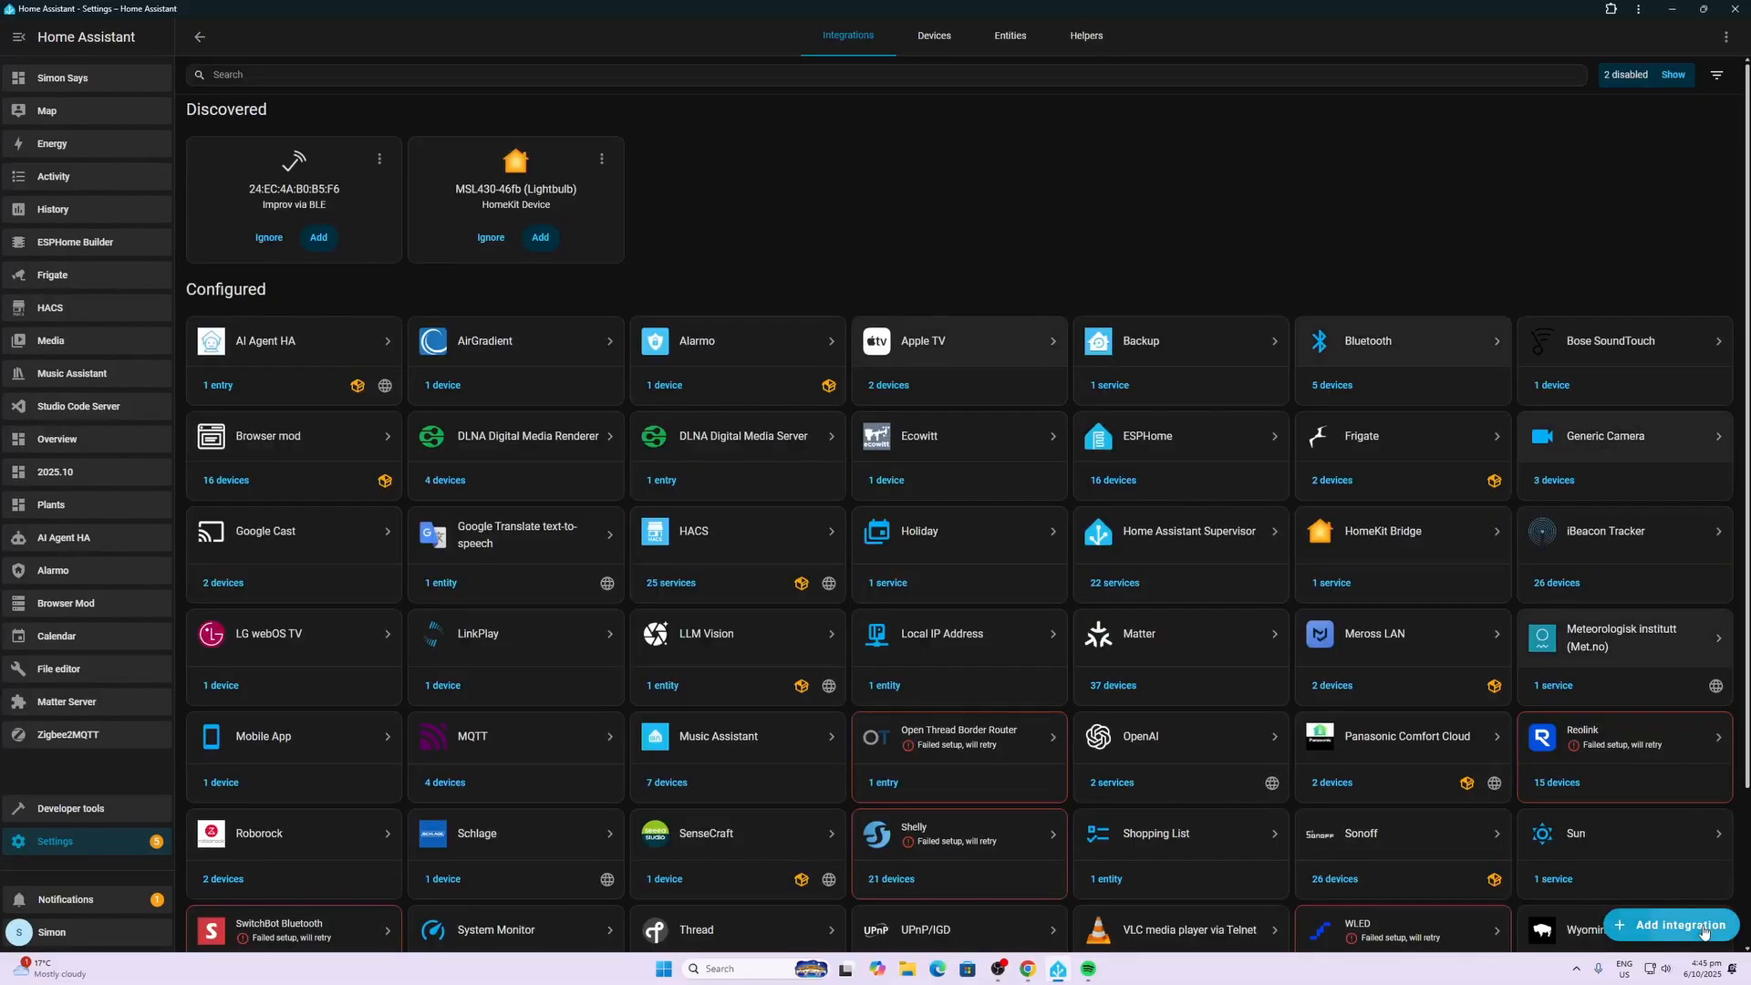
# Add the AI Automation Suggester integration with Google chosen as the AI provider
pyautogui.click(1671, 923)
pyautogui.write('ai a')
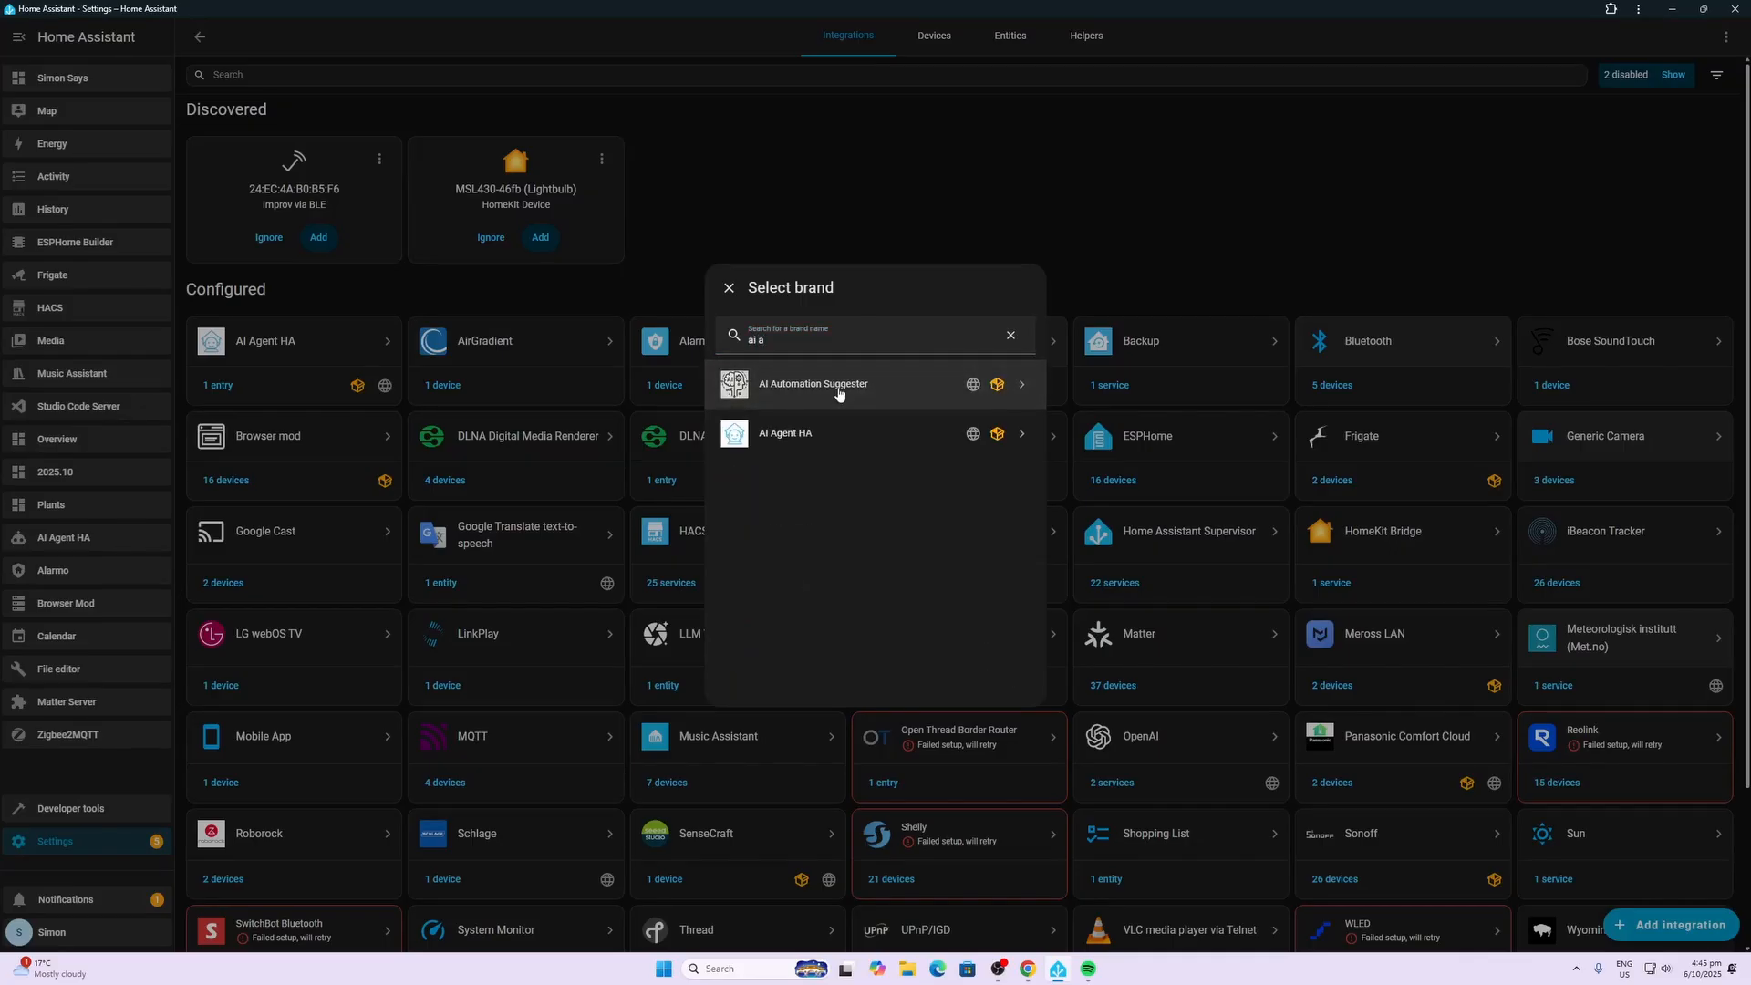
pyautogui.click(839, 383)
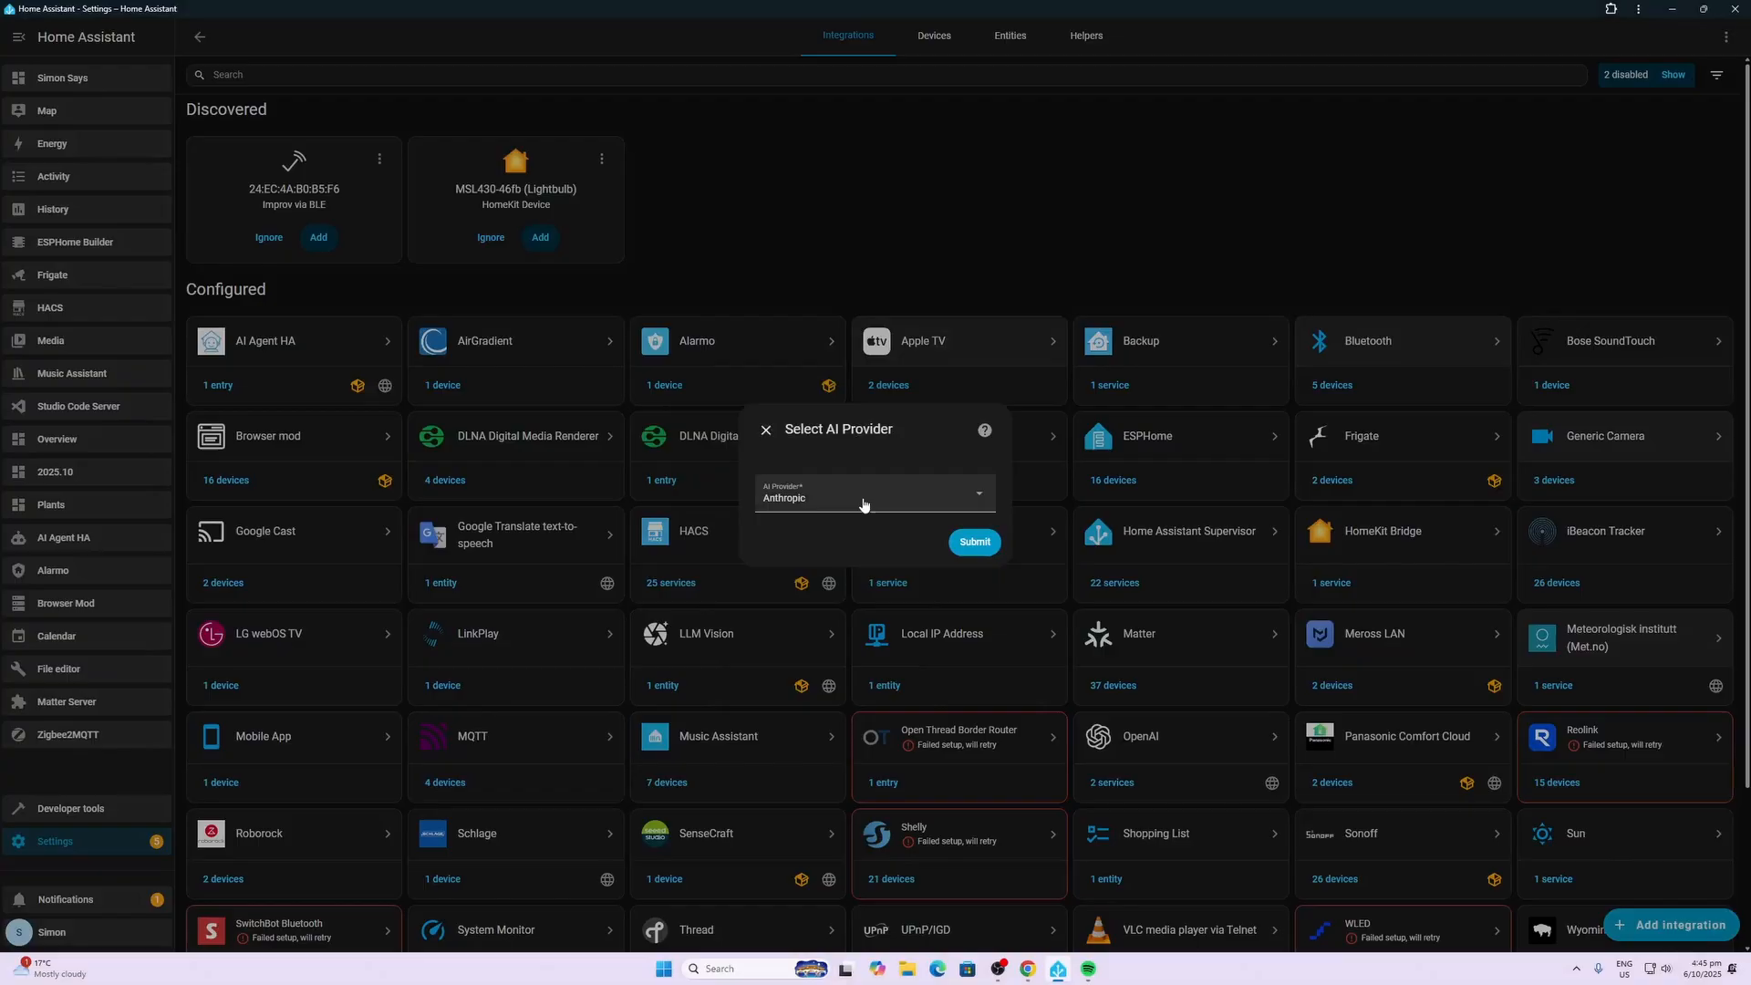
pyautogui.click(876, 496)
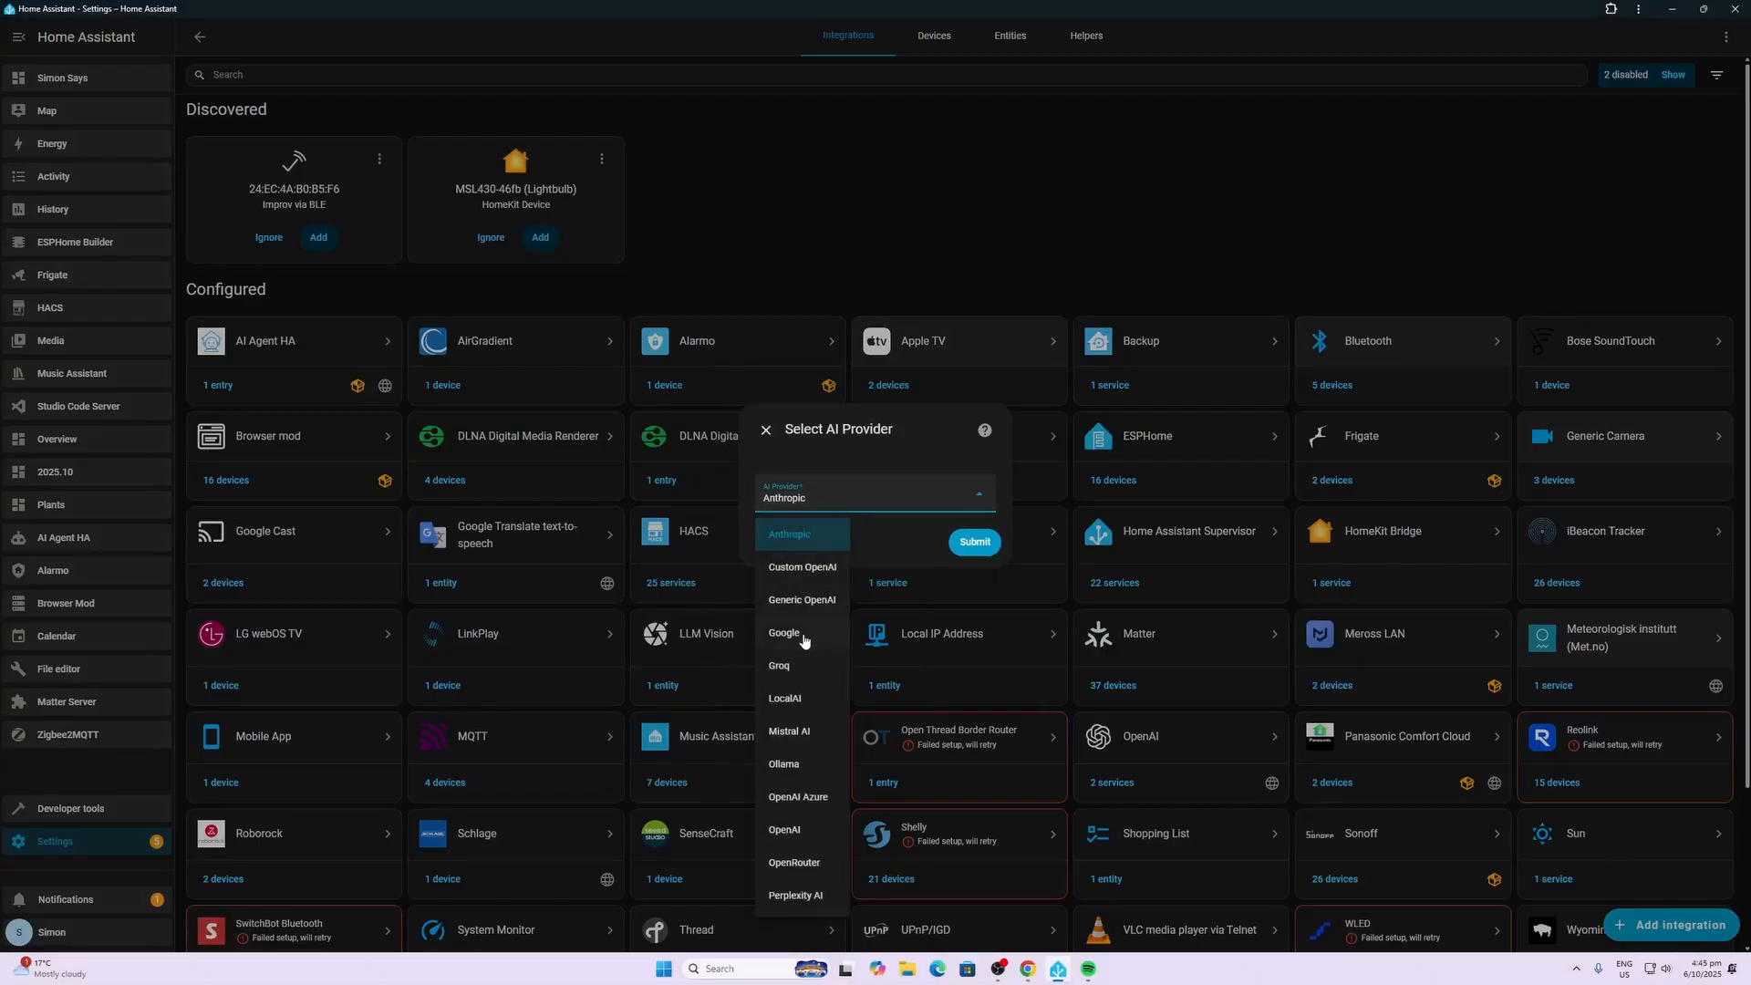
pyautogui.click(784, 633)
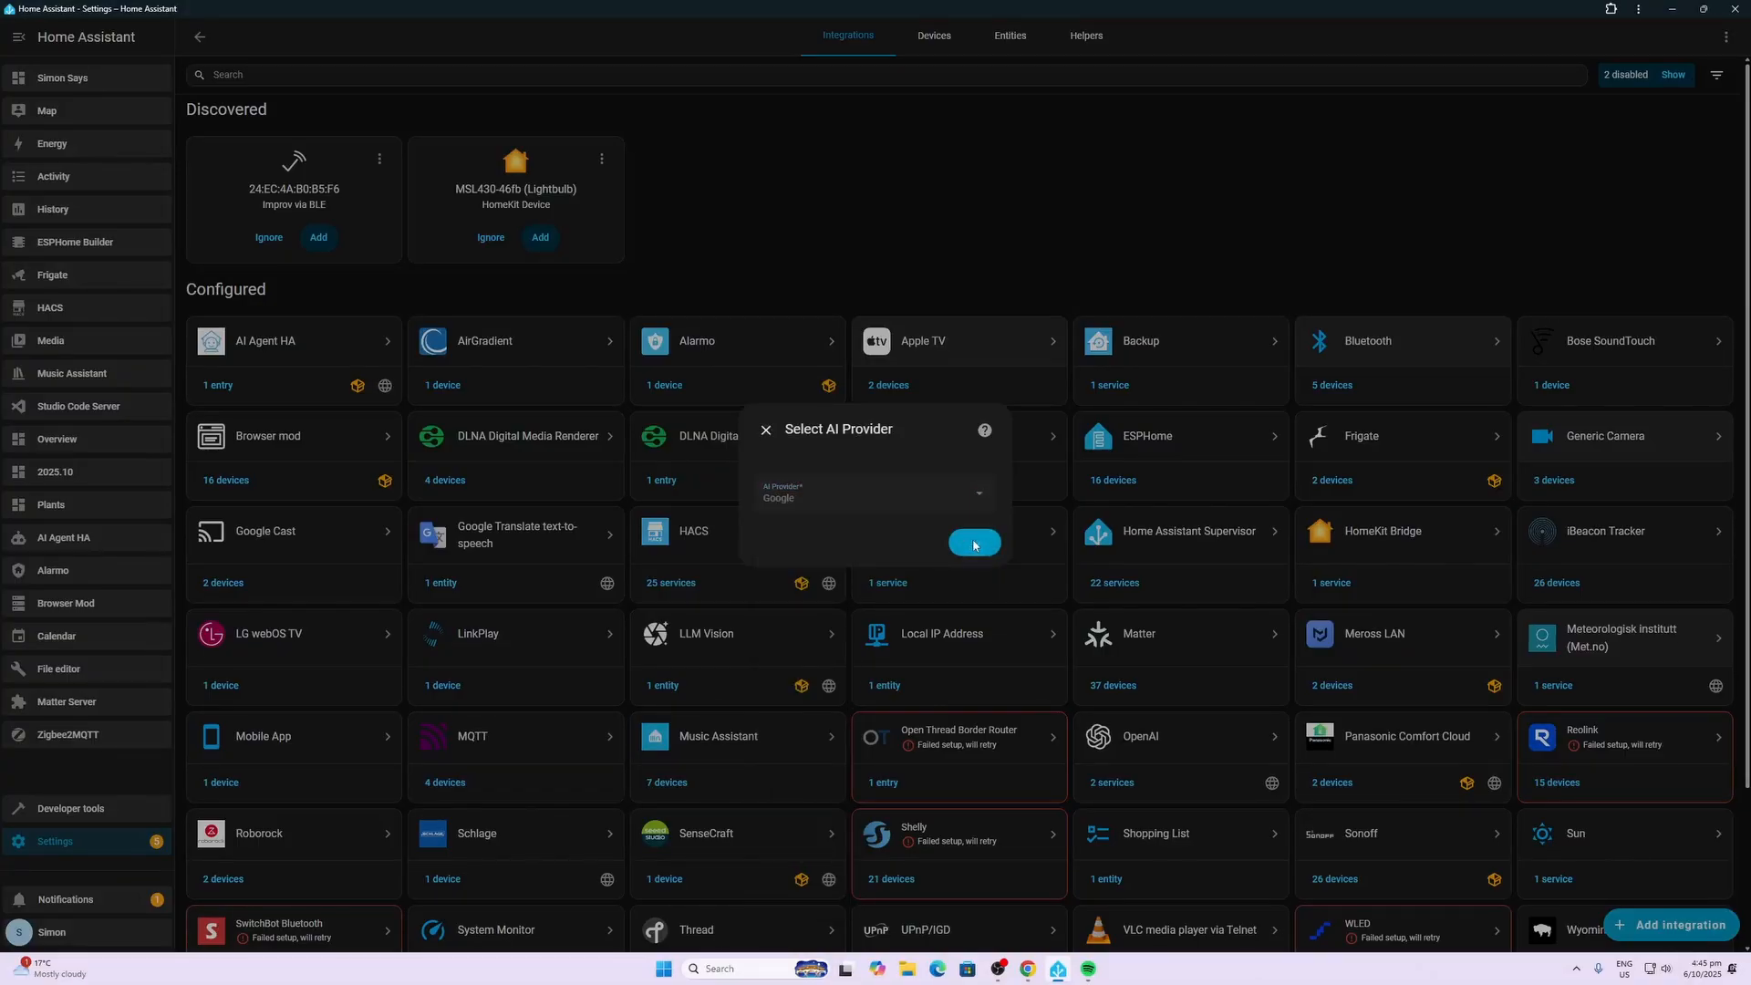
pyautogui.click(974, 544)
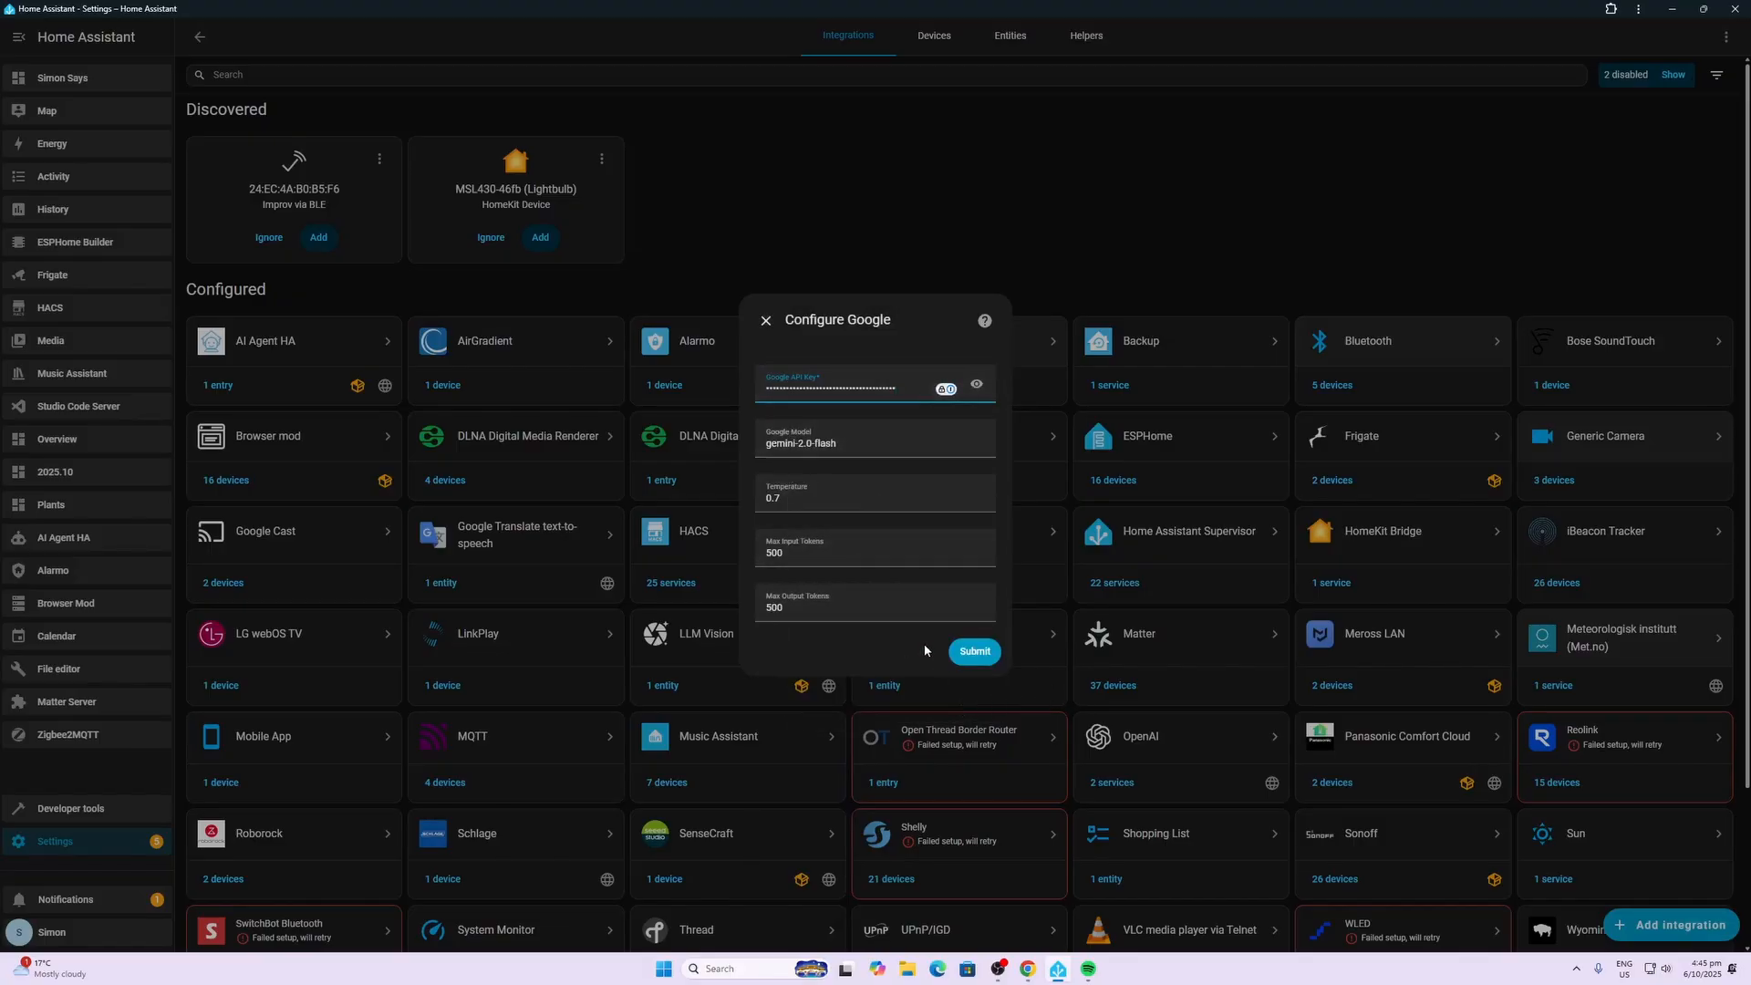
# Submit the pasted Gemini API key with the gemini-2.0 flash model and finish setup
pyautogui.click(974, 651)
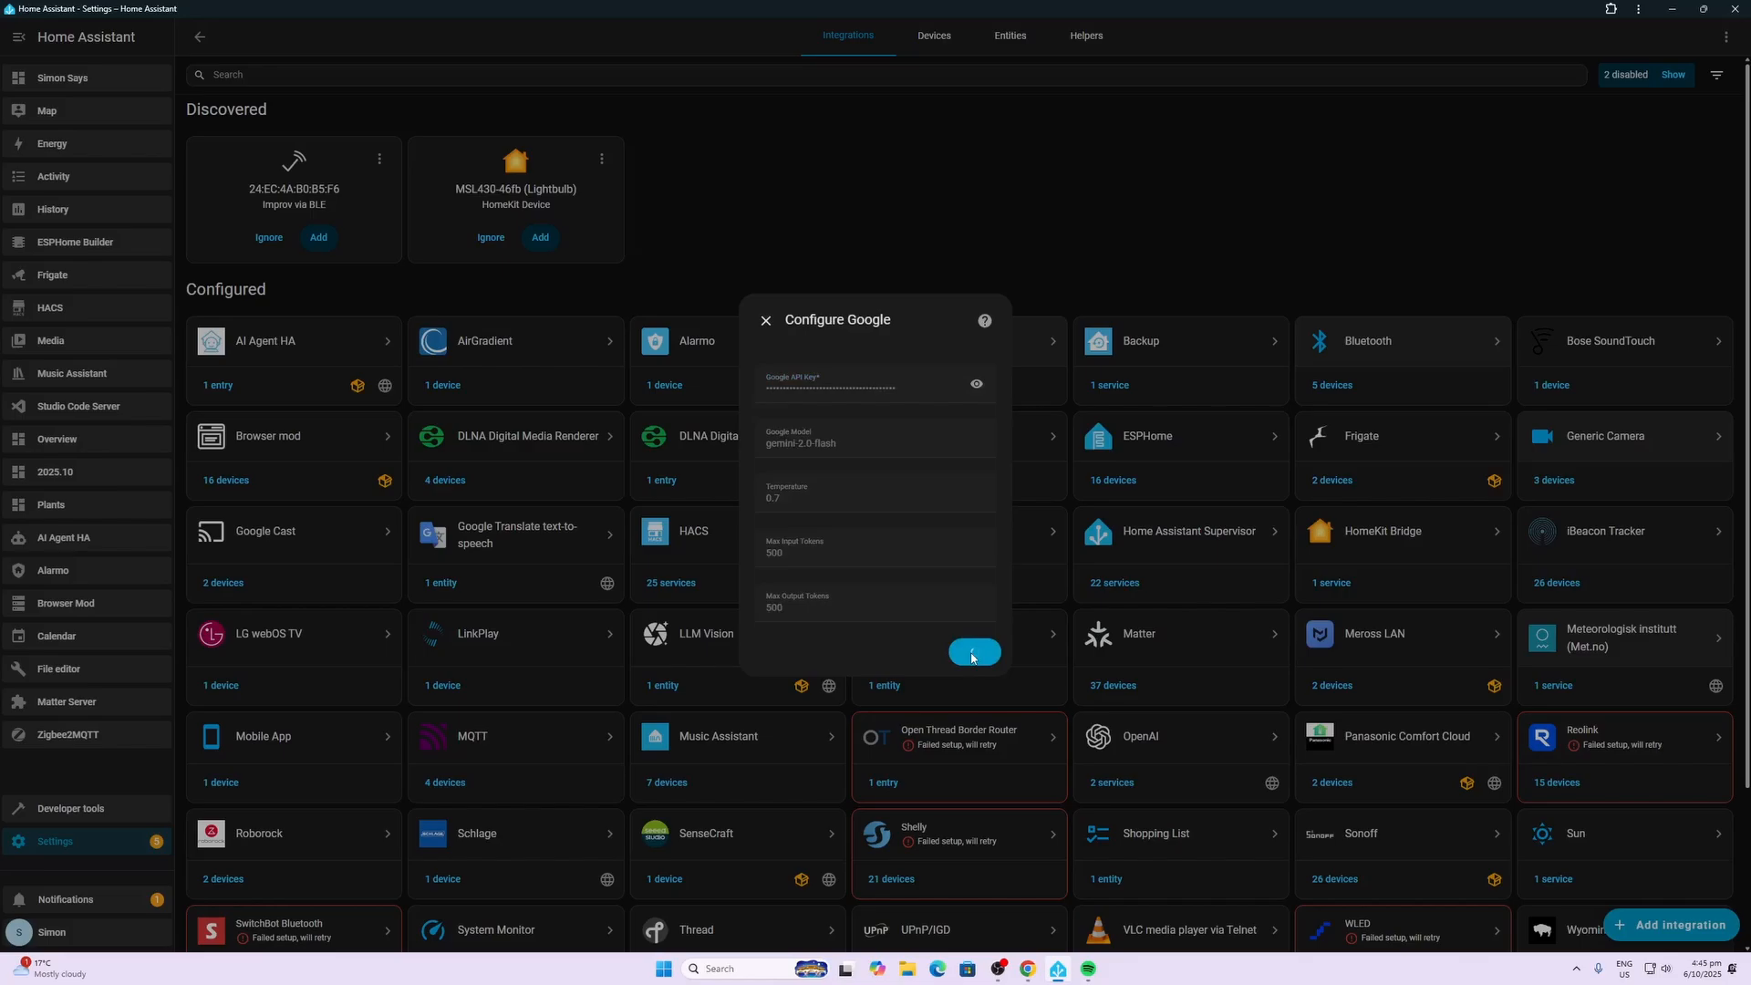
pyautogui.click(973, 651)
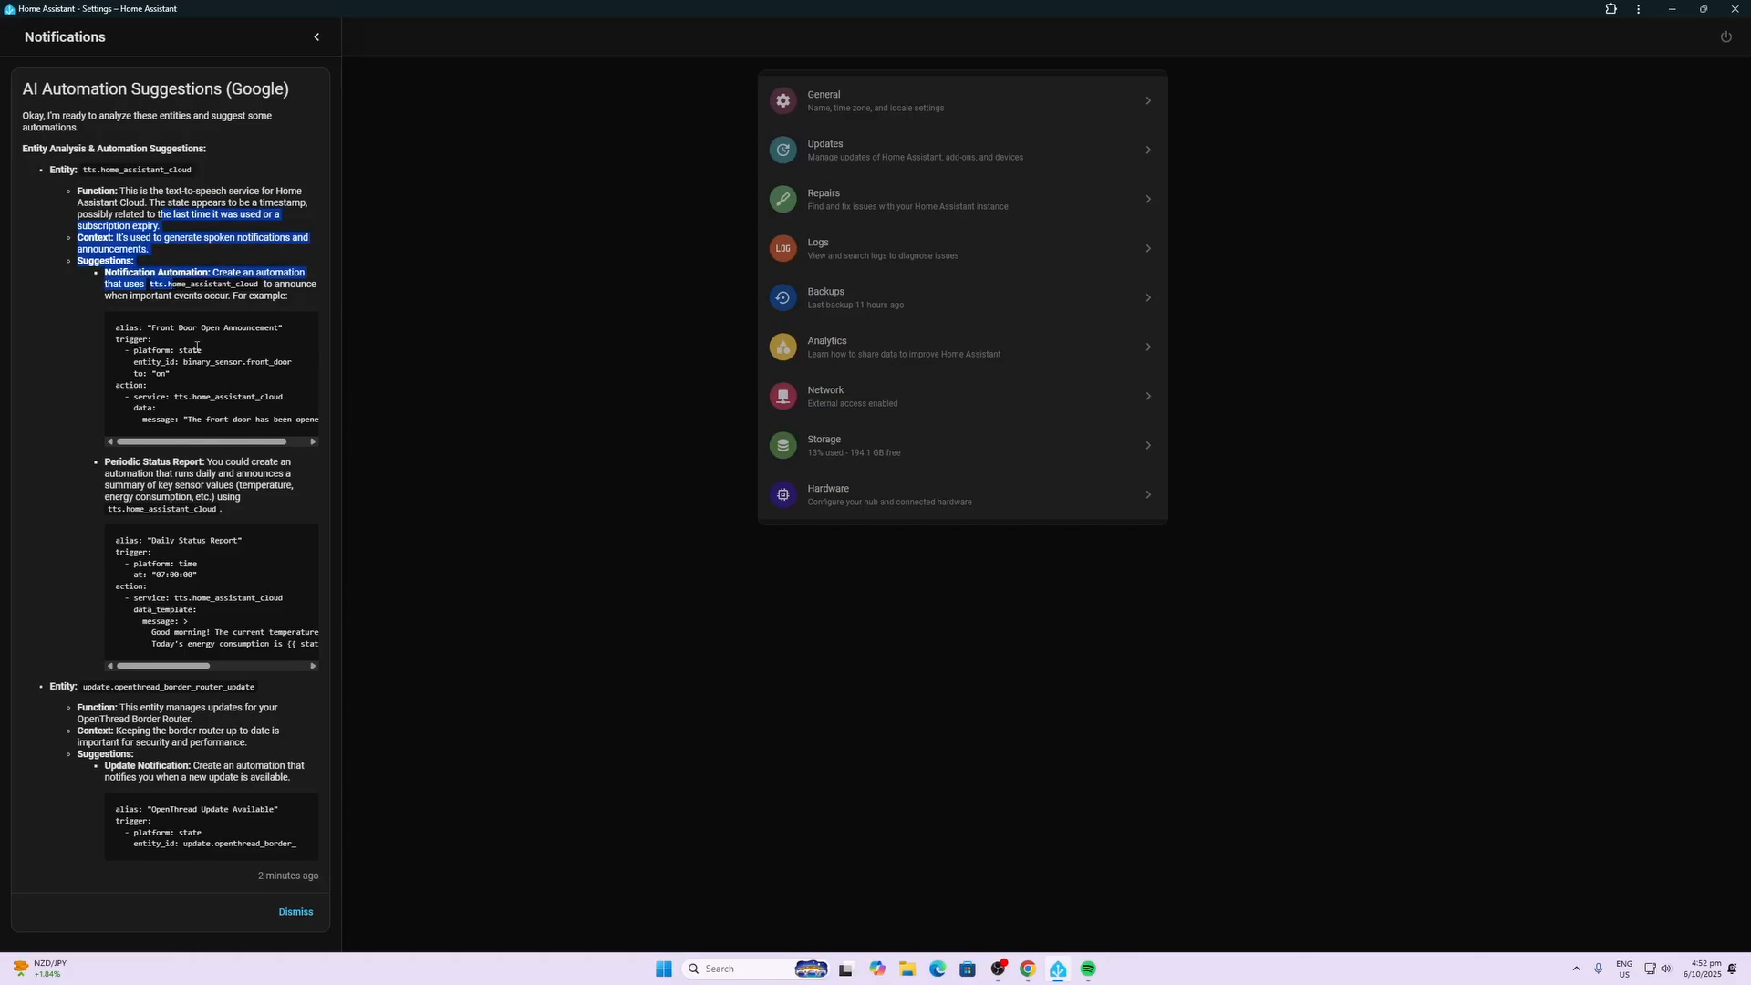
pyautogui.moveTo(197, 381)
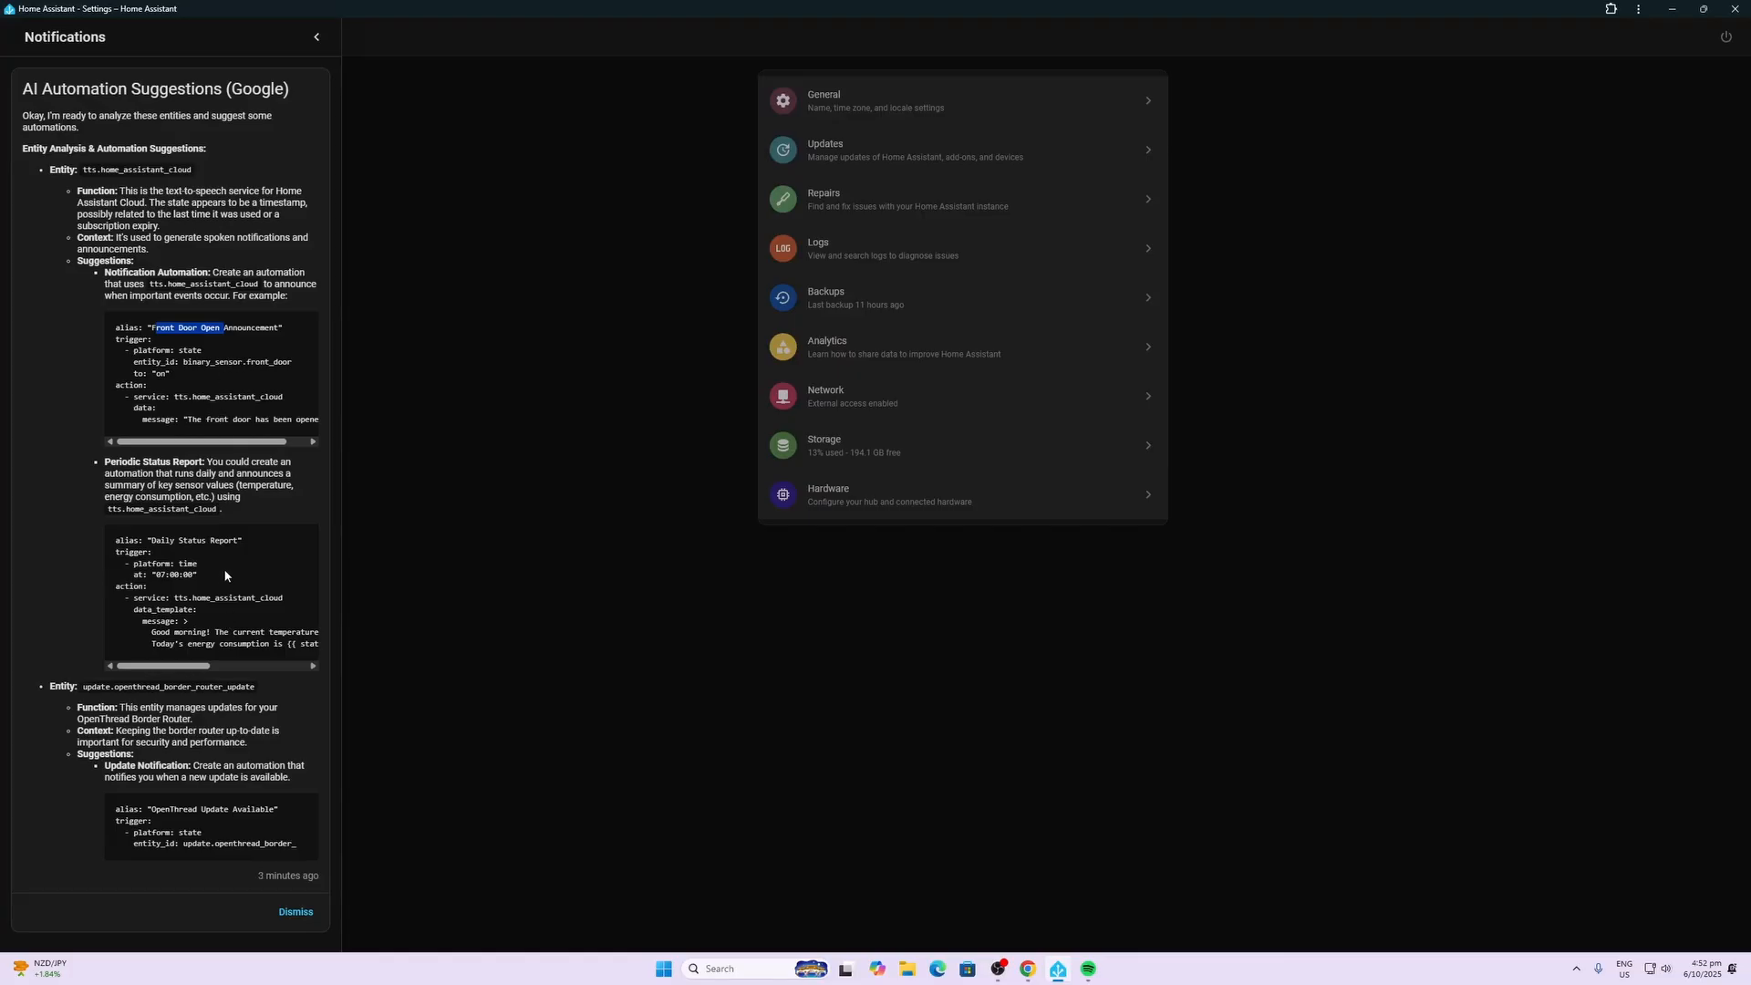
pyautogui.moveTo(217, 631)
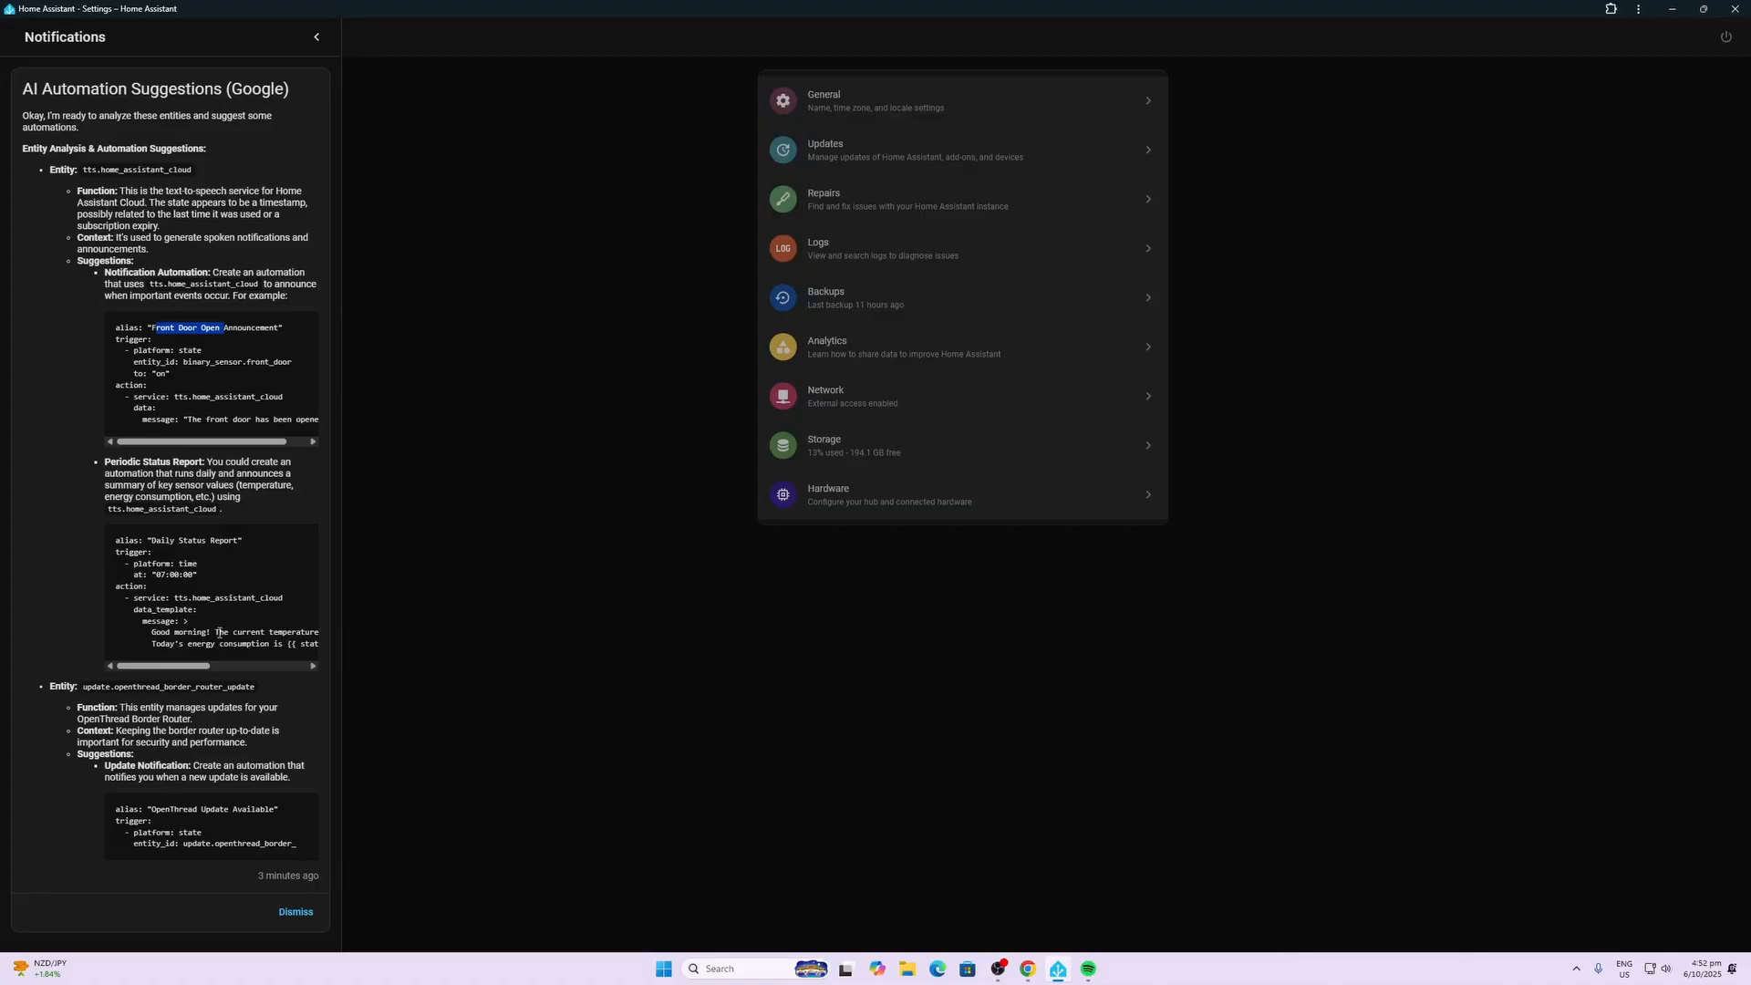
pyautogui.moveTo(200, 558)
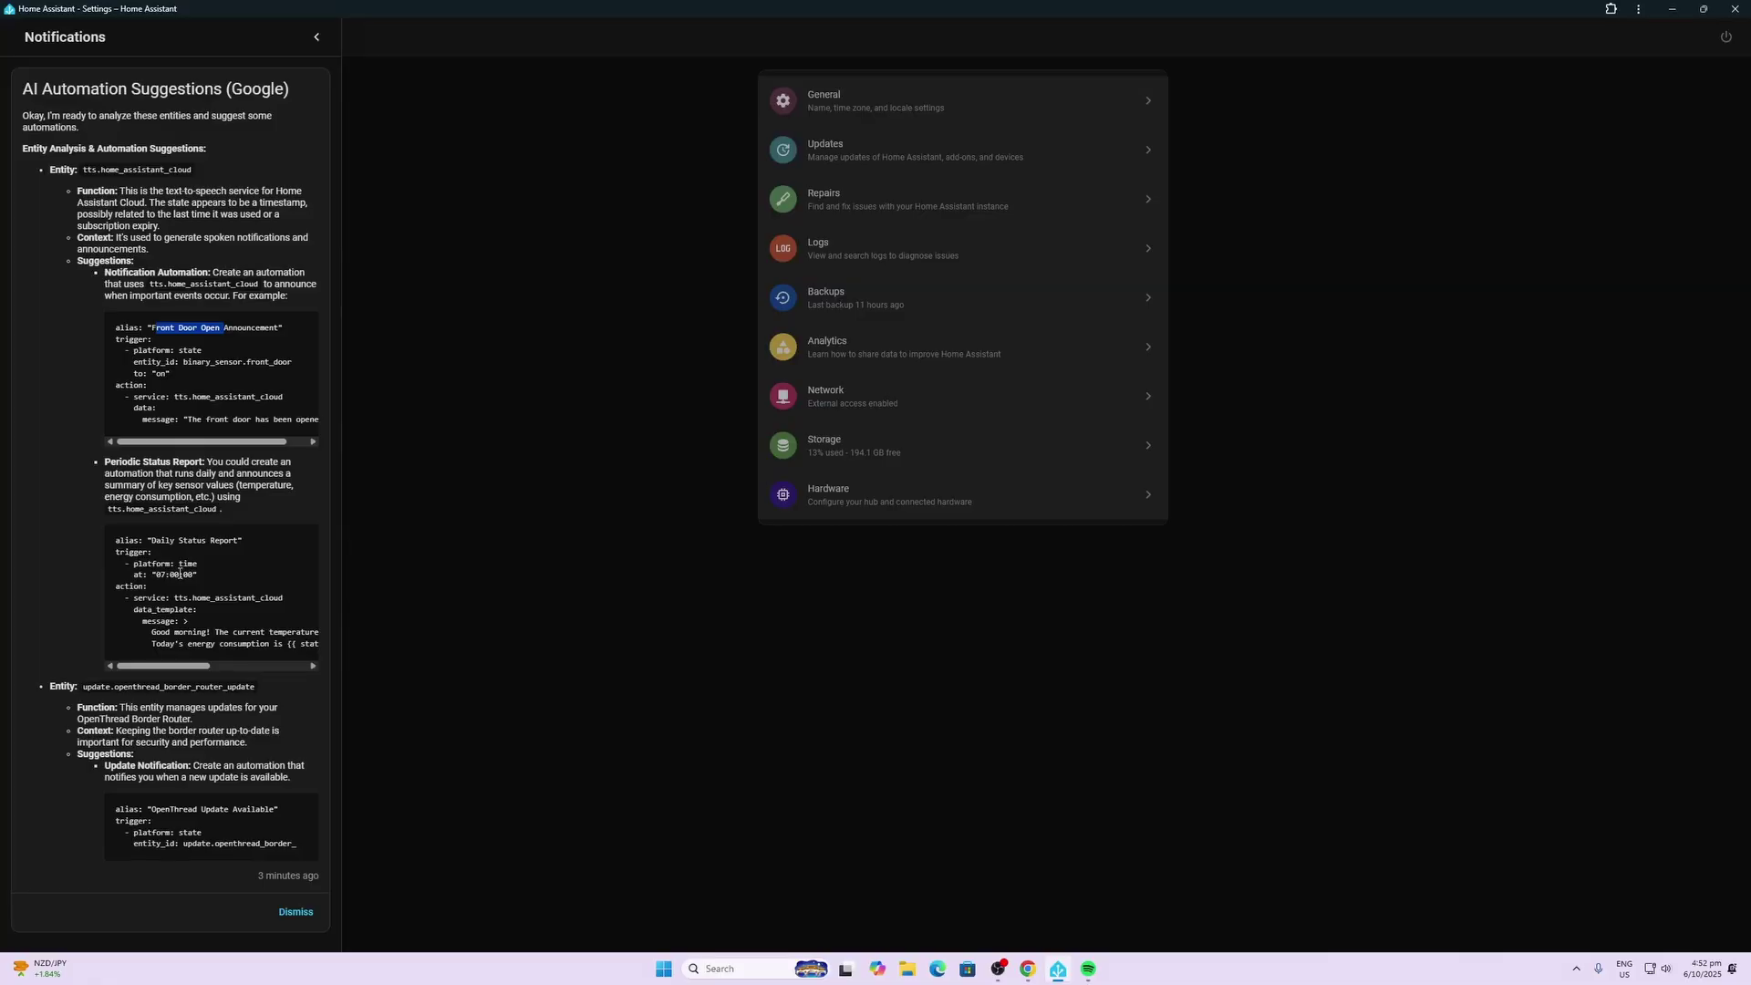
pyautogui.moveTo(171, 808)
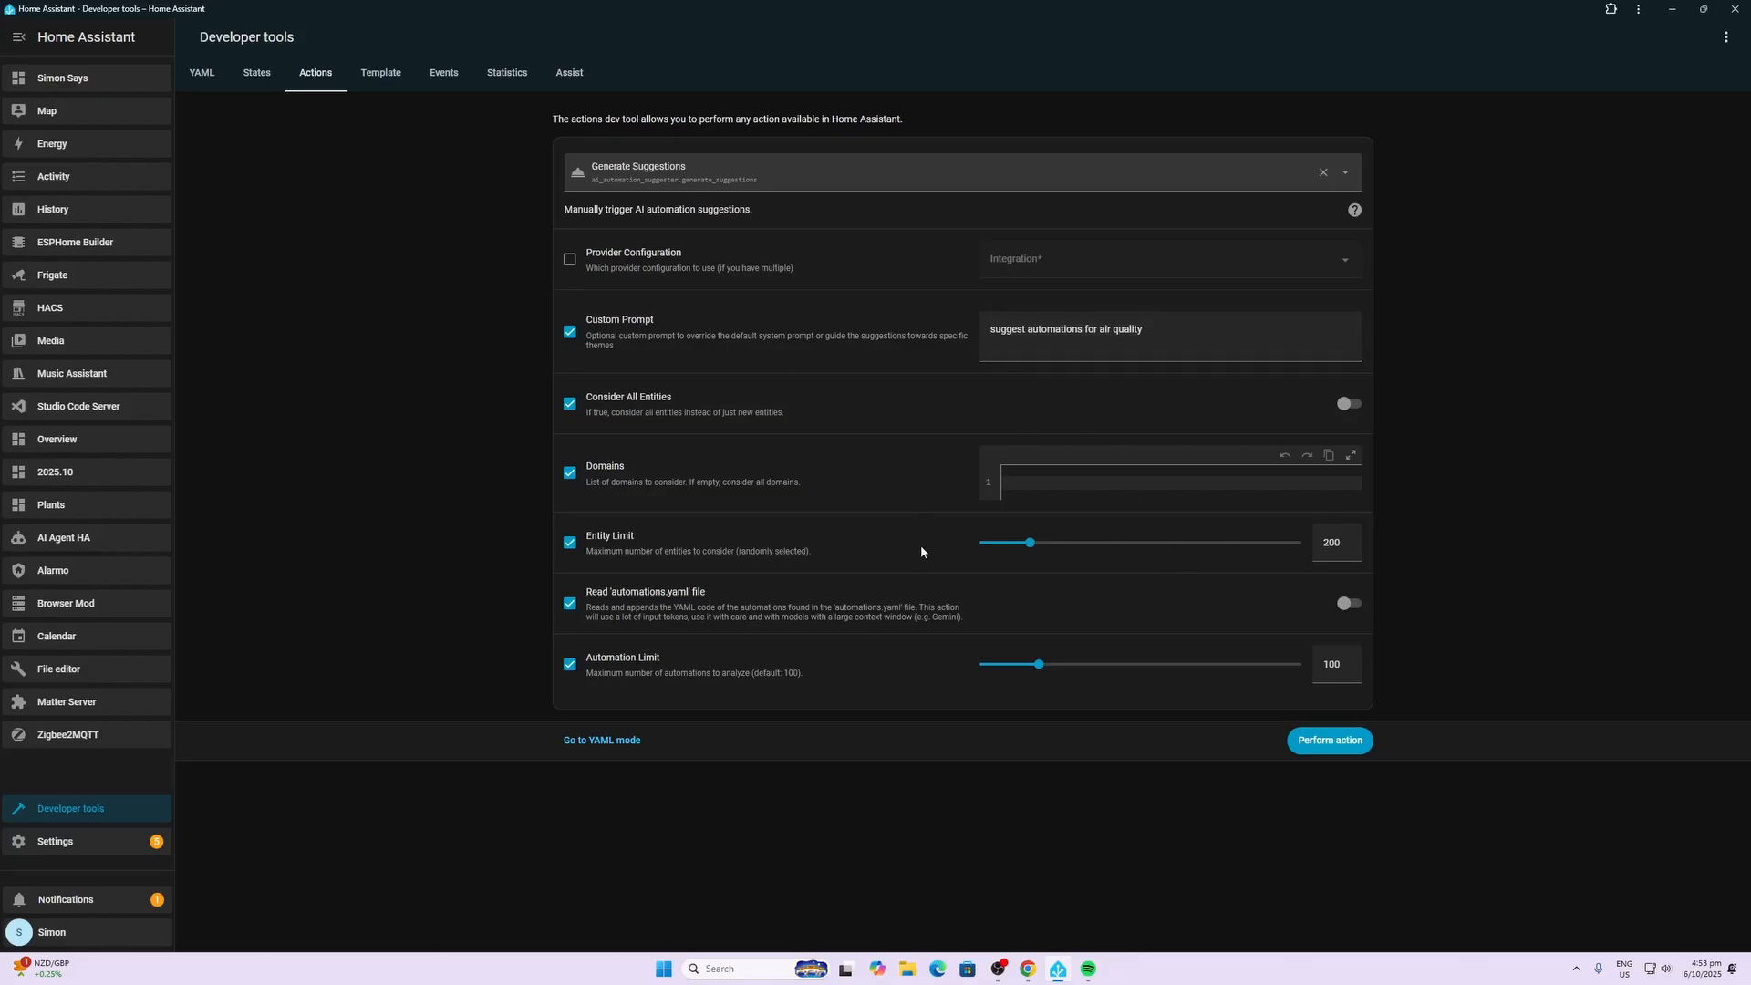
pyautogui.moveTo(582, 332)
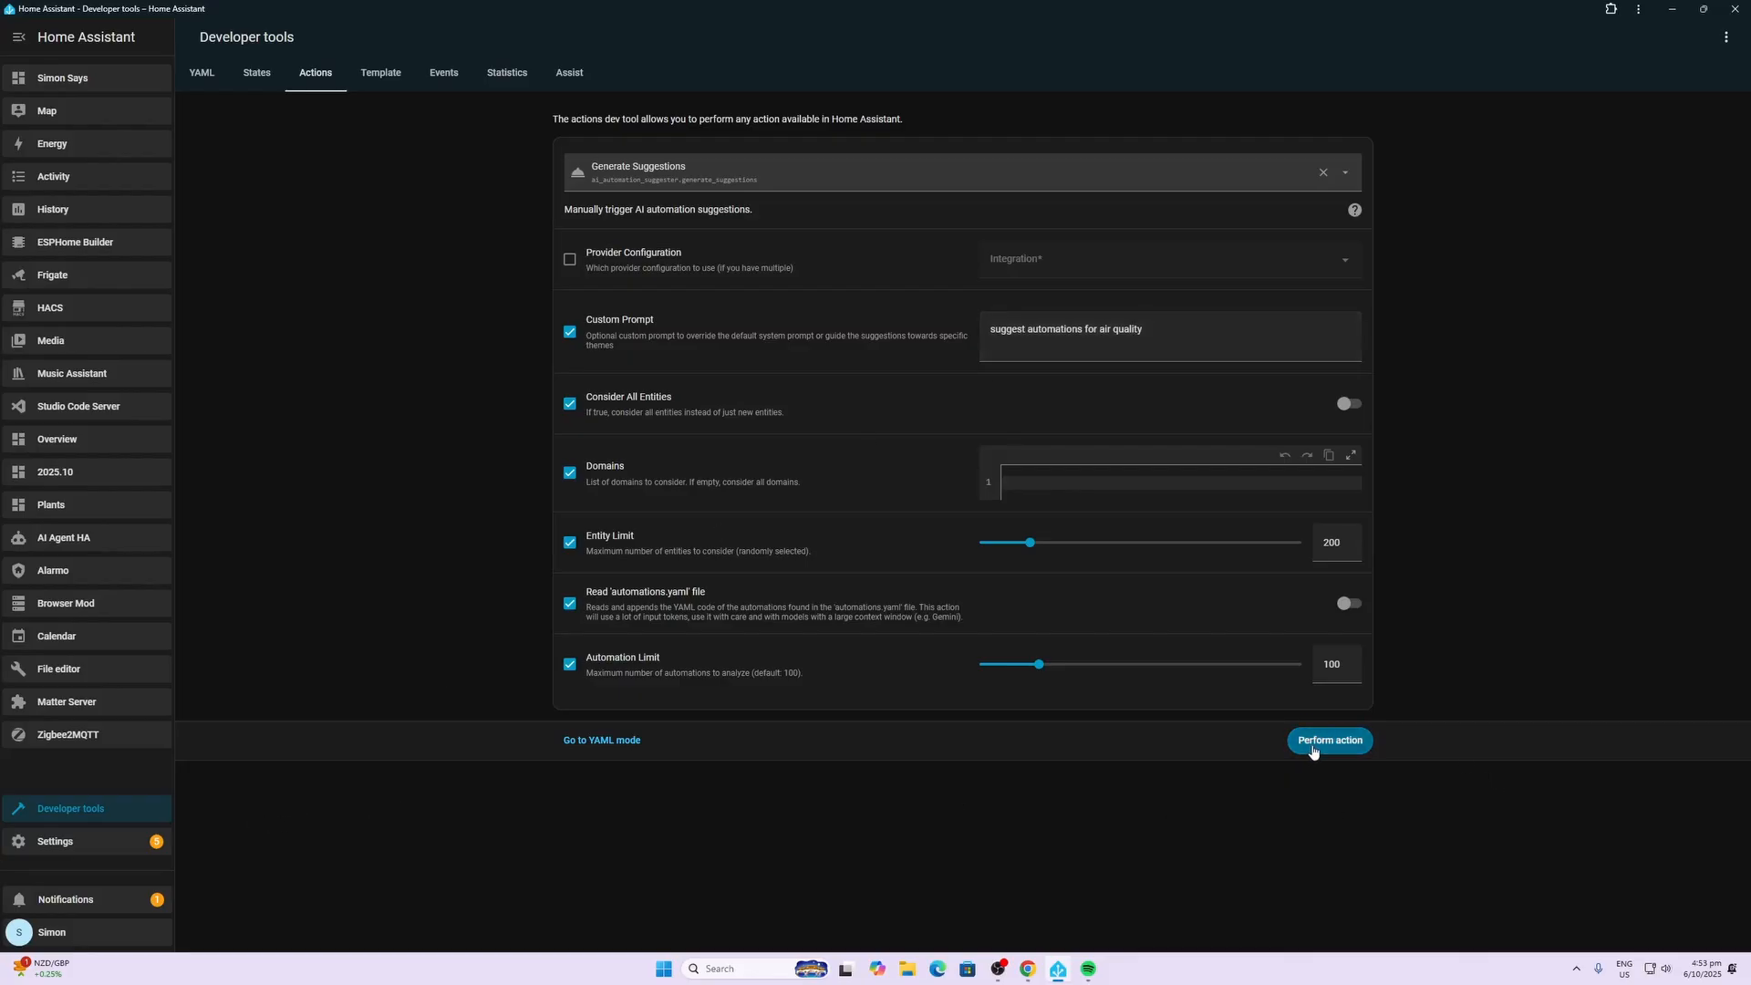
# Perform the Generate Suggestions action with prompt 'suggest automations for air quality'
pyautogui.click(65, 900)
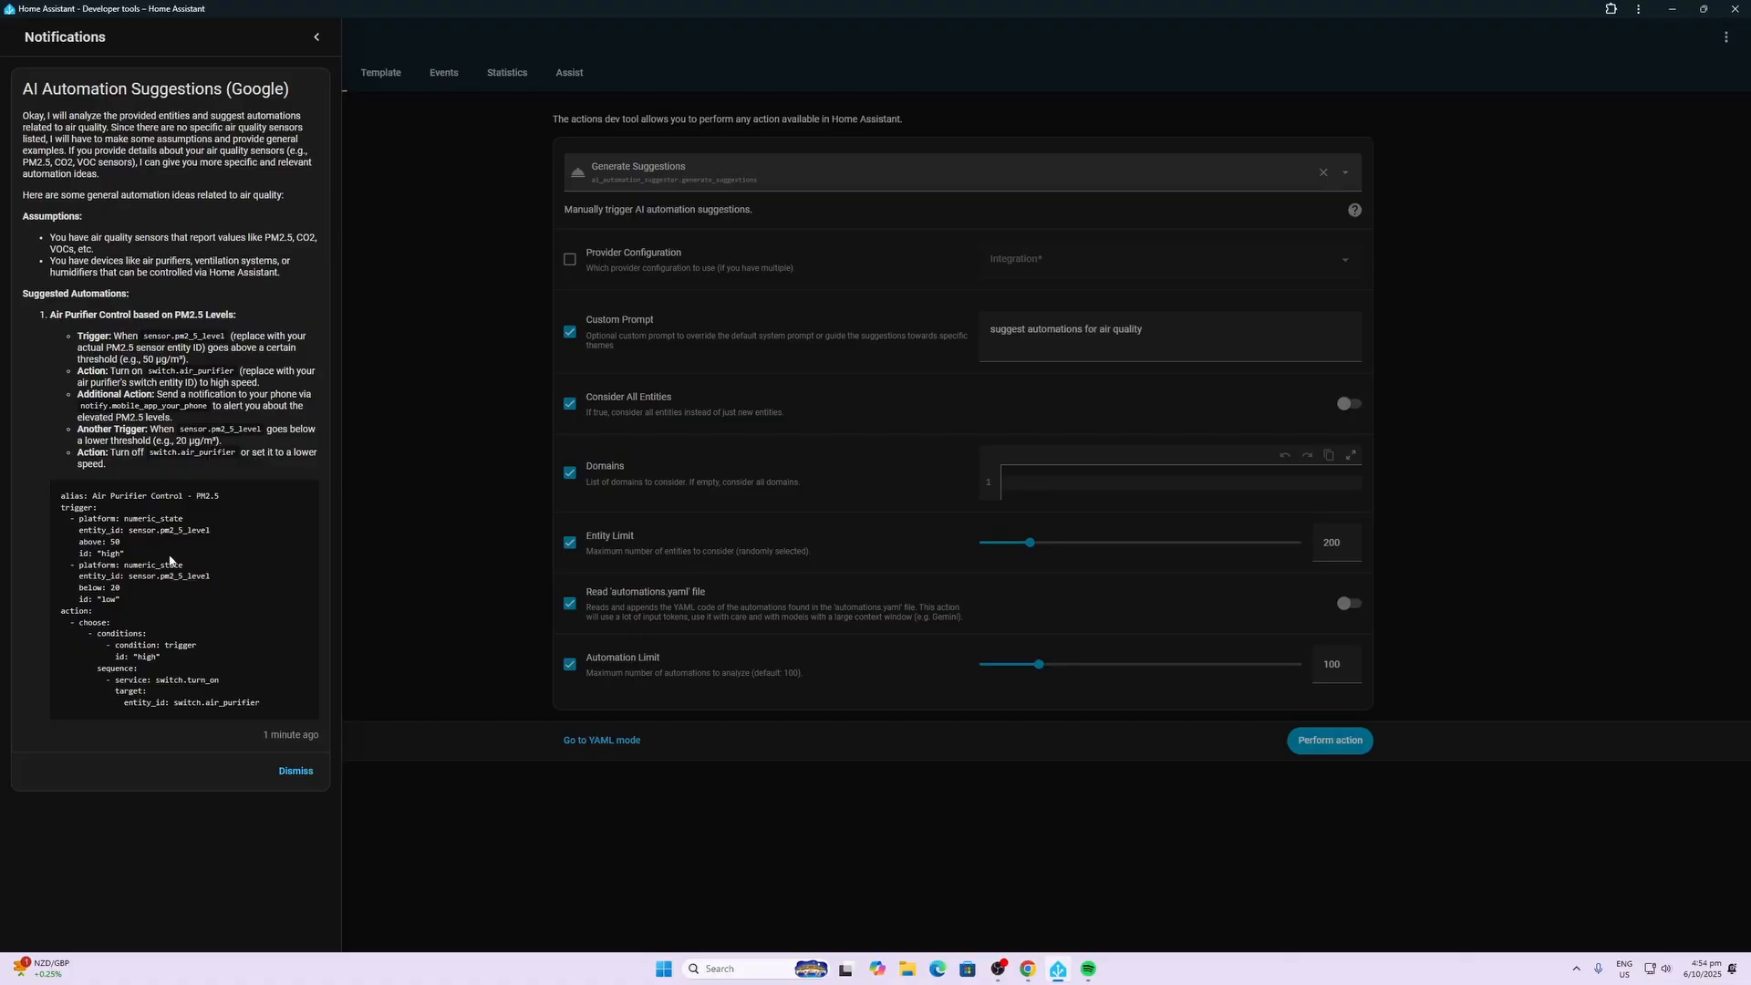
pyautogui.moveTo(153, 556)
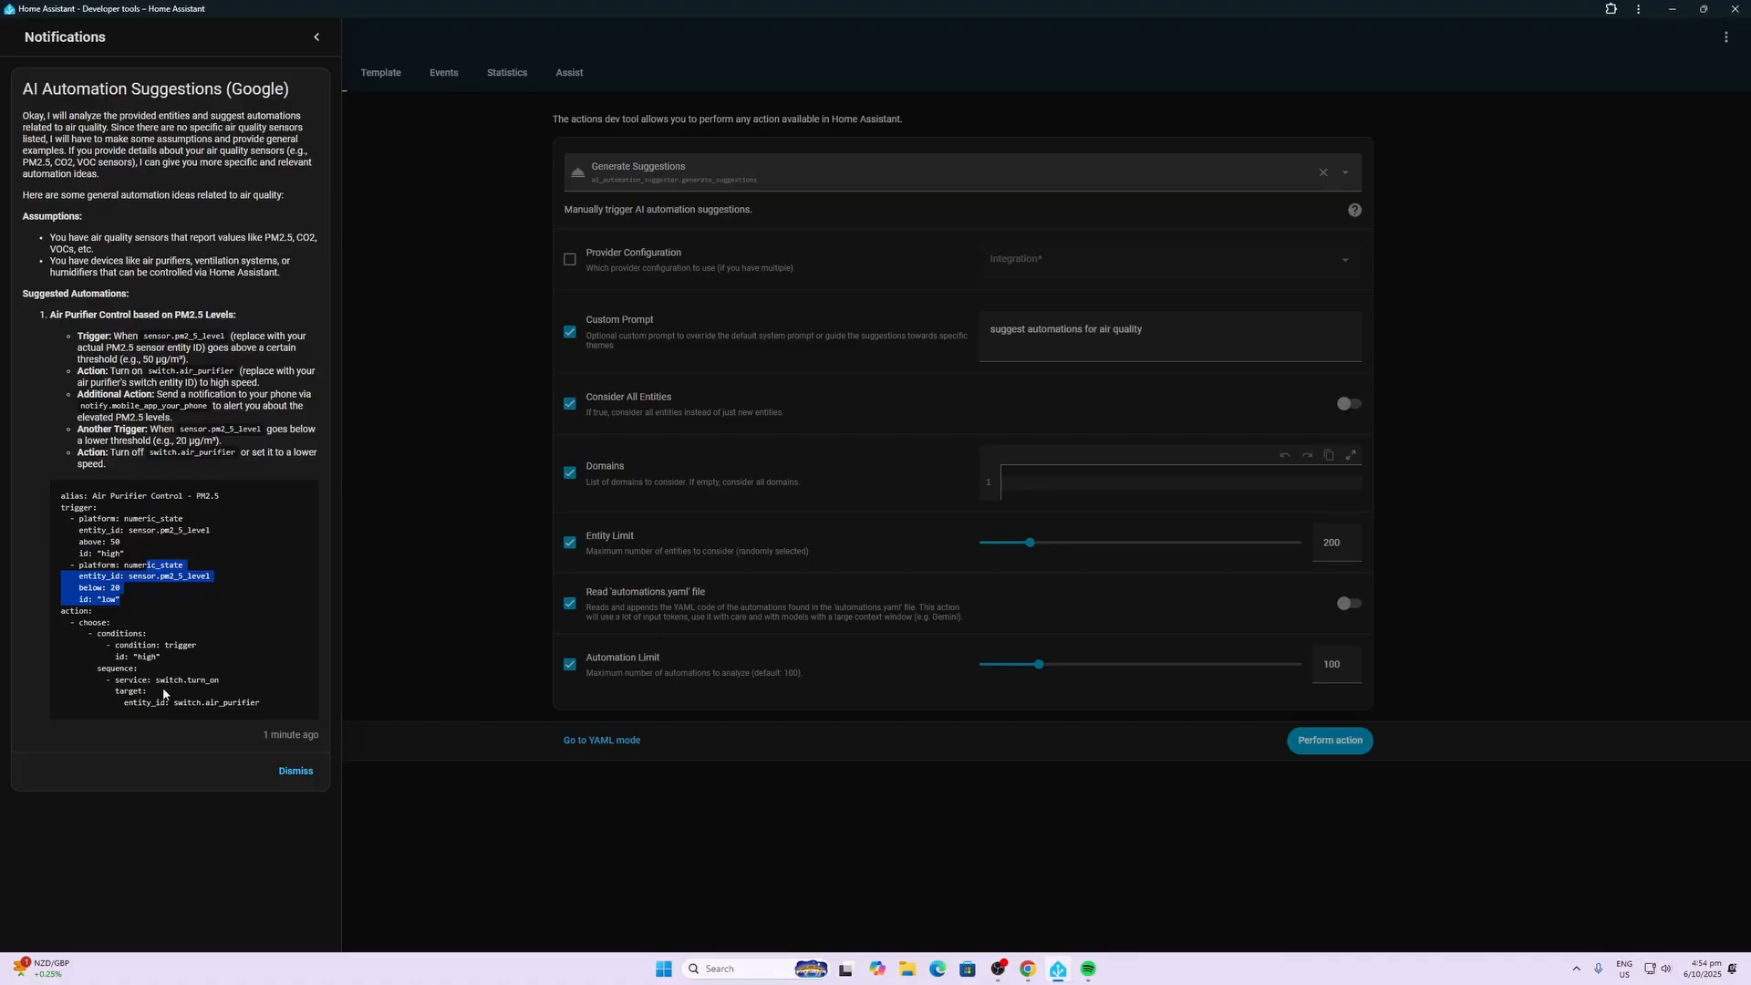
pyautogui.moveTo(168, 657)
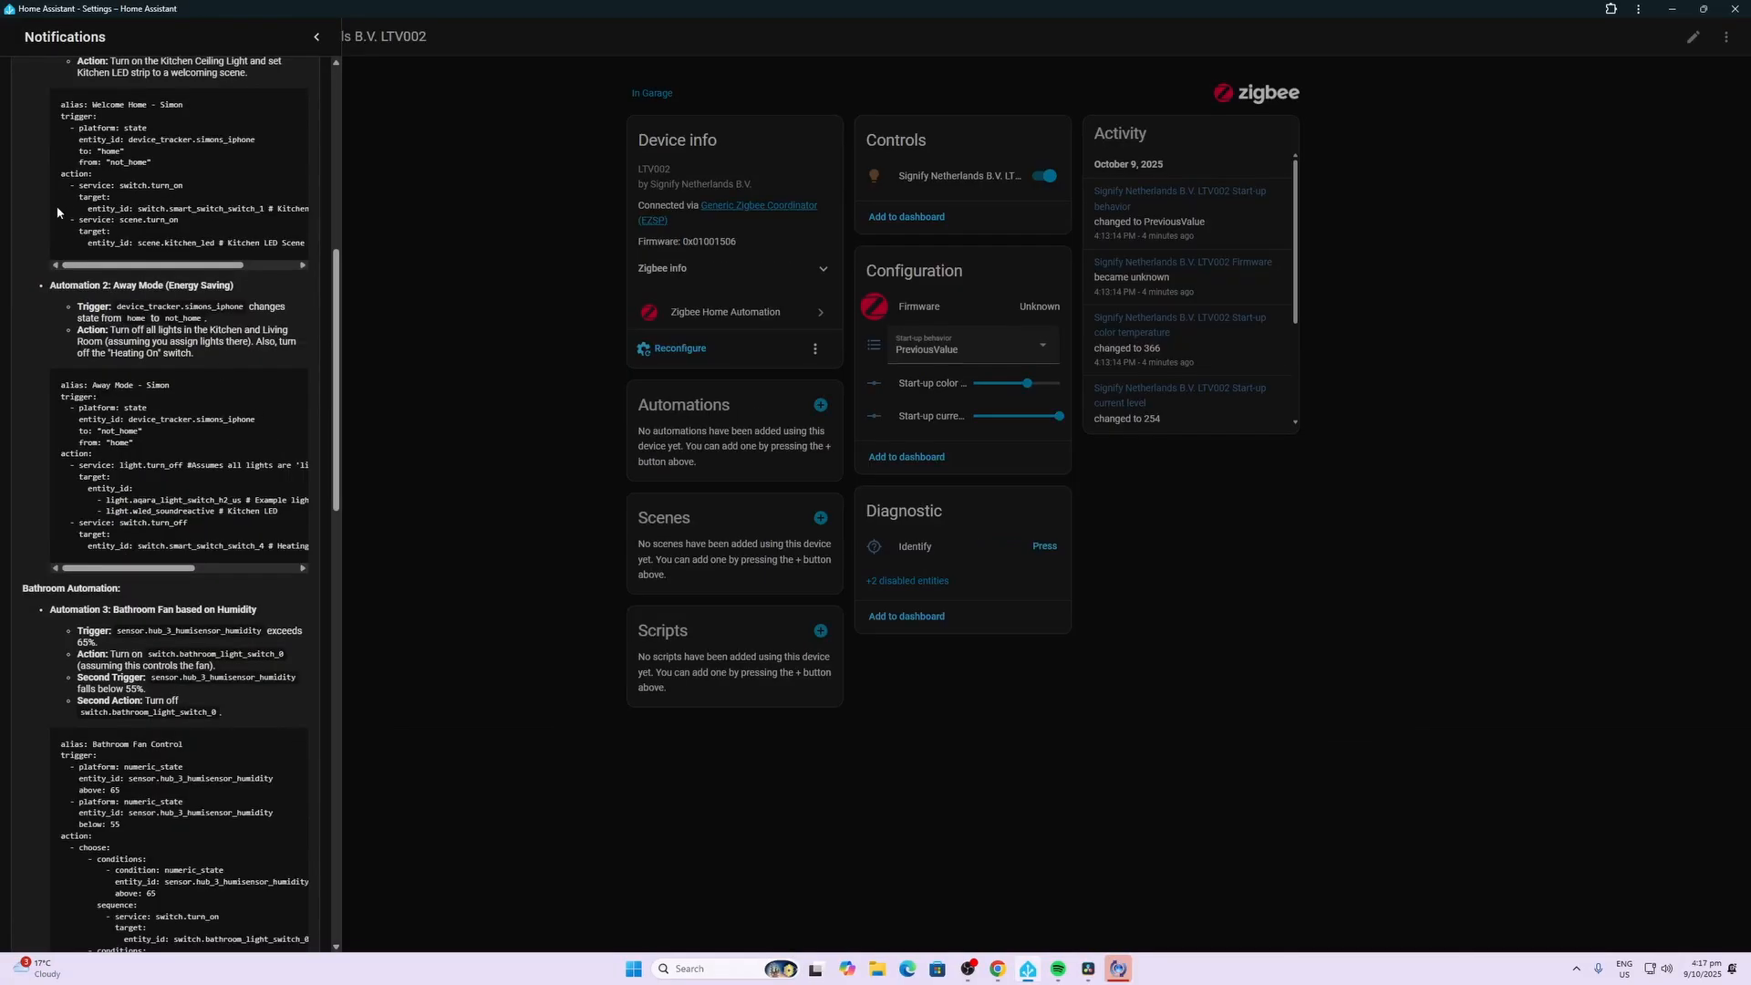
pyautogui.scroll(-3)
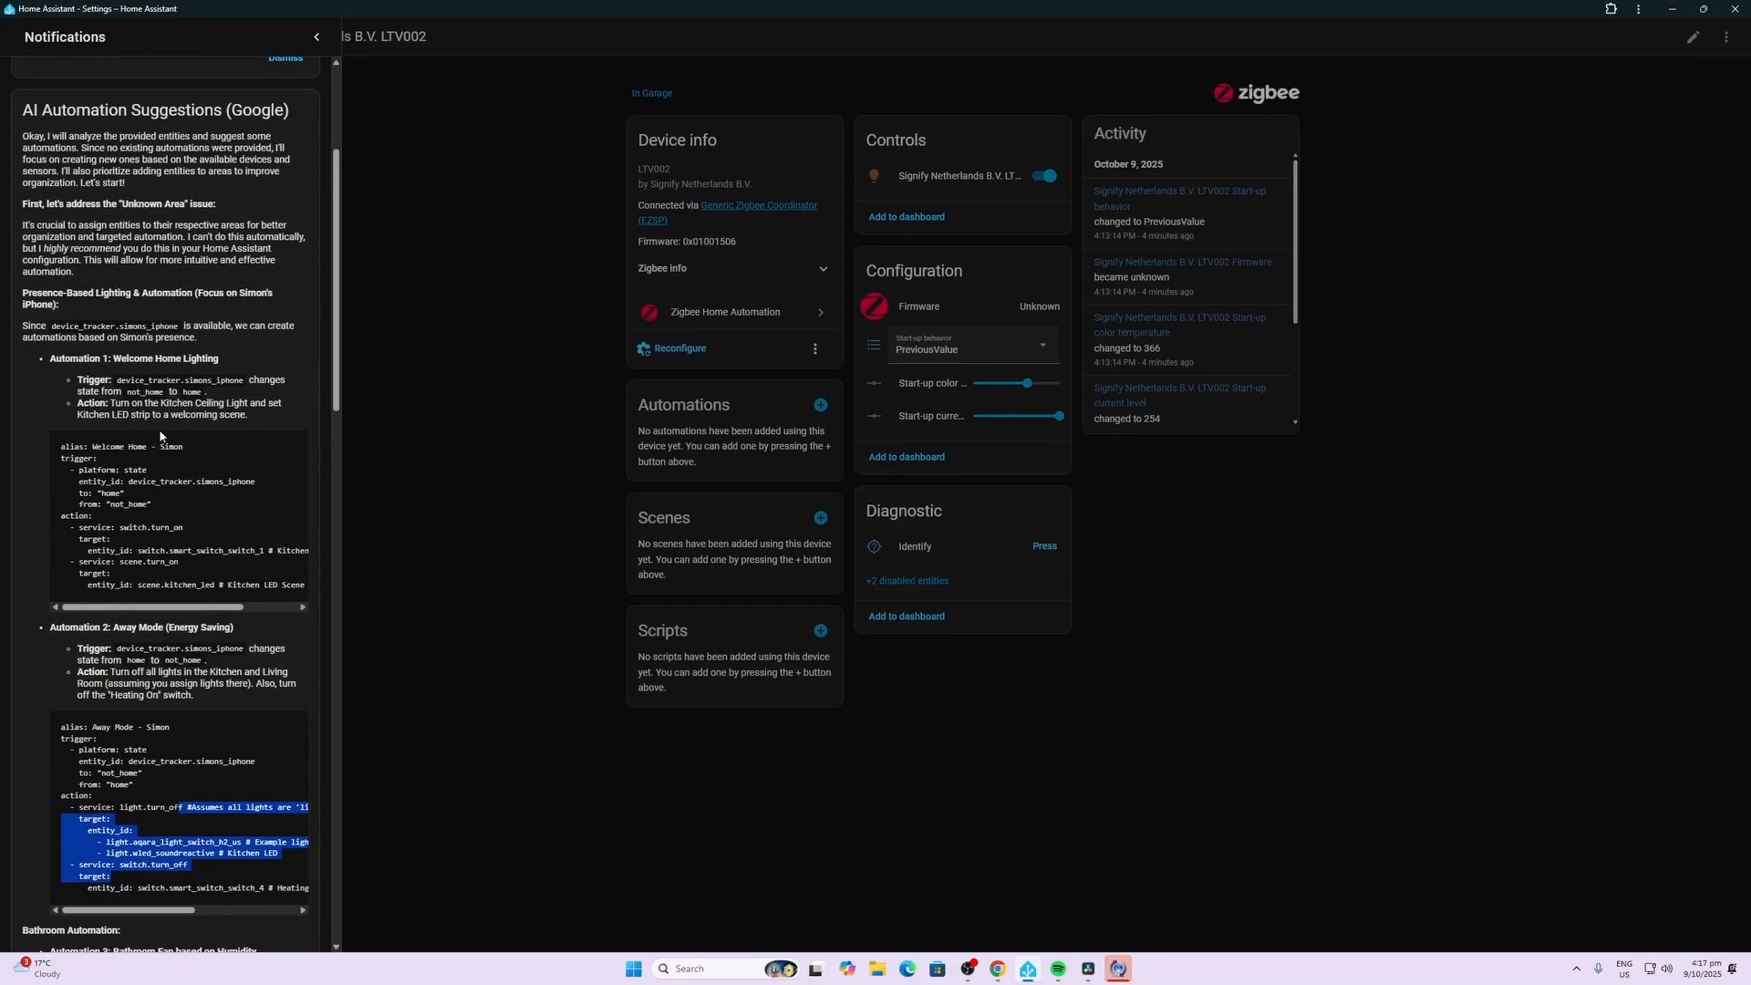
pyautogui.moveTo(158, 449)
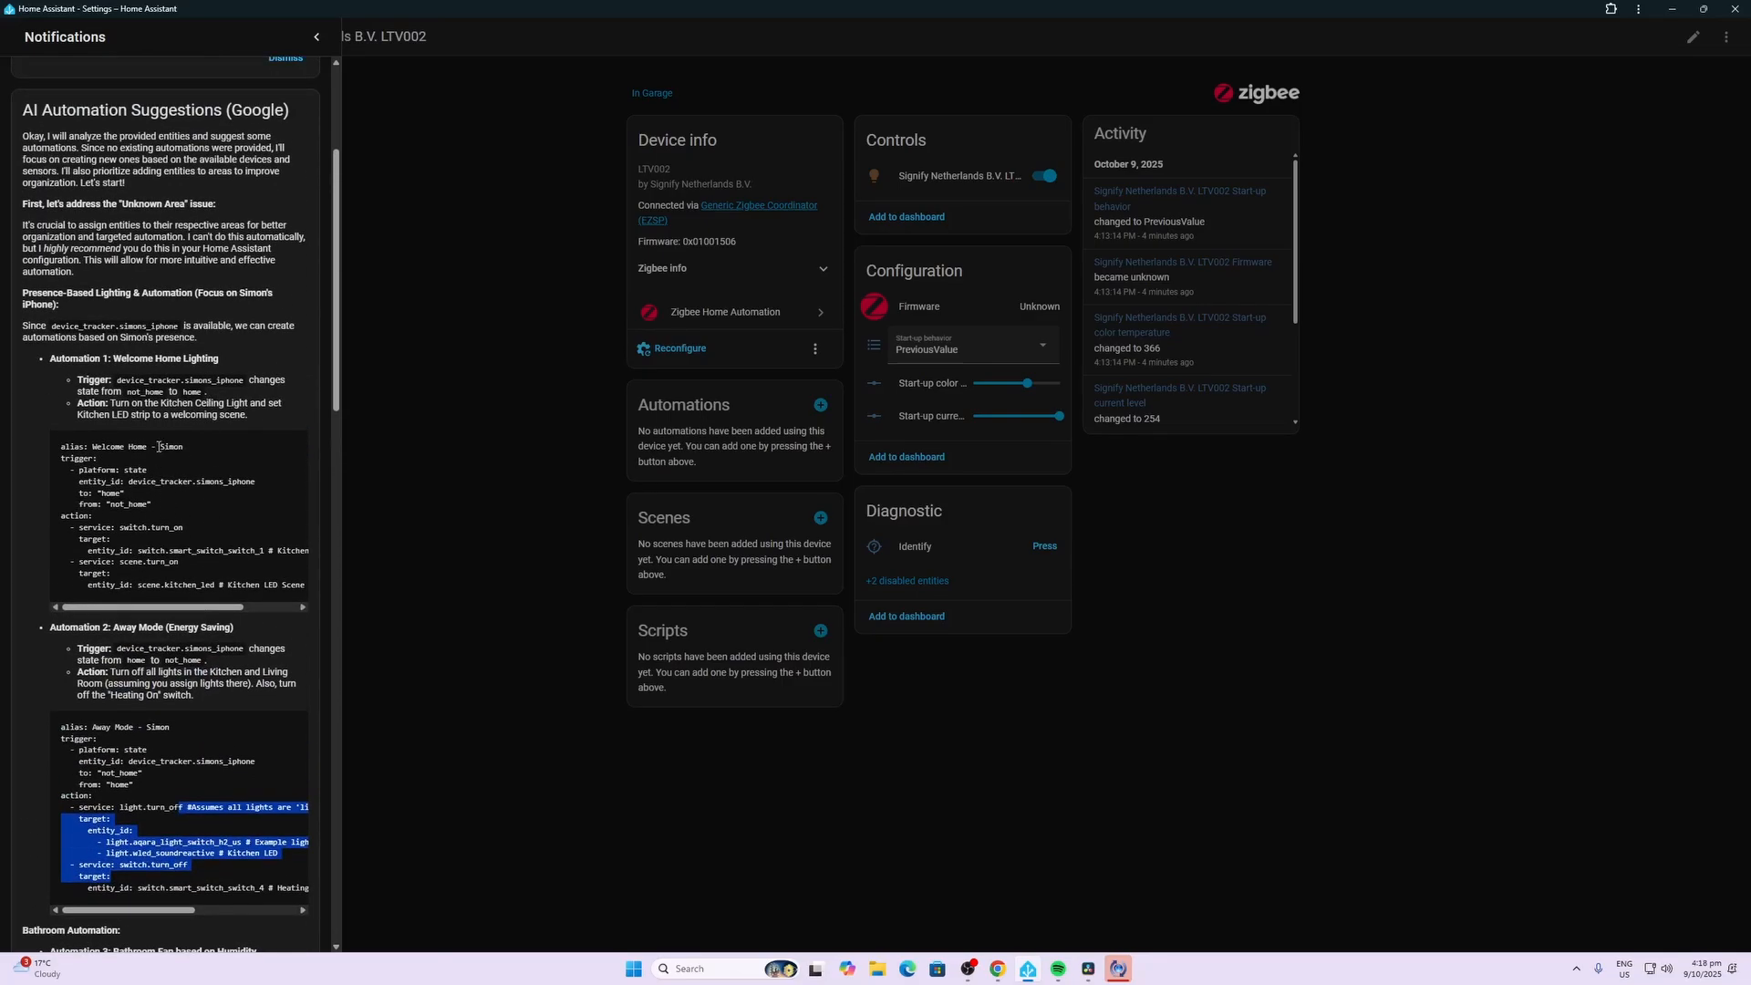